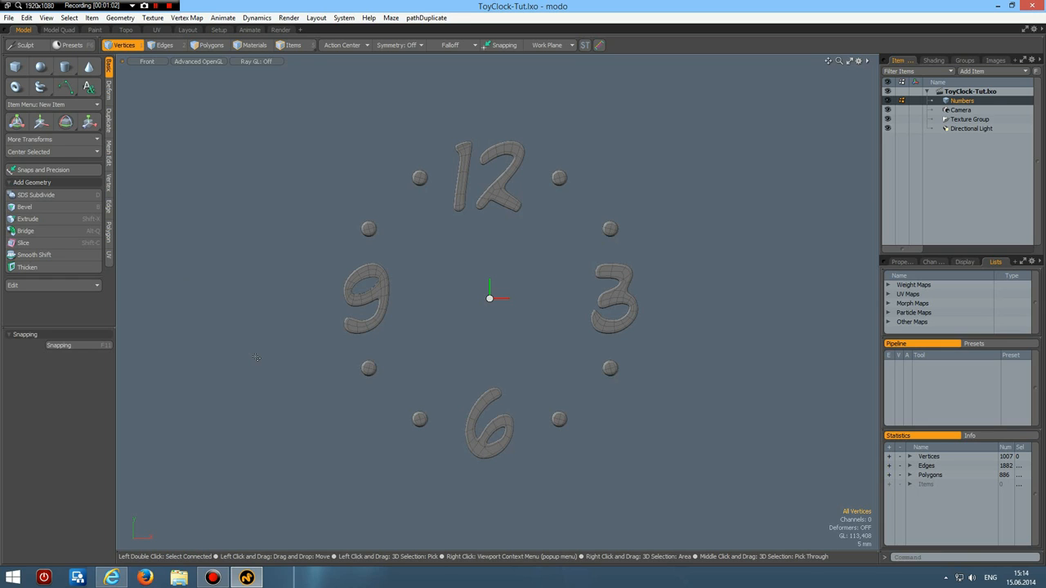
Create a cylinder primitive as the clock body behind the numbers
left_click(64, 65)
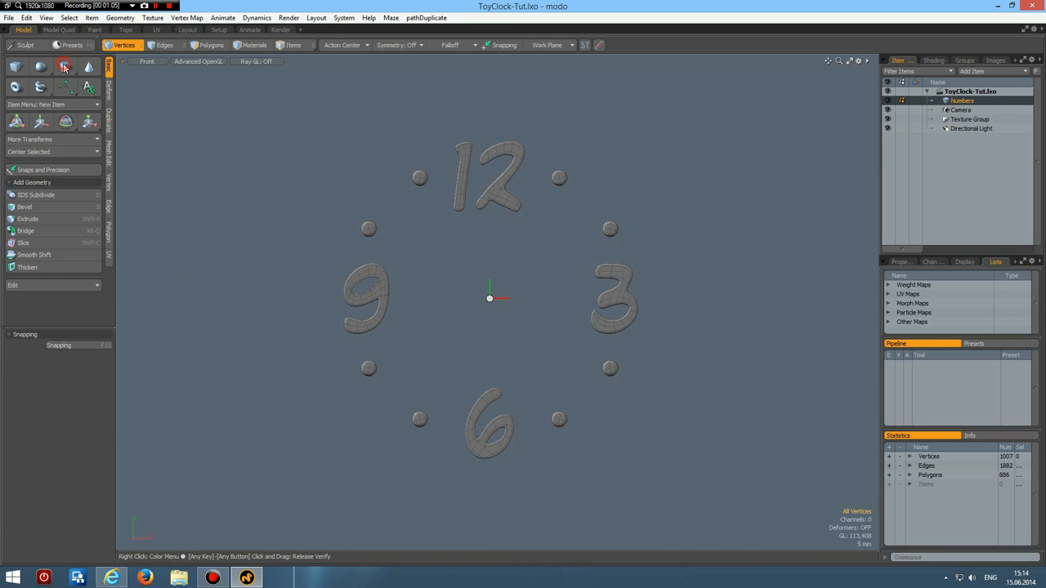
left_click(63, 66)
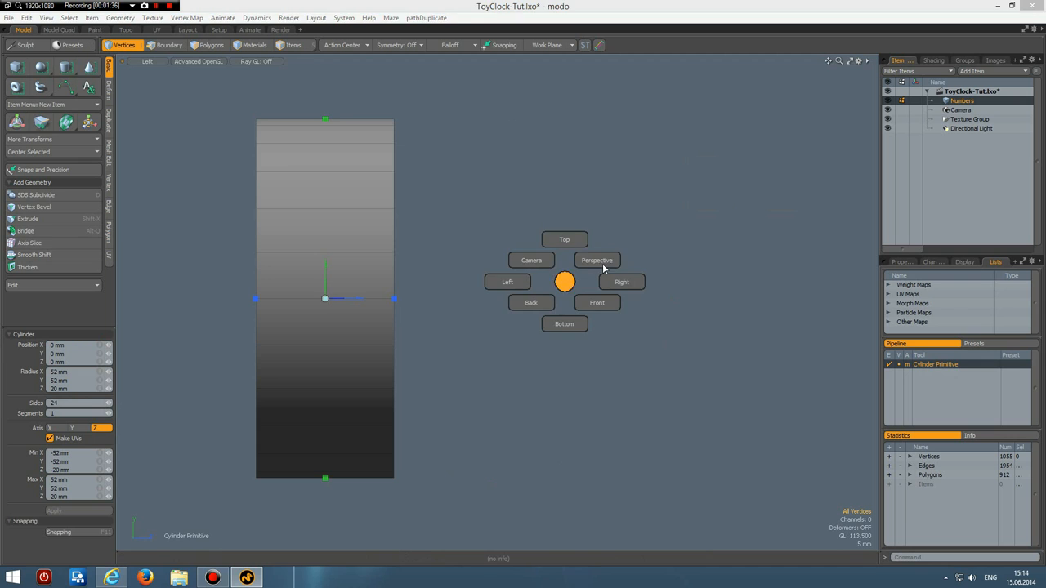
Delete the cylinder's front cap polygon and orbit to face the clock front
left_click(596, 260)
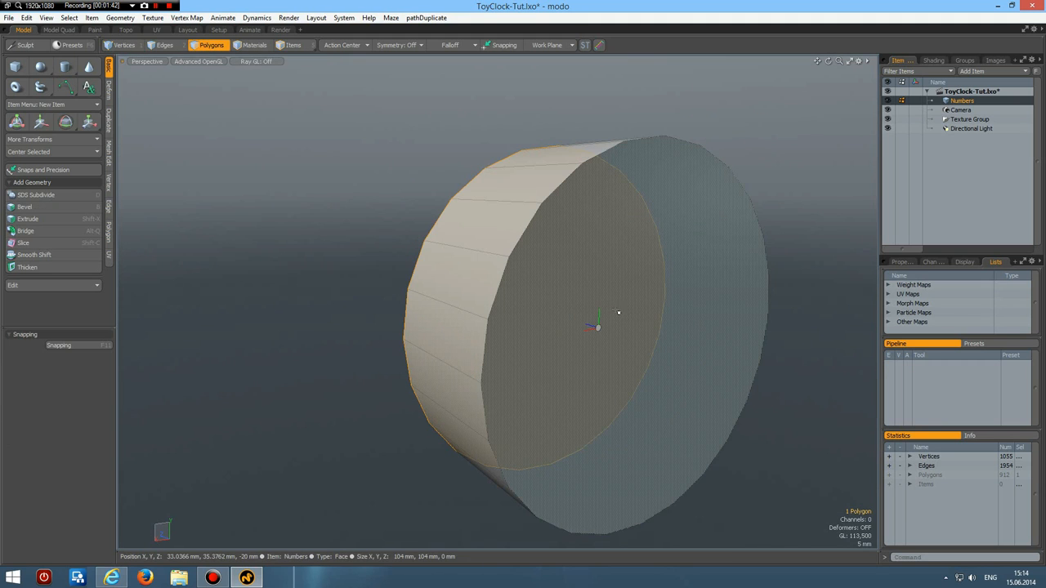
left_click(24, 206)
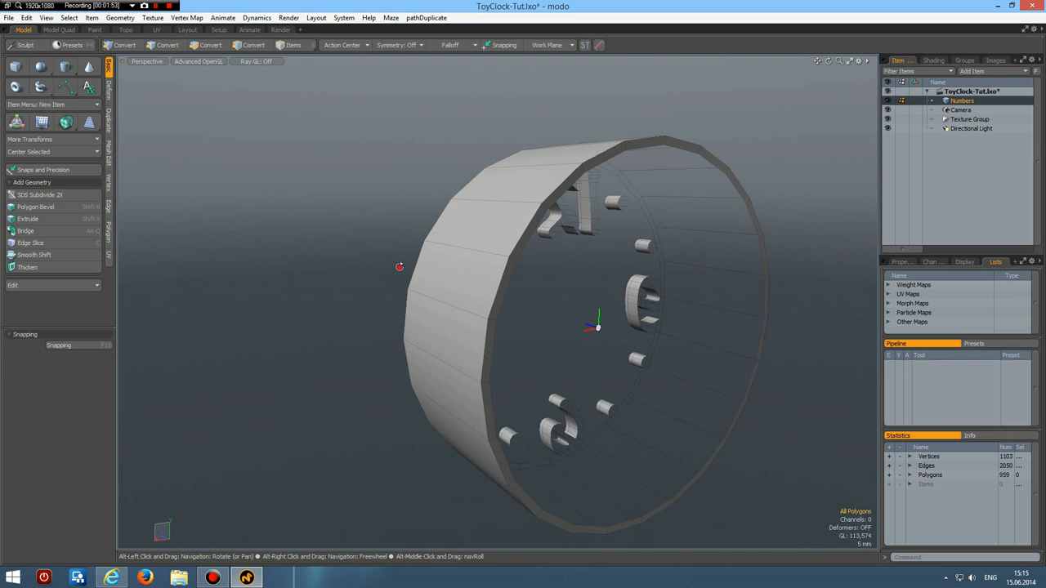
left_click_drag(398, 267, 595, 289)
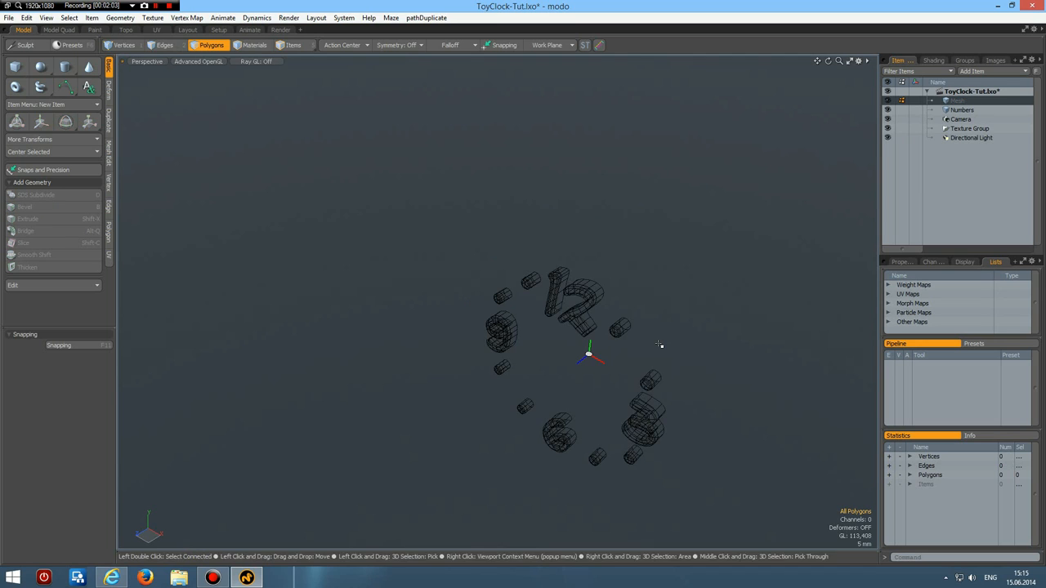
Paste the cylinder into a new mesh item renamed Body
left_click(956, 101)
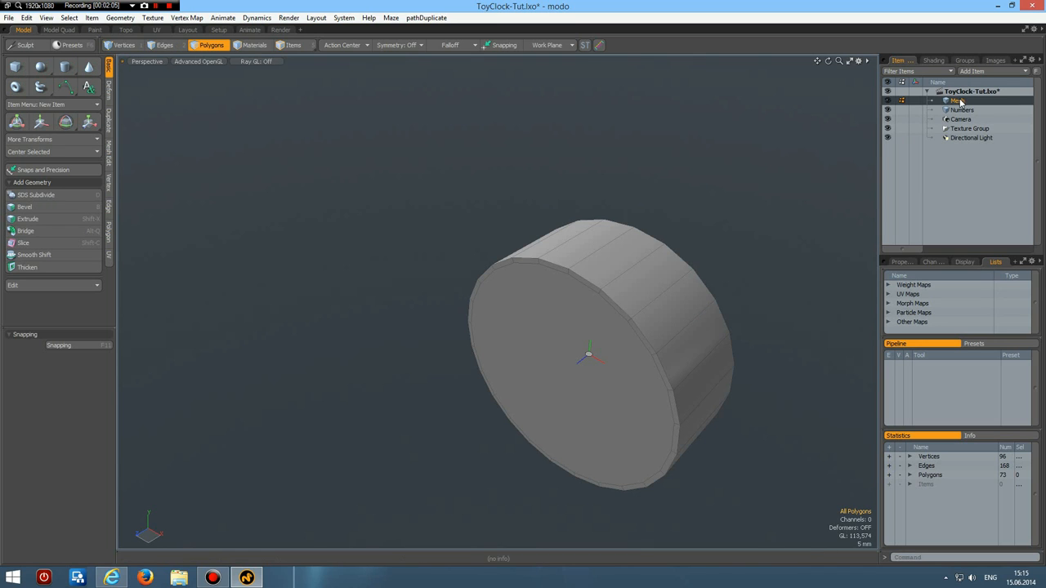
double_click(954, 101)
type("Body")
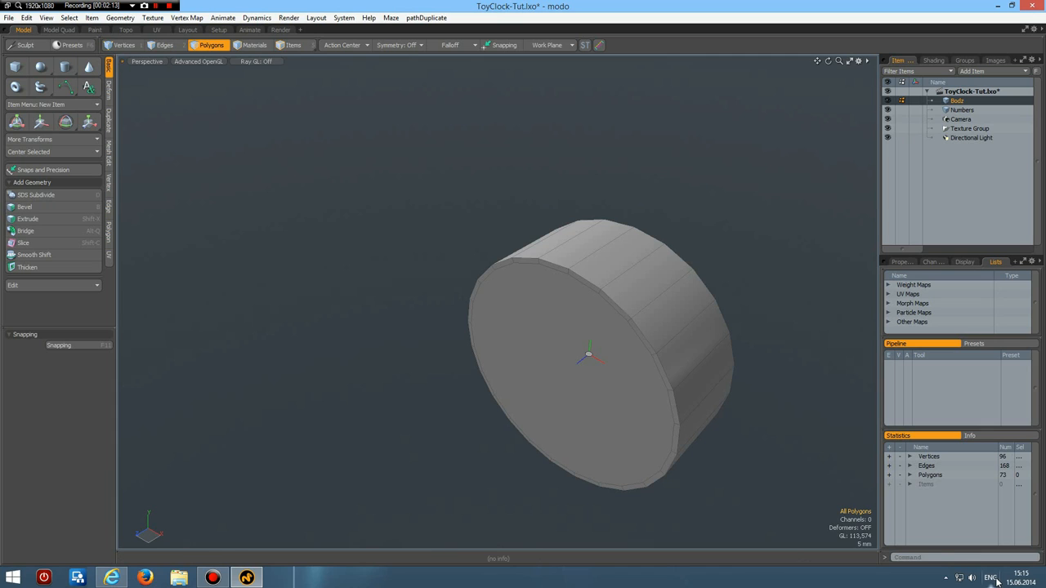
left_click(997, 575)
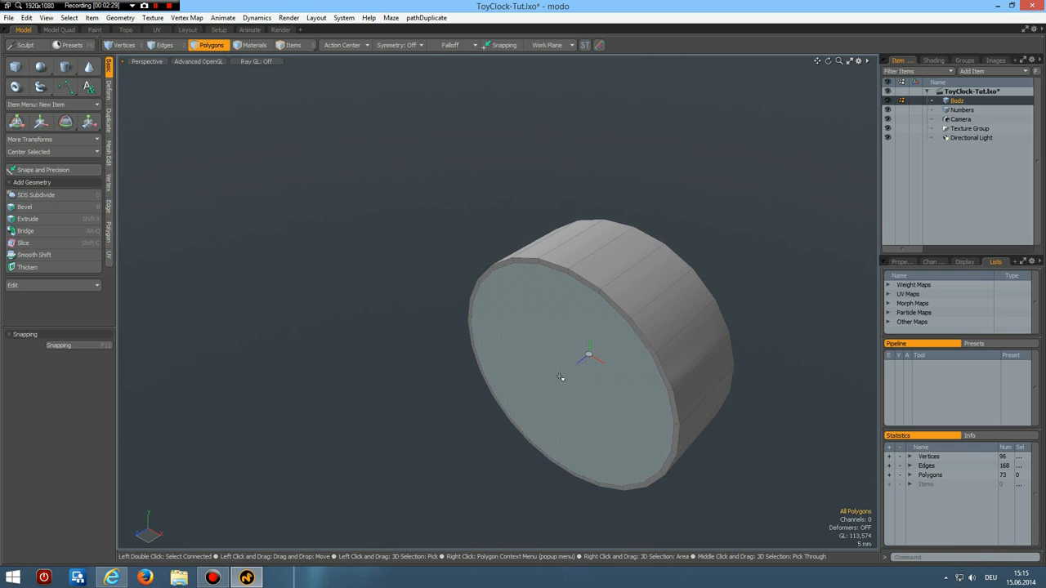
Push the Body's front face inward to recess it behind the numbers
left_click(559, 378)
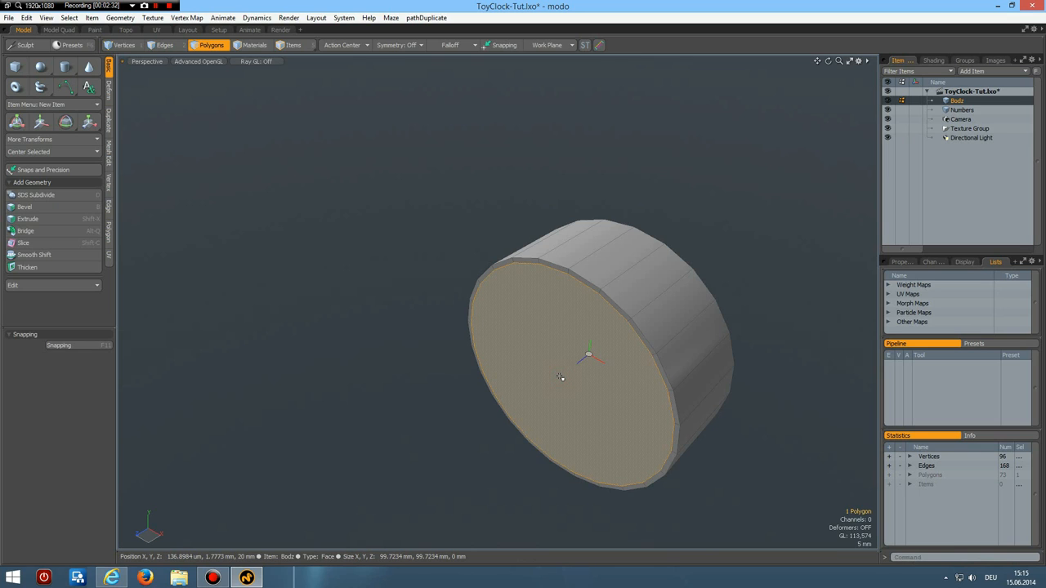
left_click(24, 219)
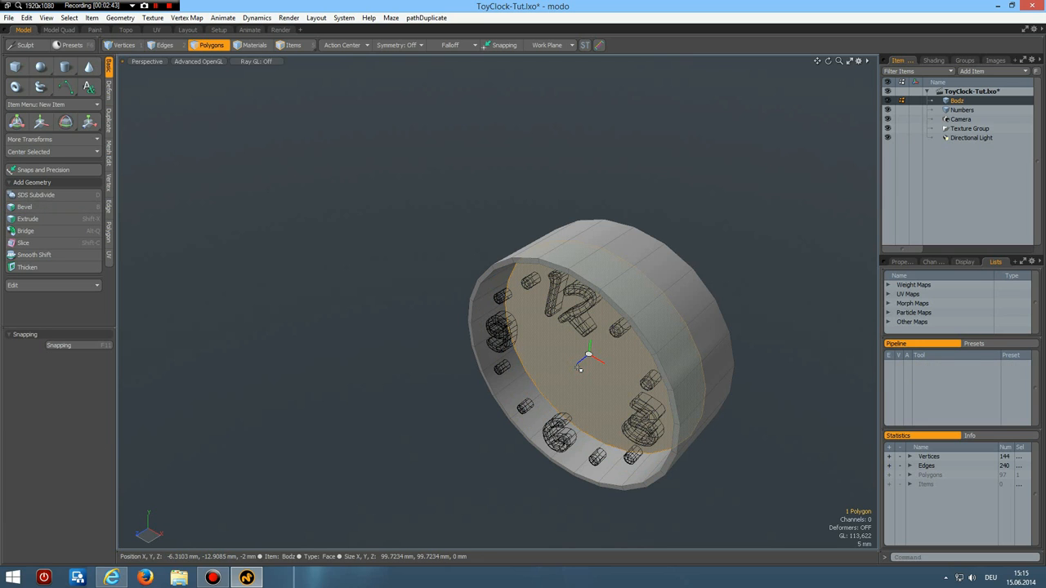
left_click(39, 121)
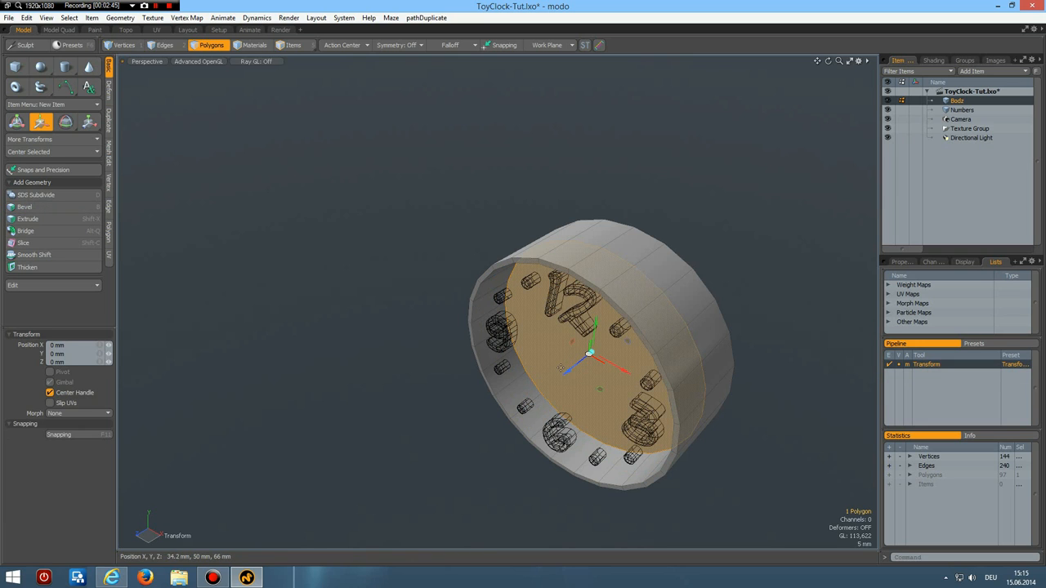
left_click_drag(592, 353, 585, 360)
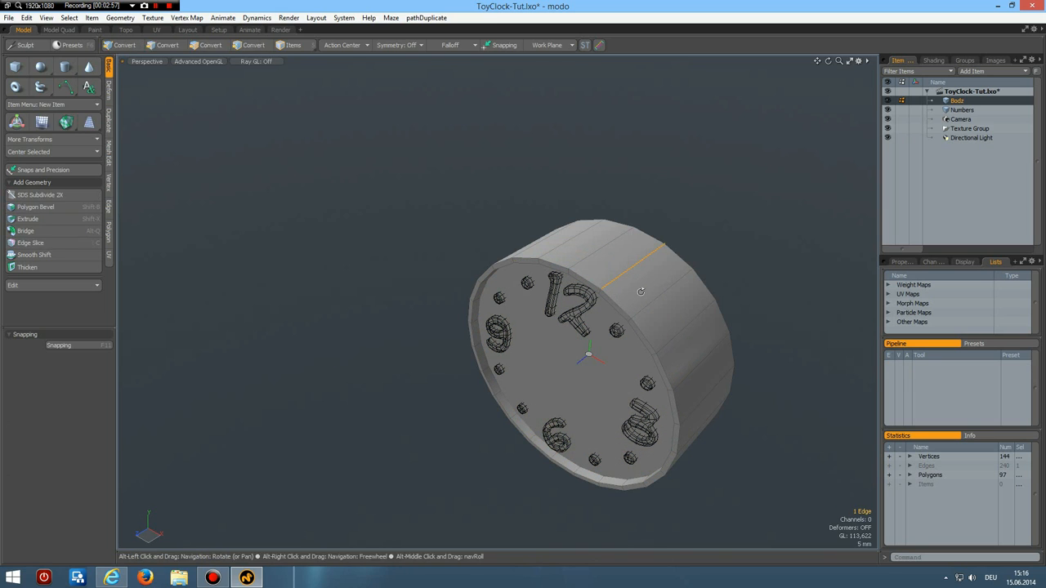
Loop Slice extra edge loops around the body's sides, adjusting slice mode and position
left_click(29, 242)
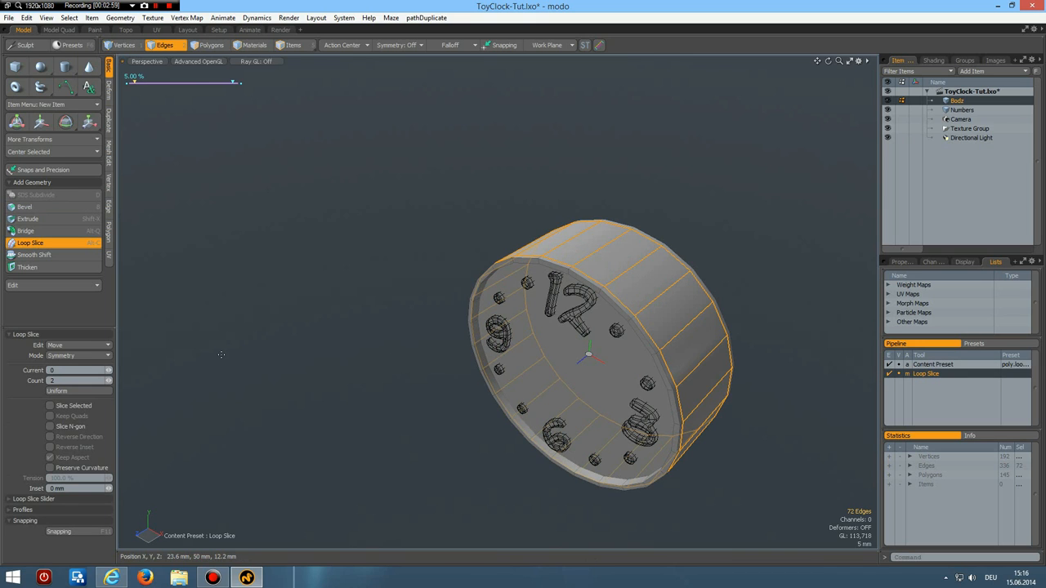
left_click(78, 356)
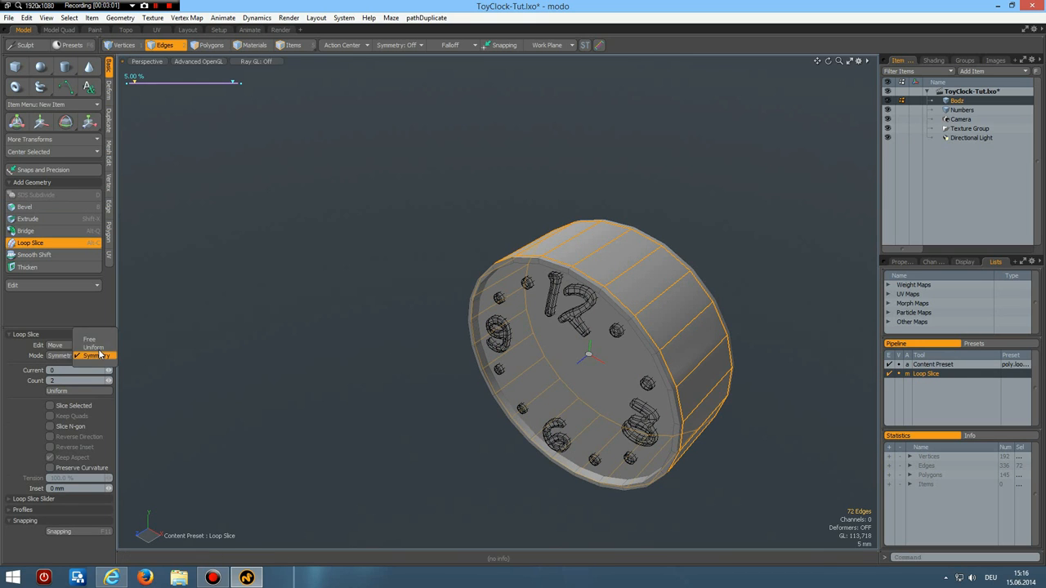
left_click_drag(151, 82, 204, 82)
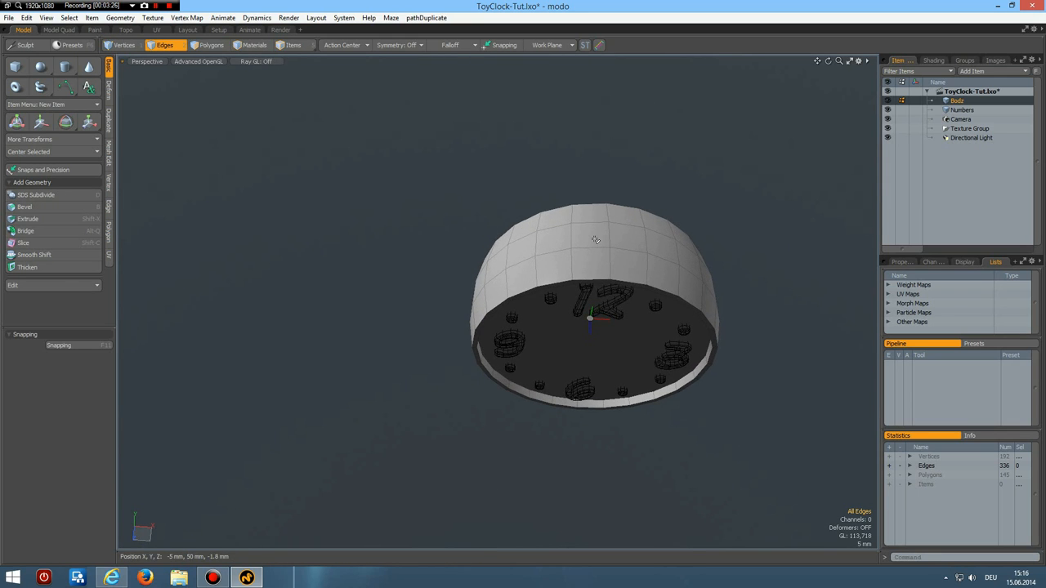
Inset the two top faces into a recess pushed inward, then add a loop inside its walls
left_click(233, 46)
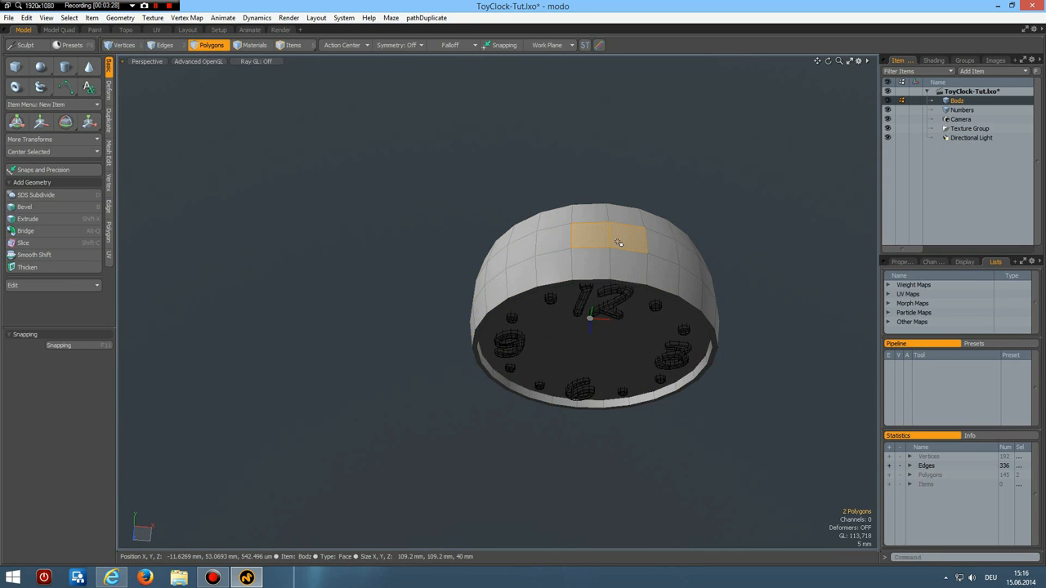
left_click(24, 206)
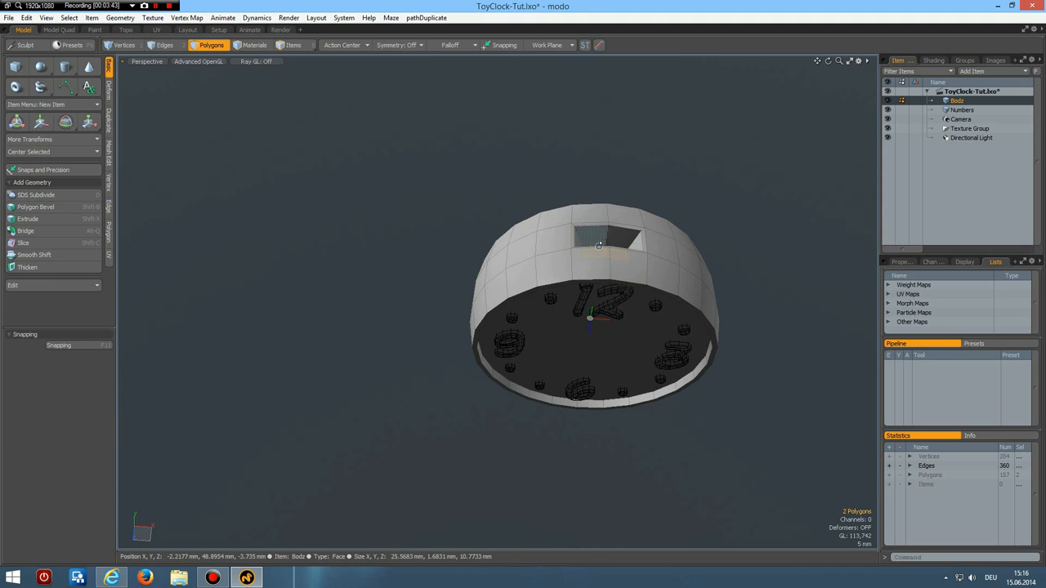
left_click_drag(599, 245, 616, 237)
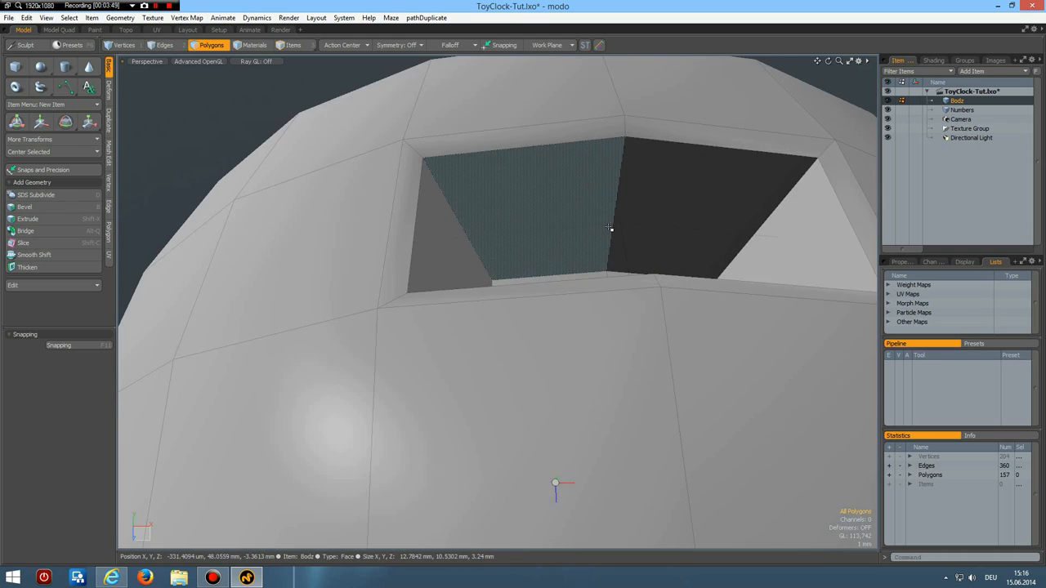
left_click_drag(608, 229, 588, 123)
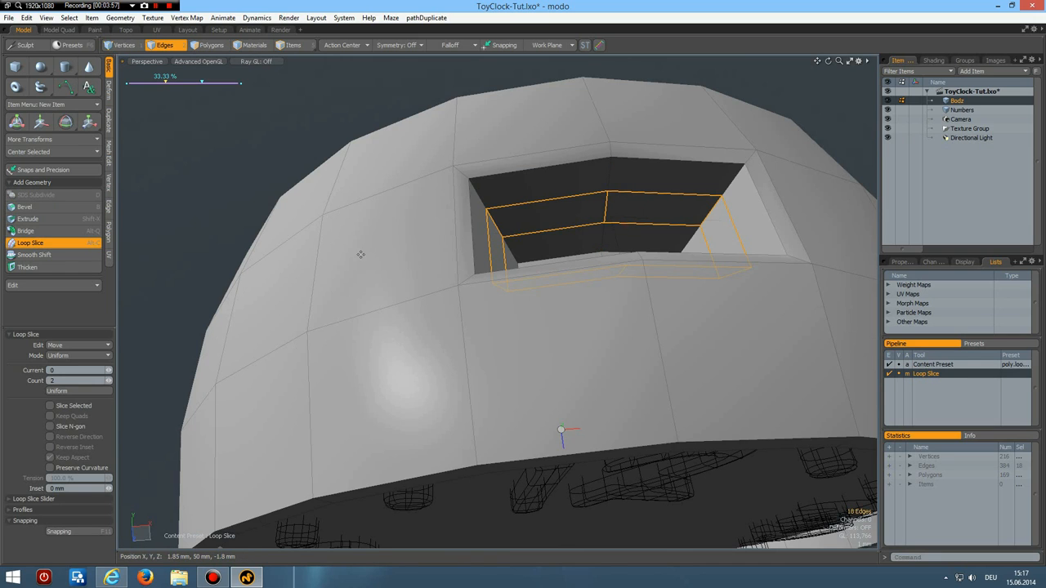
left_click(79, 357)
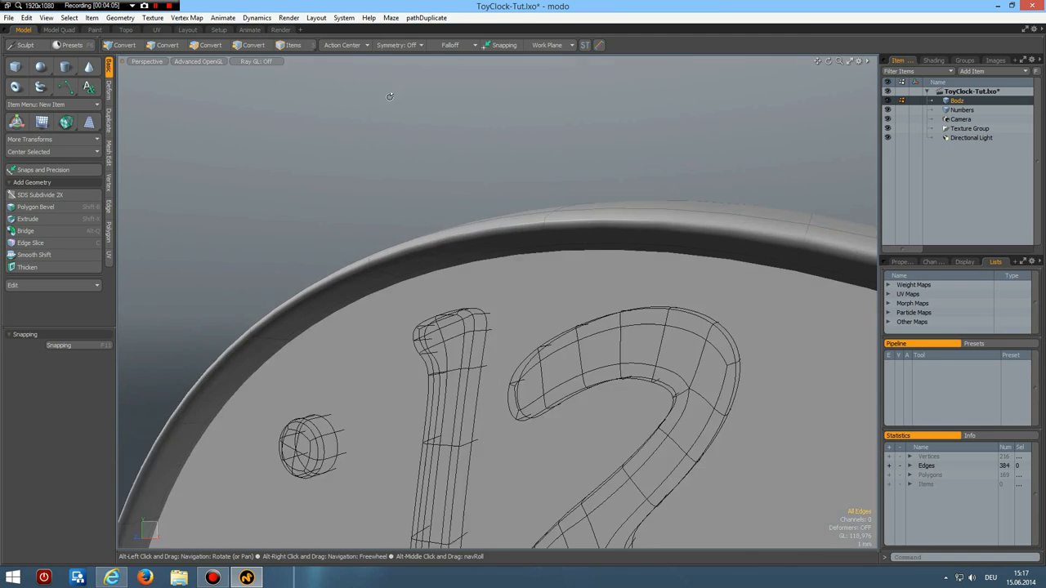
Inspect the smoothed body and add a supporting edge loop around the front rim
left_click_drag(389, 96, 374, 180)
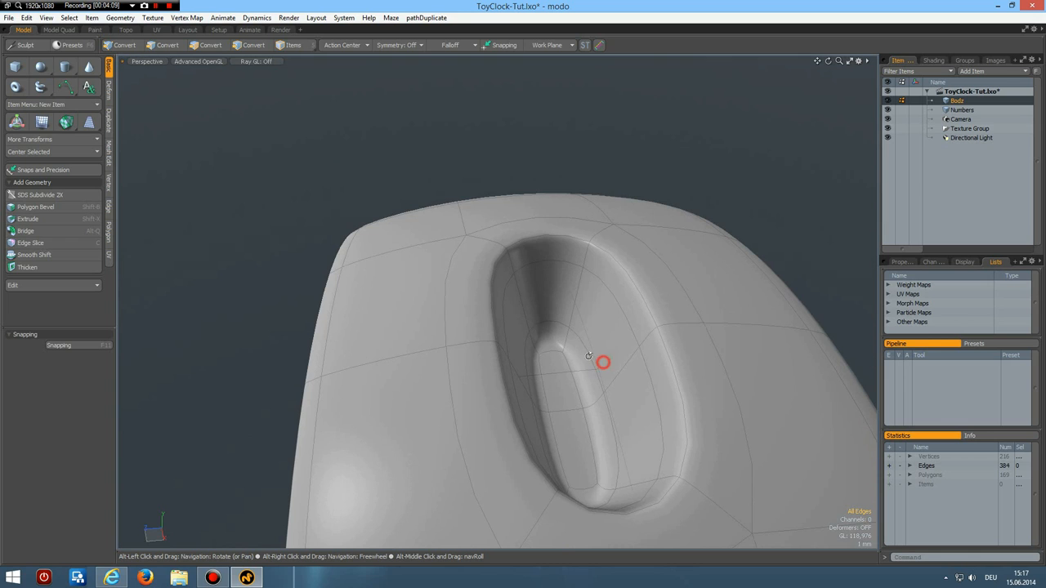
left_click_drag(597, 359, 531, 398)
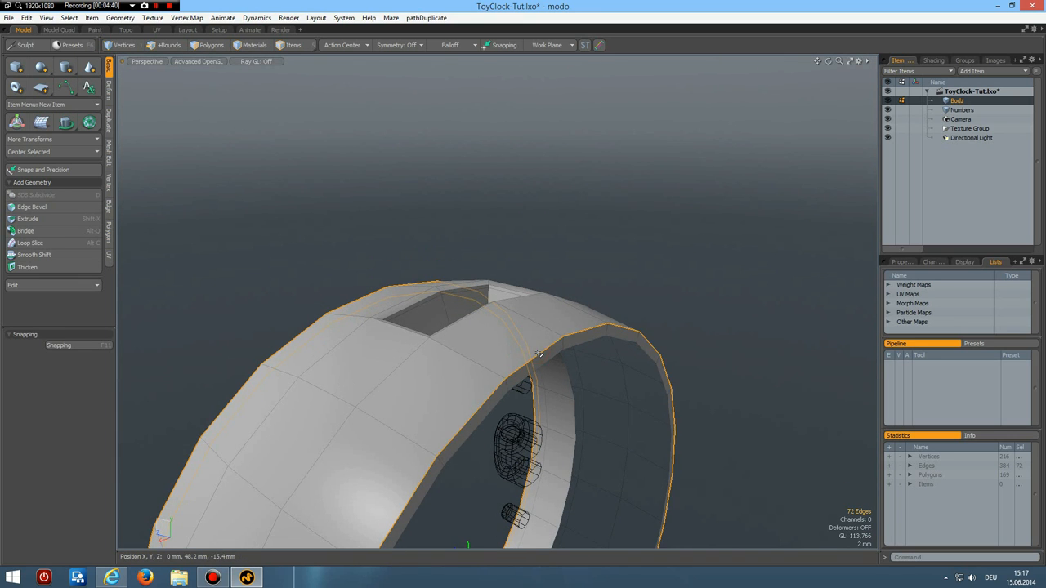
left_click(31, 206)
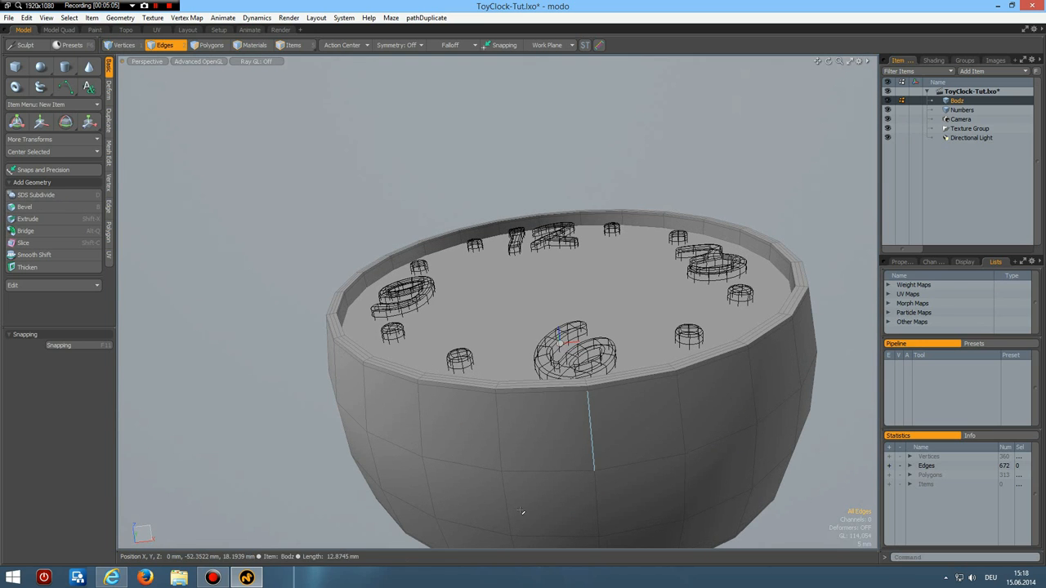
Extrude the bottom polygons downward into a short neck under the body
left_click(232, 46)
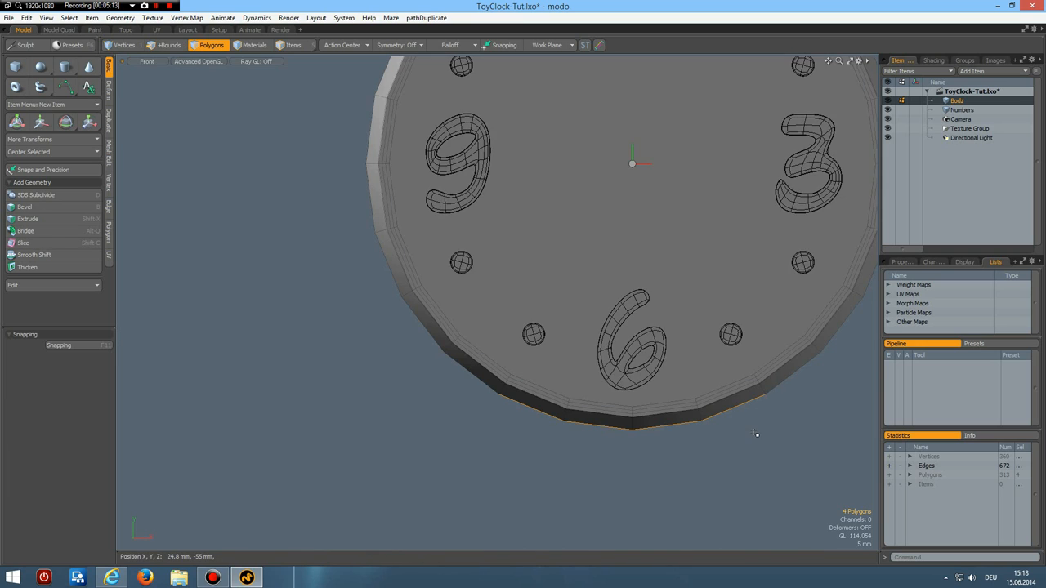
left_click(28, 219)
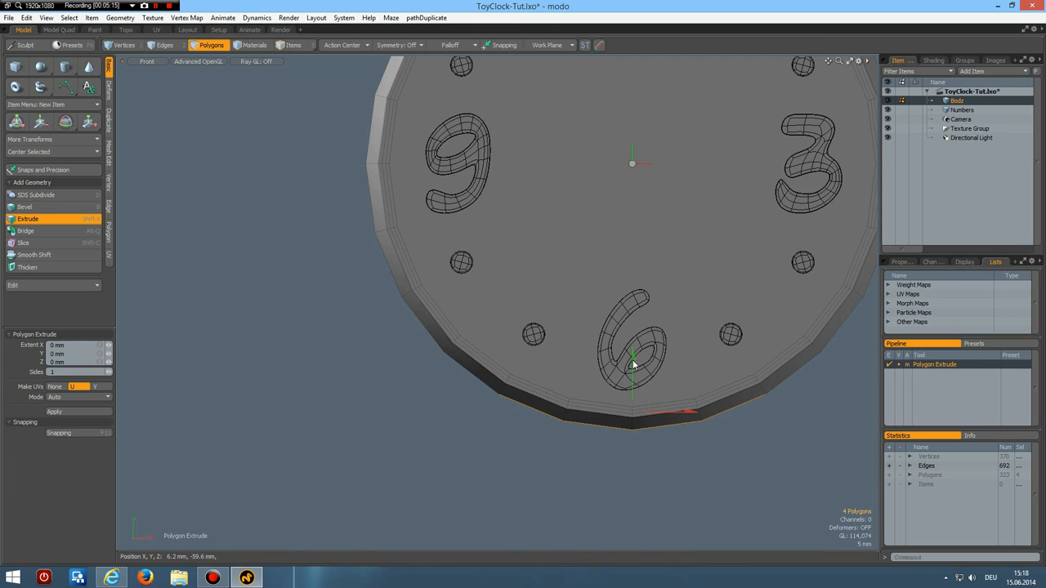
left_click_drag(634, 363, 634, 397)
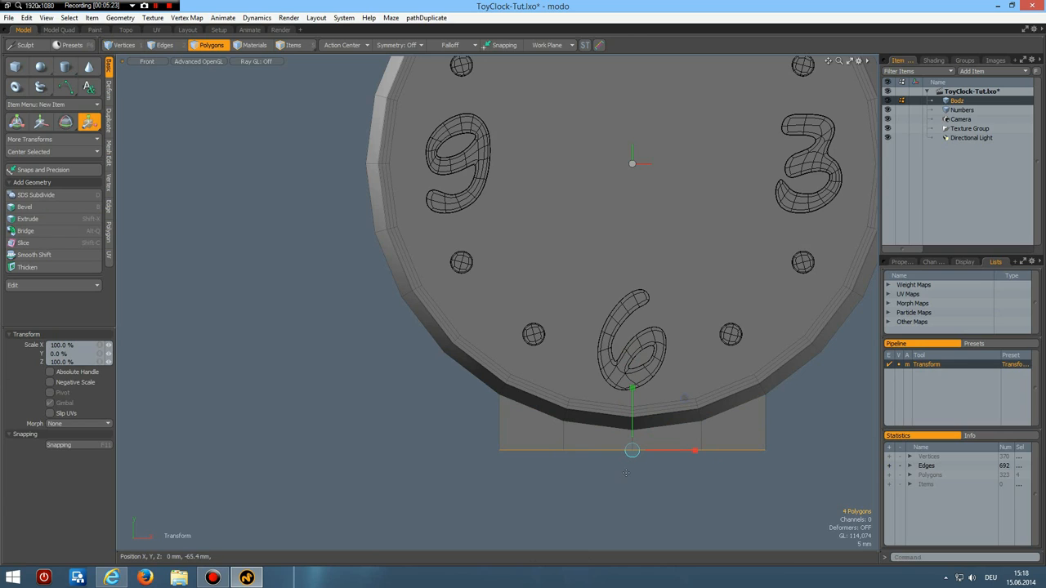
left_click(26, 219)
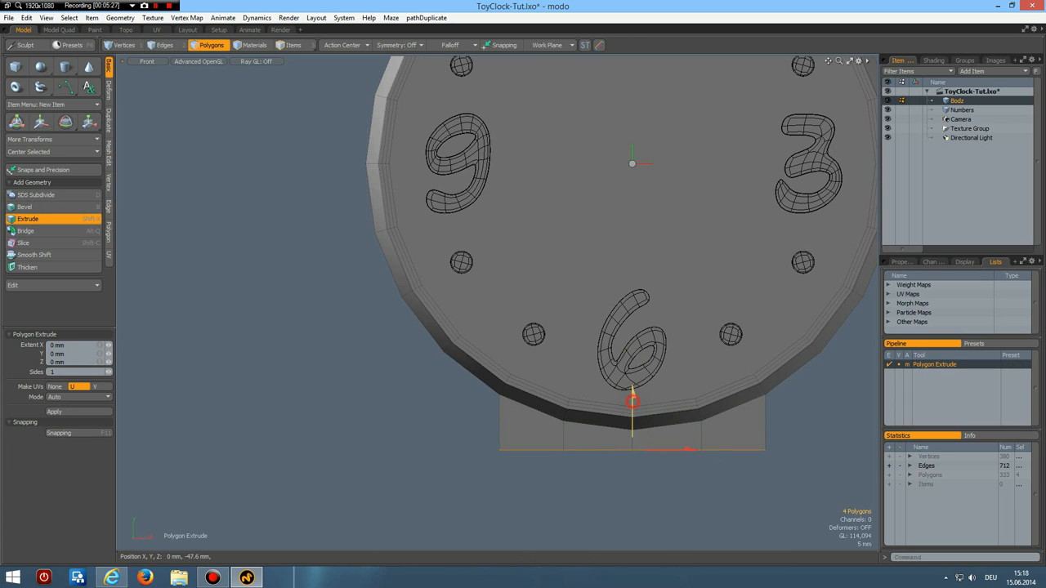
left_click_drag(631, 400, 634, 442)
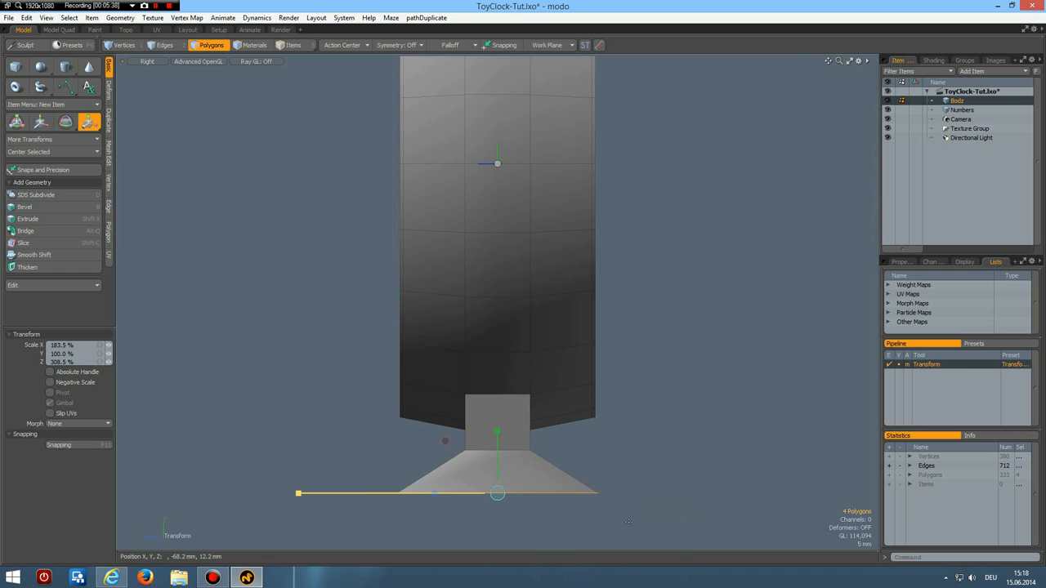
Extrude again to form the flared foot and view the stand in perspective
left_click(26, 219)
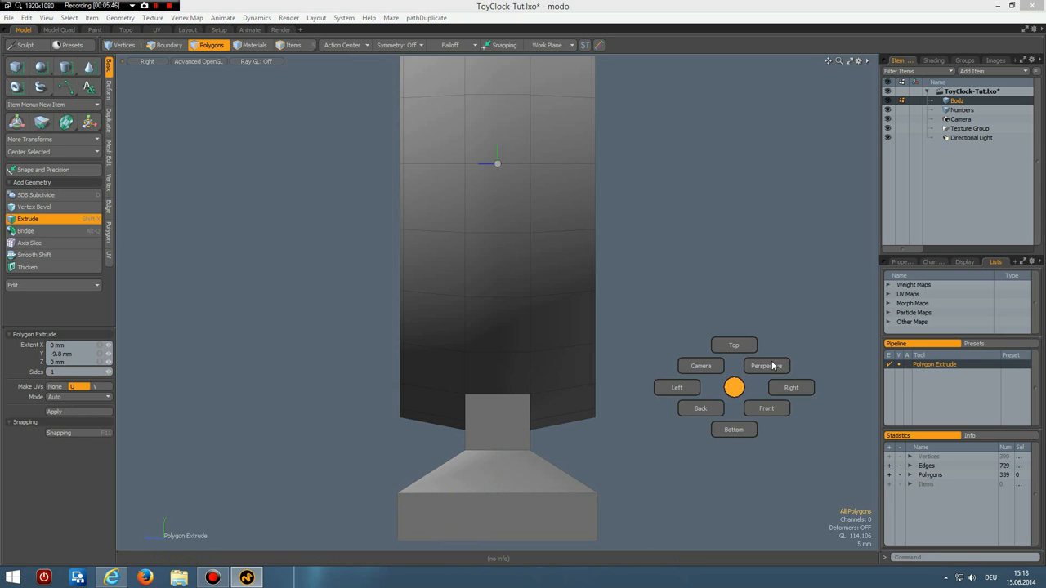
left_click(765, 366)
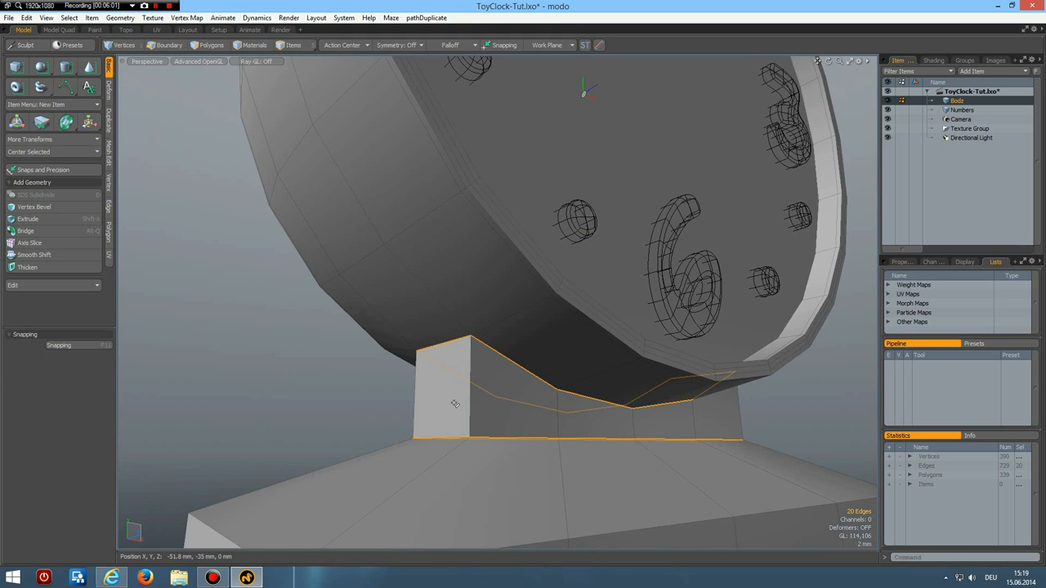
Select the neck edge loops and add supporting edges so it stays tight when smoothed
left_click_drag(455, 405, 548, 441)
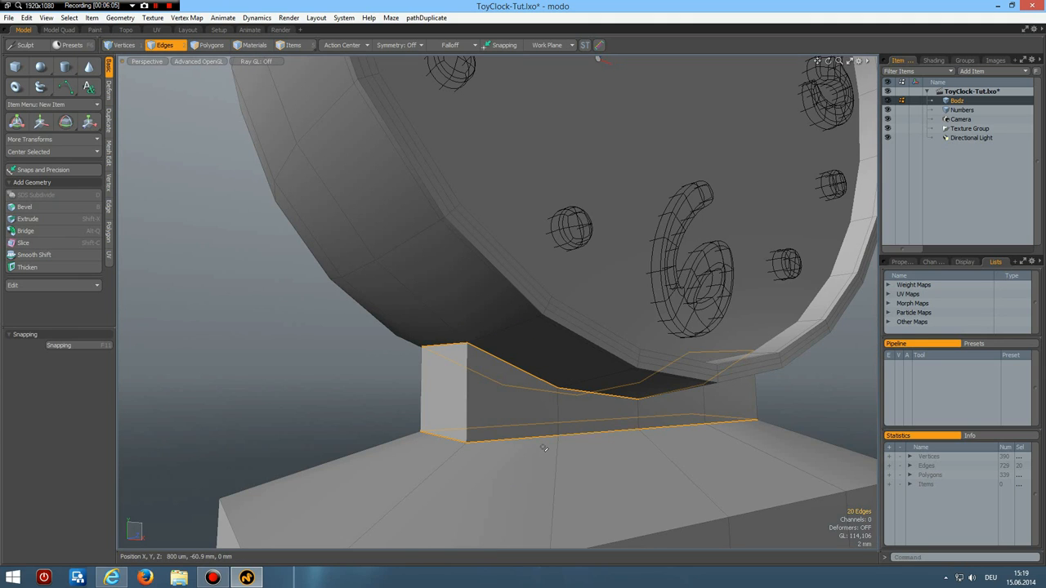
left_click(24, 219)
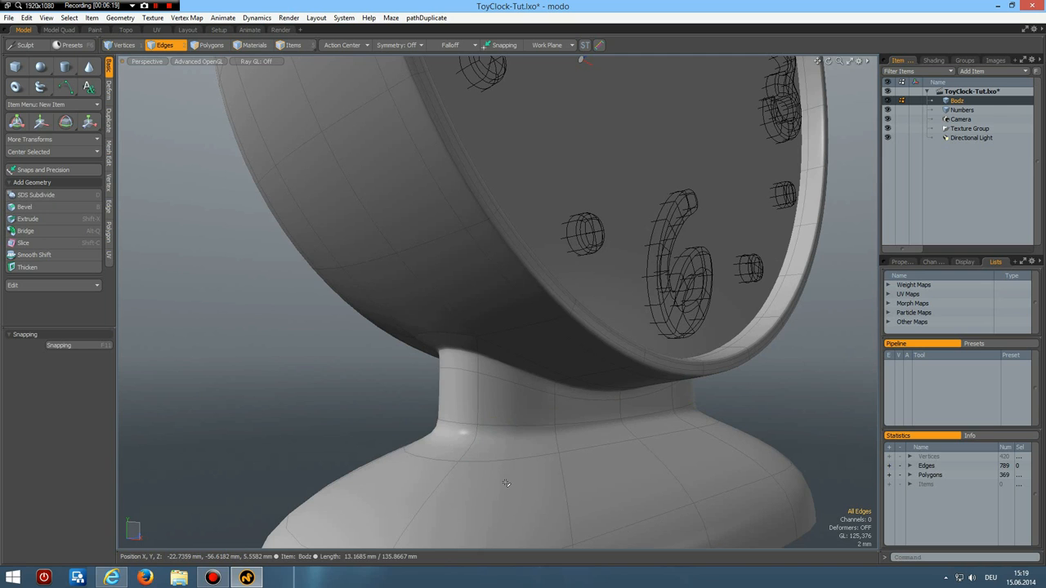
left_click_drag(506, 484, 481, 476)
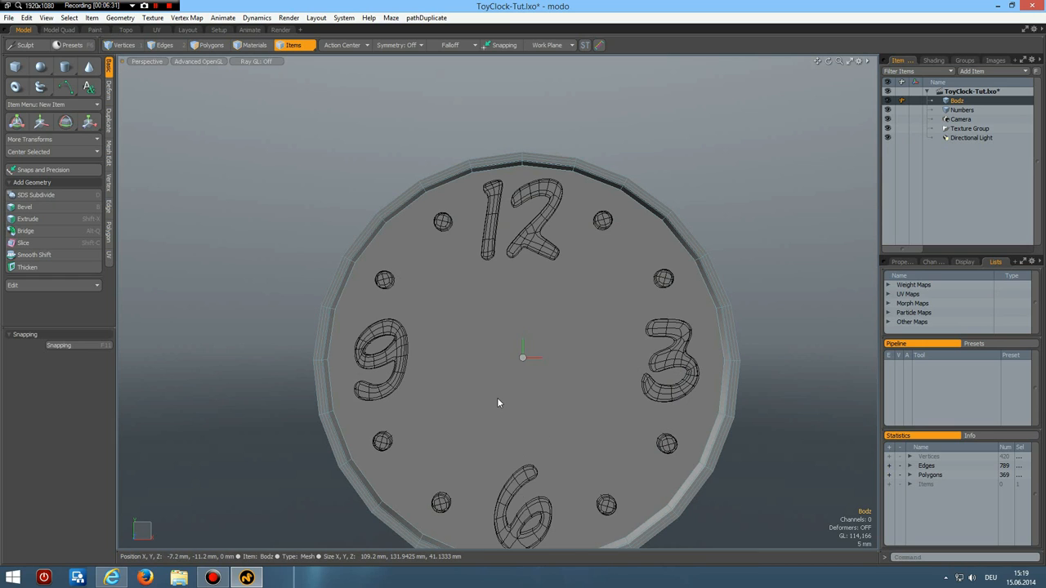
Bevel-inset the front face polygon to create a smaller centre circle
left_click(212, 45)
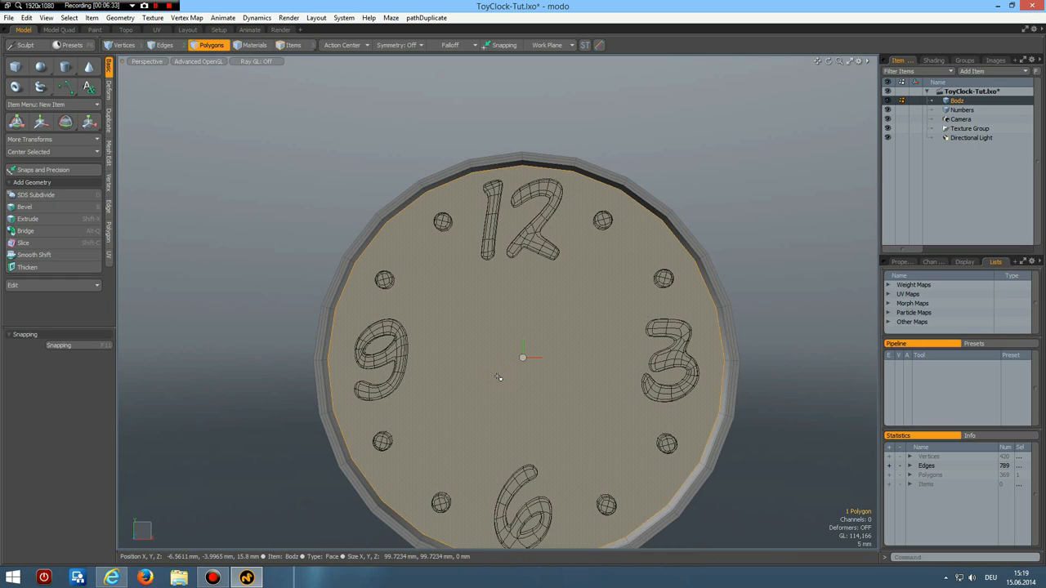
left_click(25, 206)
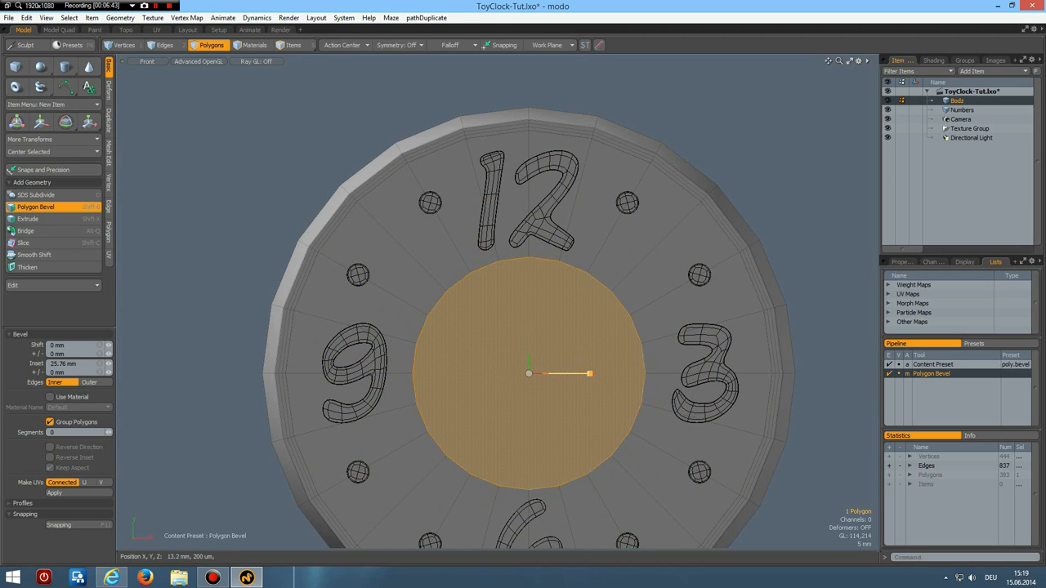
left_click_drag(588, 373, 566, 373)
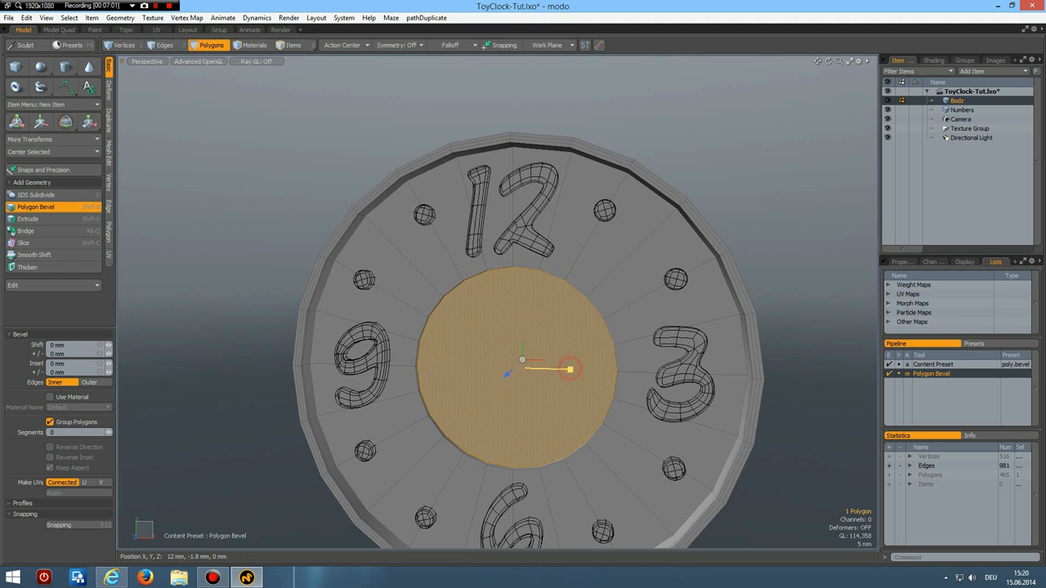
left_click_drag(568, 369, 520, 368)
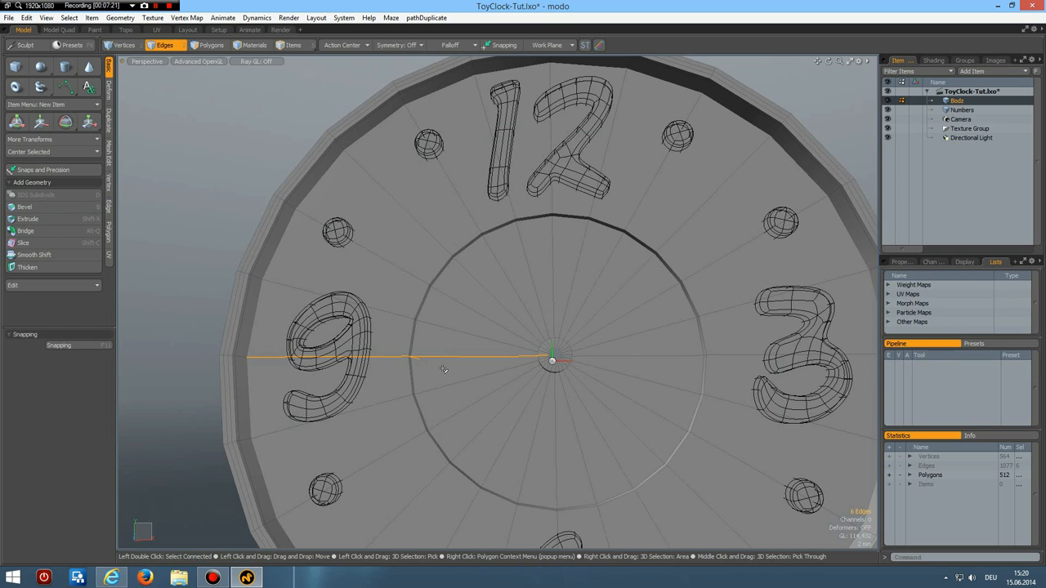
Select a spoke edge in the centre circle to divide it into radial spokes
left_click(30, 242)
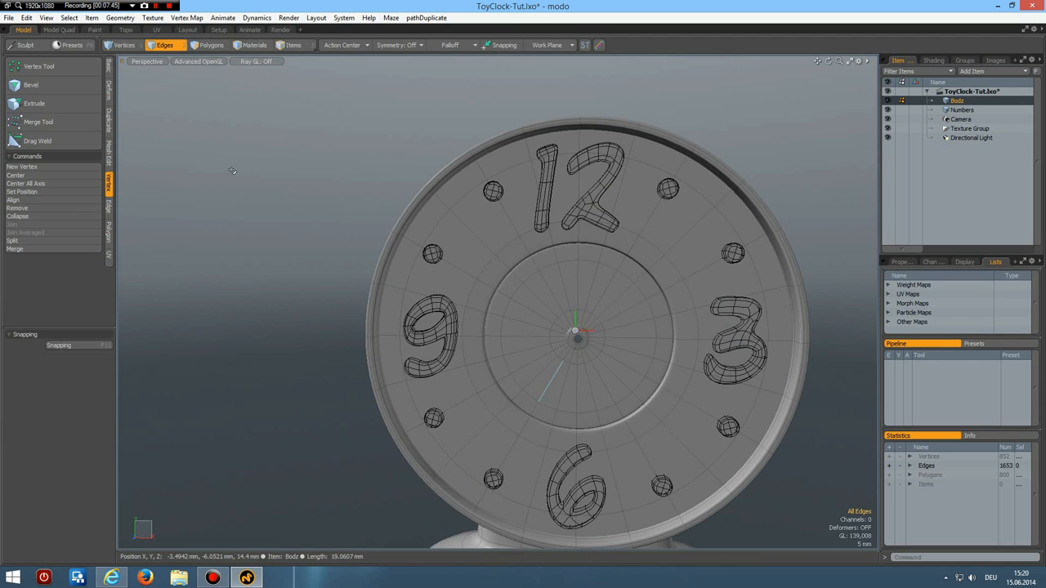
Add a Sphere primitive scaled to the clock face, then slice a half dome above the body in Front view
left_click(72, 46)
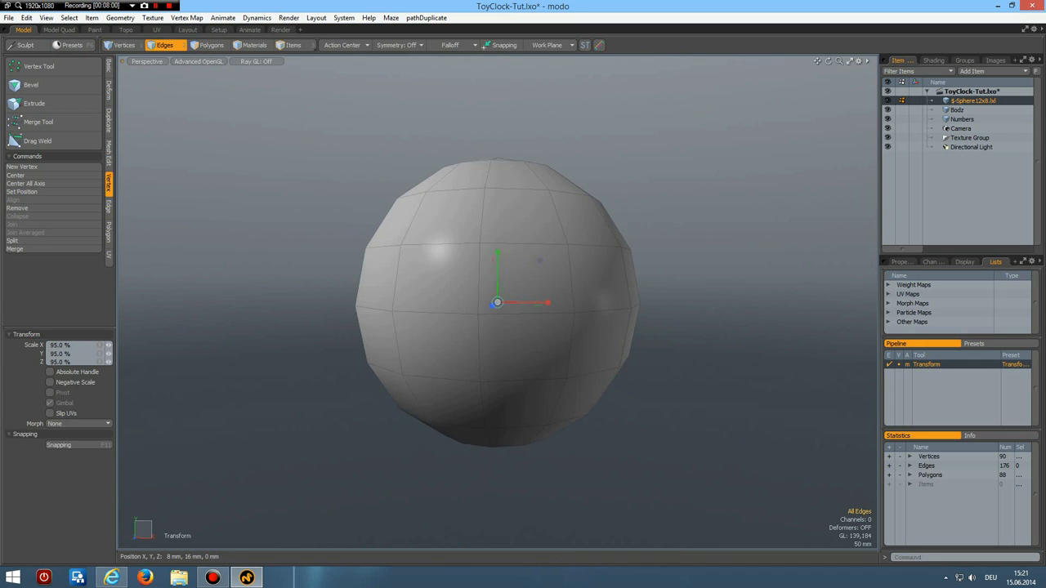
left_click_drag(526, 302, 498, 303)
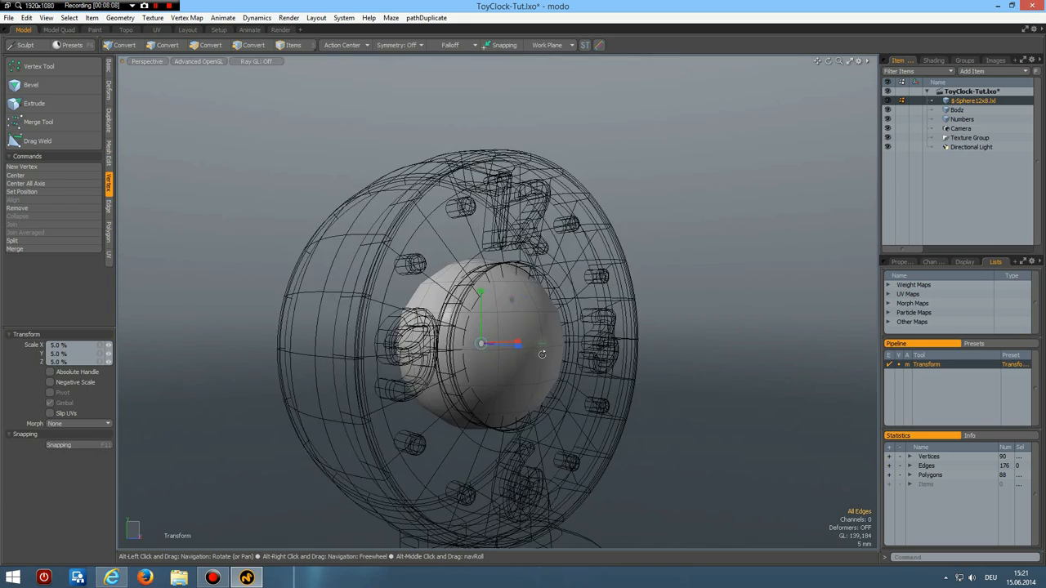
left_click_drag(542, 353, 487, 365)
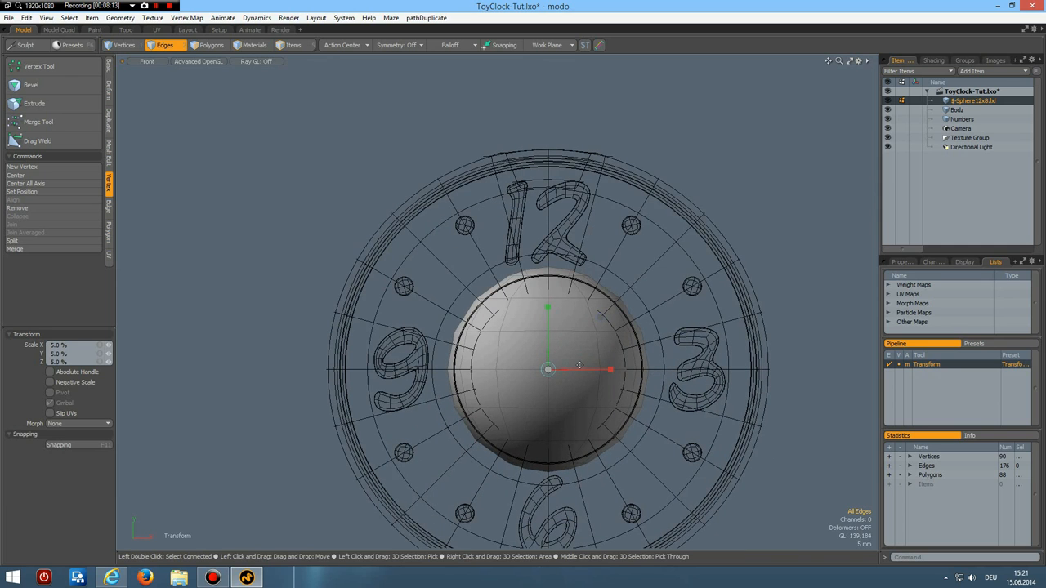
left_click(212, 46)
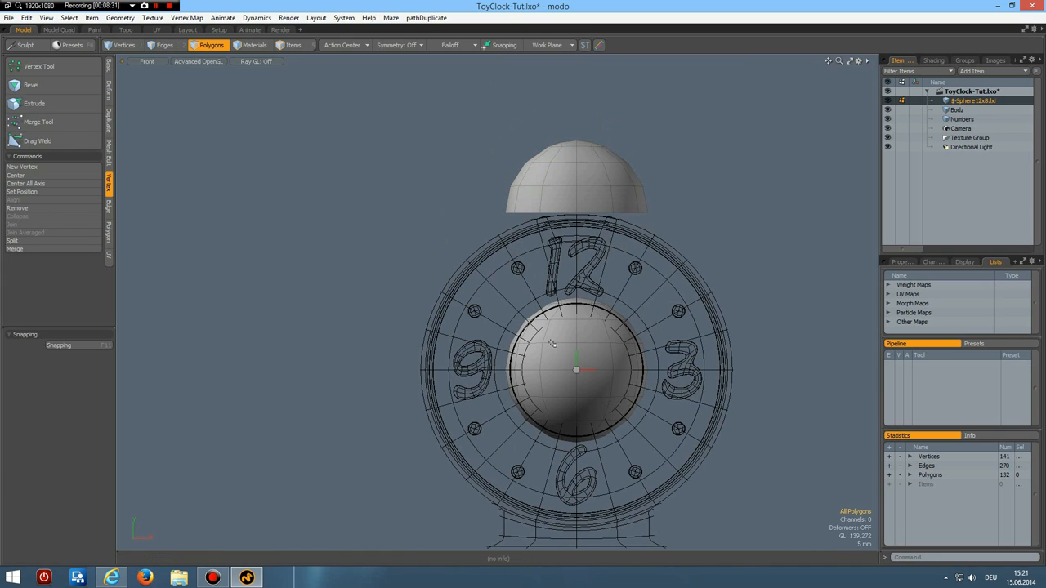
Place a small ball above the dome and extrude a thin rod down from its underside
left_click(562, 359)
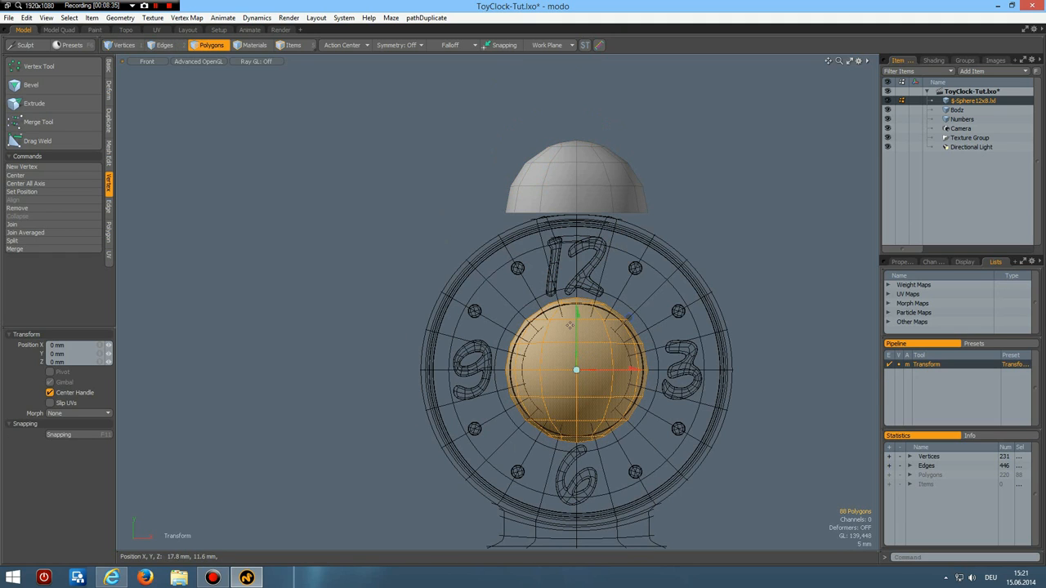
left_click_drag(575, 368, 575, 131)
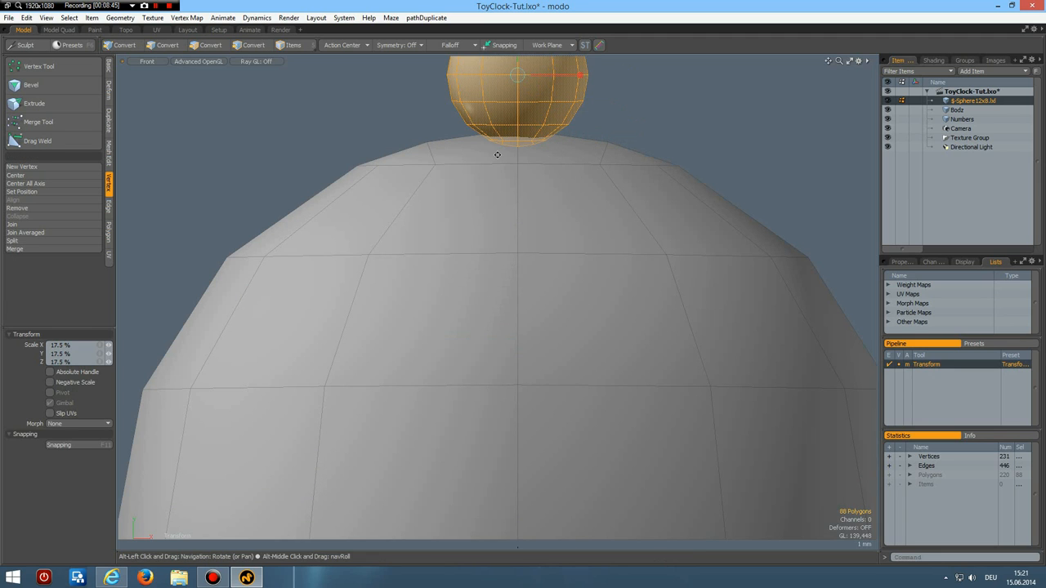
left_click(229, 46)
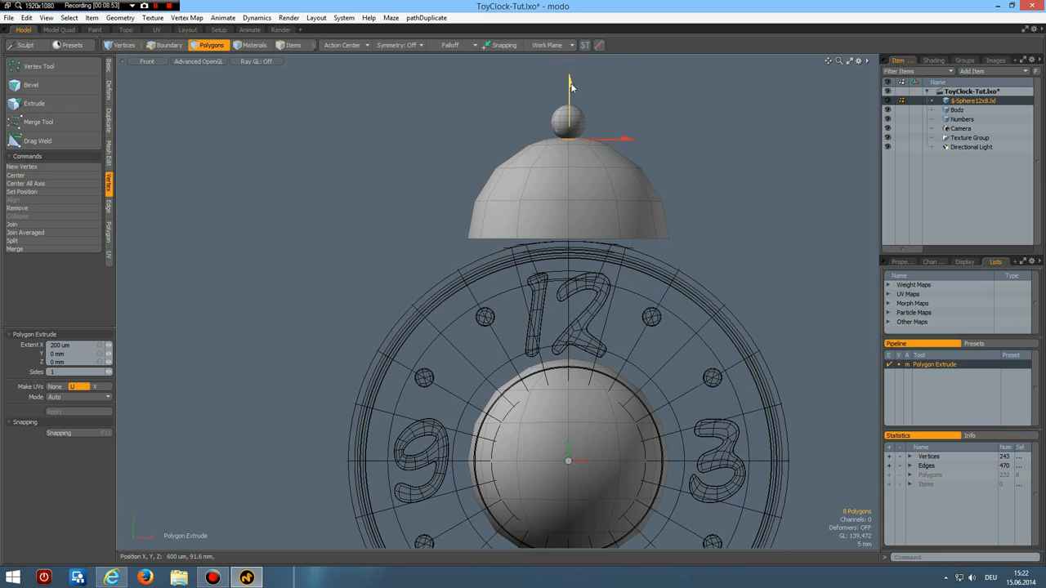
left_click_drag(569, 88, 568, 309)
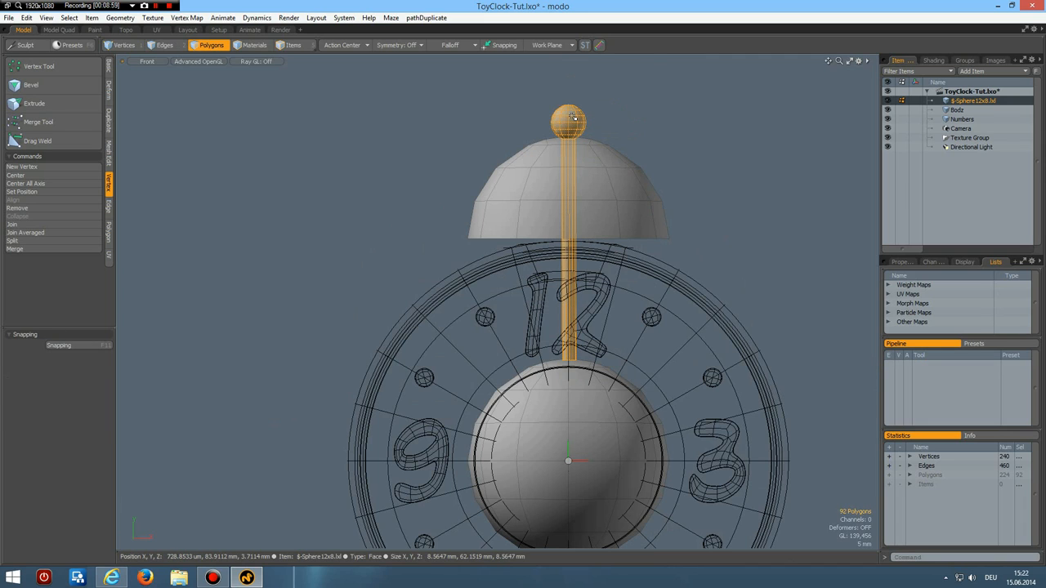
left_click(568, 118)
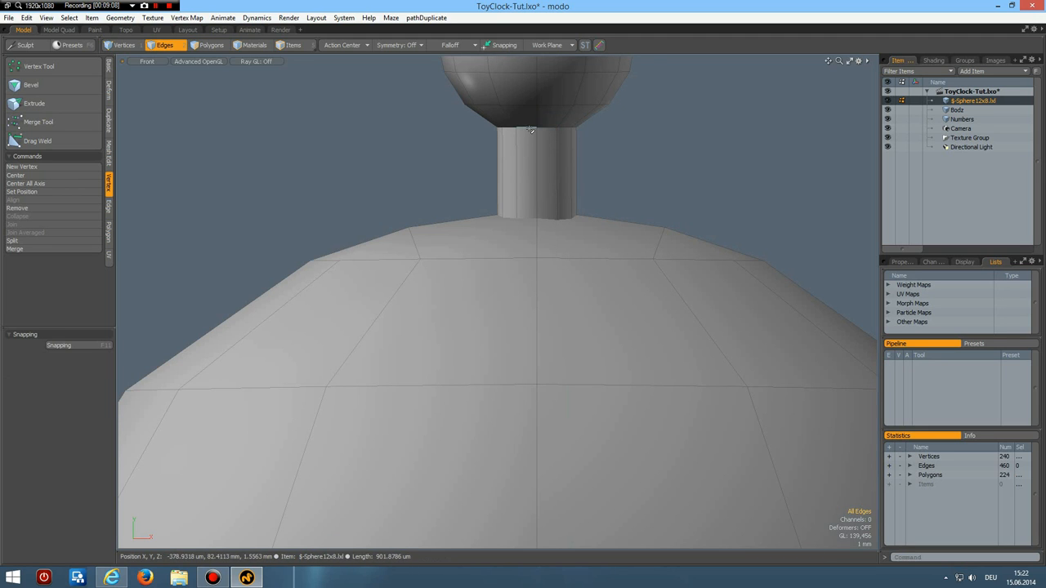
Select the dome polygons and apply Thicken with a small offset for a solid shell
left_click(31, 85)
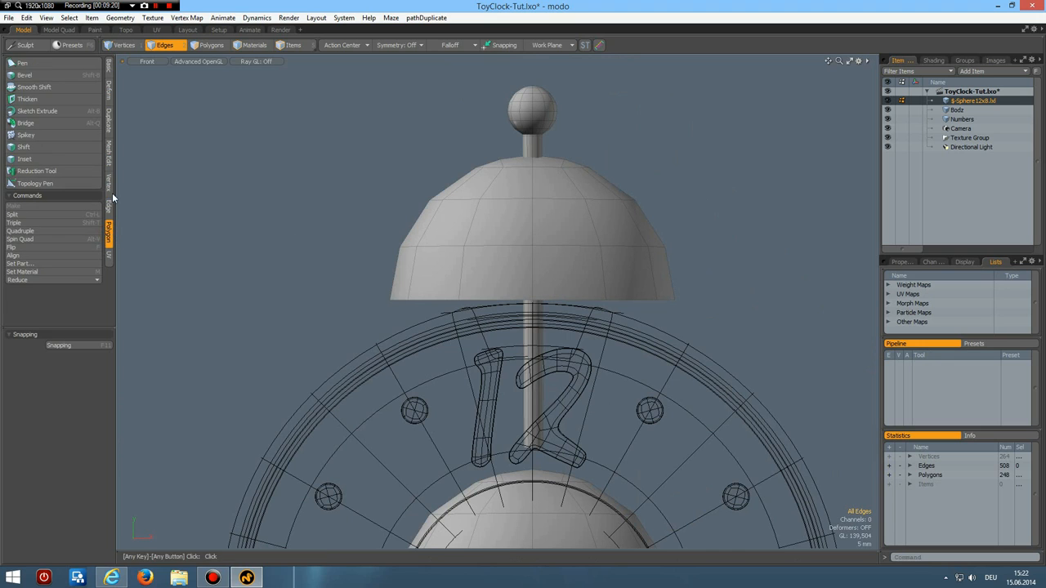
left_click(215, 46)
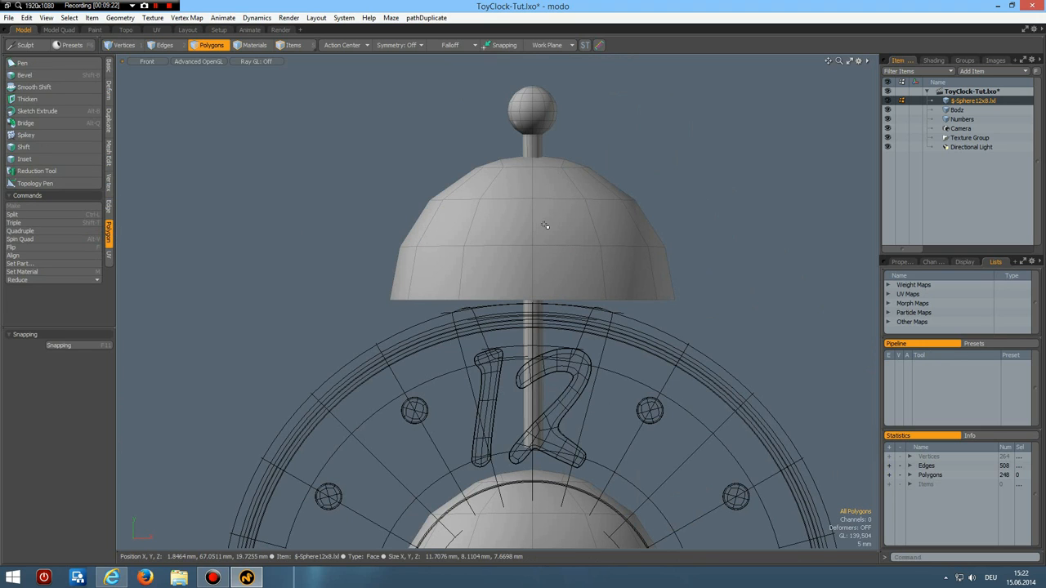
left_click(545, 227)
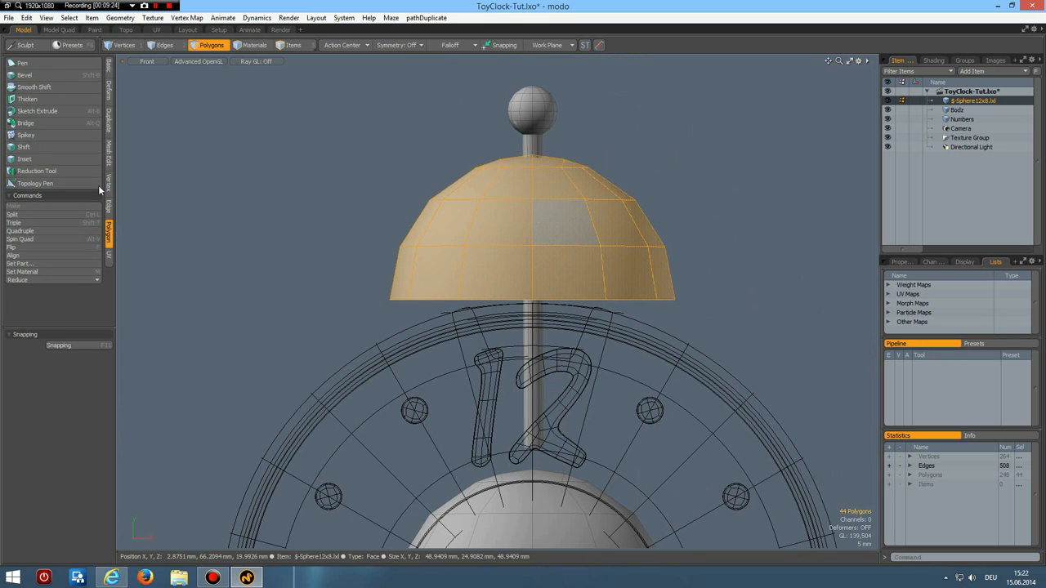
left_click(28, 98)
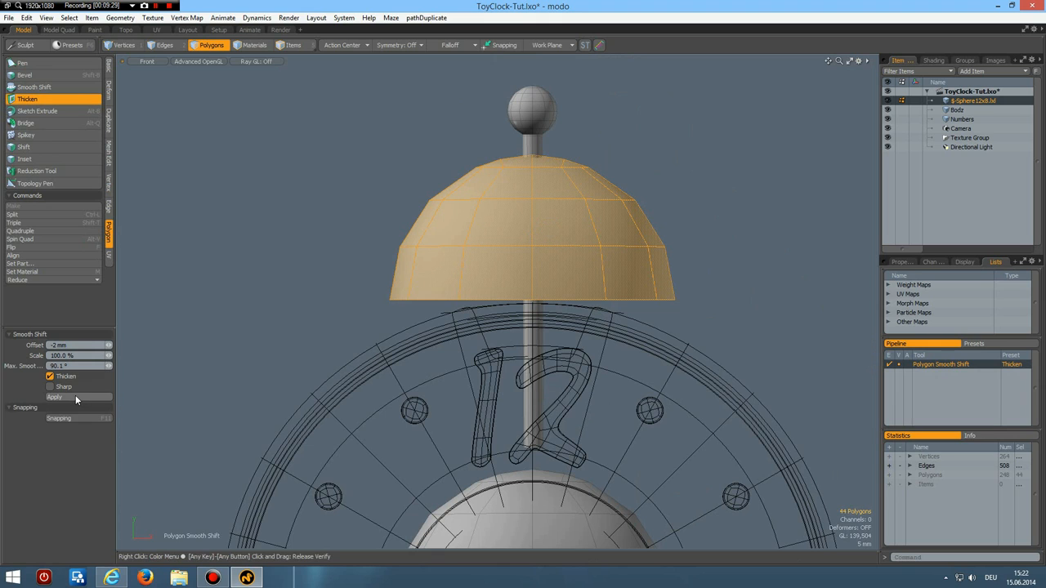
left_click(75, 397)
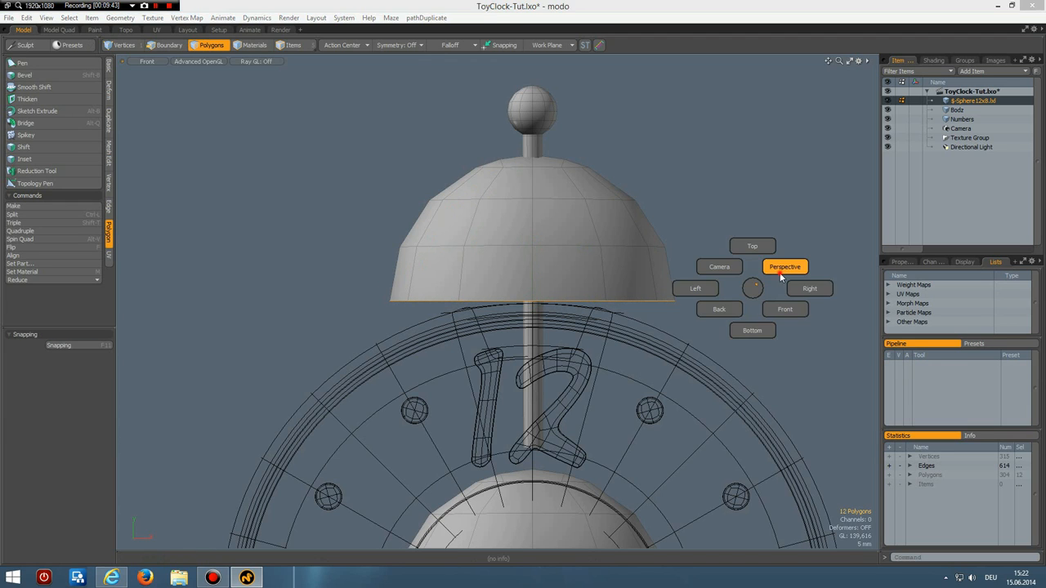
In Perspective view, select and adjust the edge loop along the bell's lower rim
left_click(784, 266)
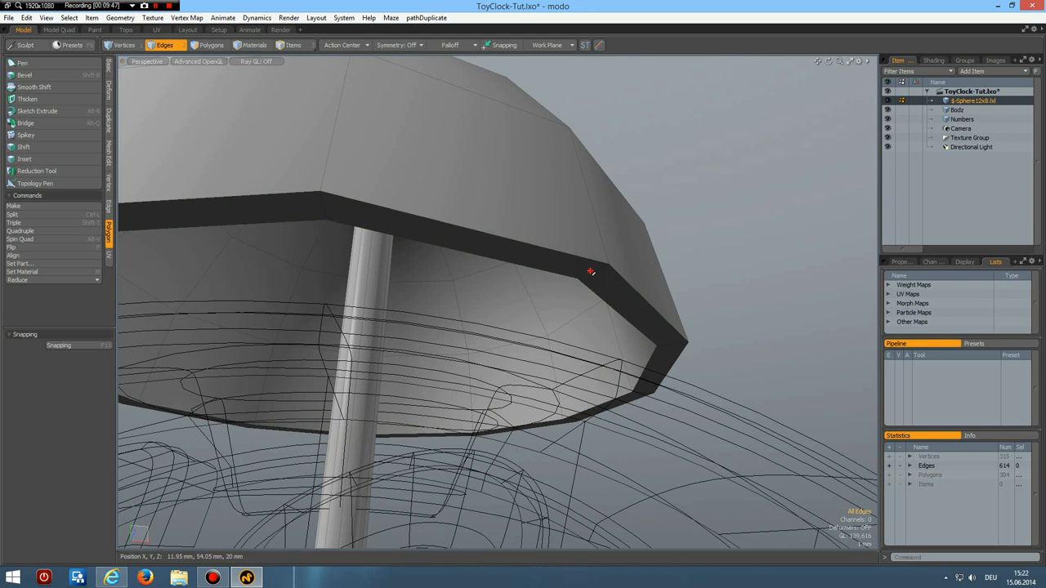
left_click(592, 272)
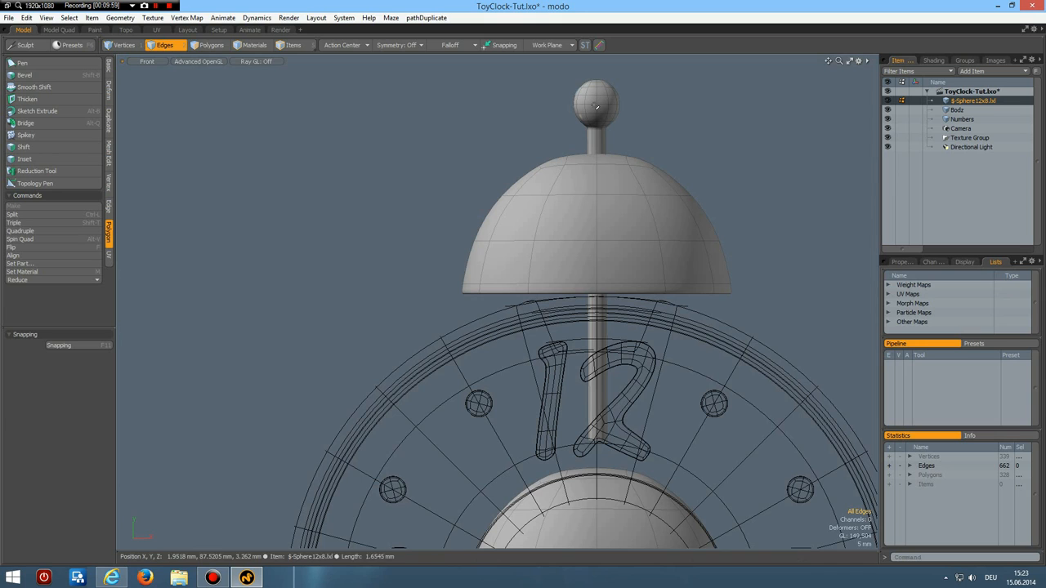
Select the bell, stem and knob polygons and run Mesh Cleanup on them
left_click(225, 45)
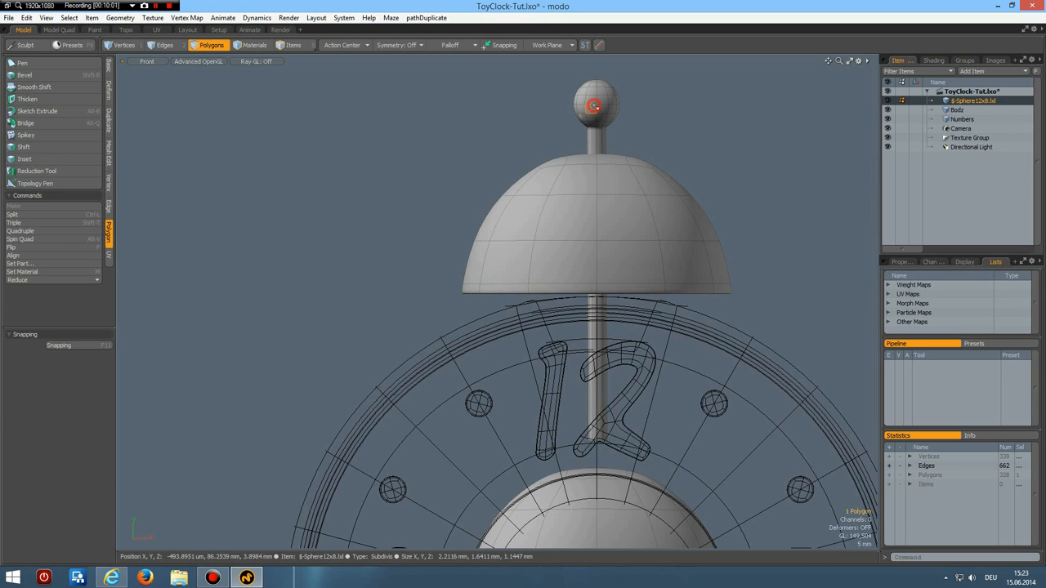
left_click(595, 104)
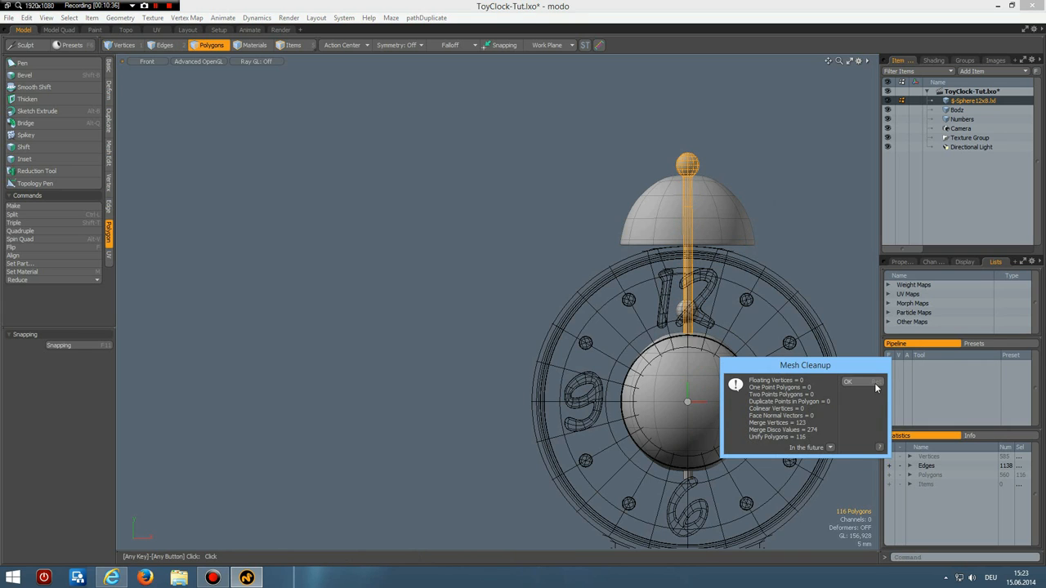
left_click(853, 383)
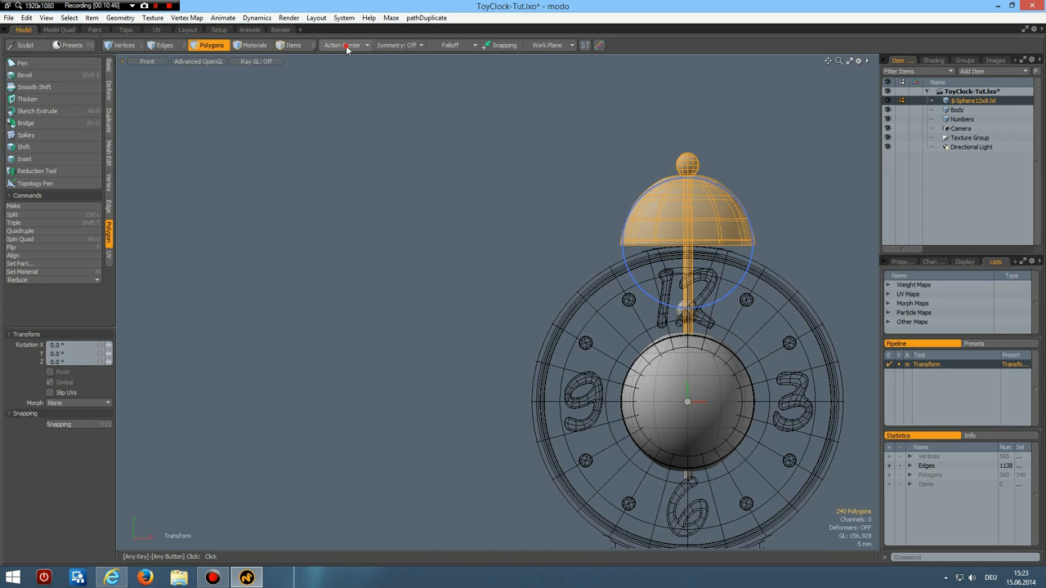
Rotate the bell group left about an Action Center, then mirror a copy across X
left_click(347, 45)
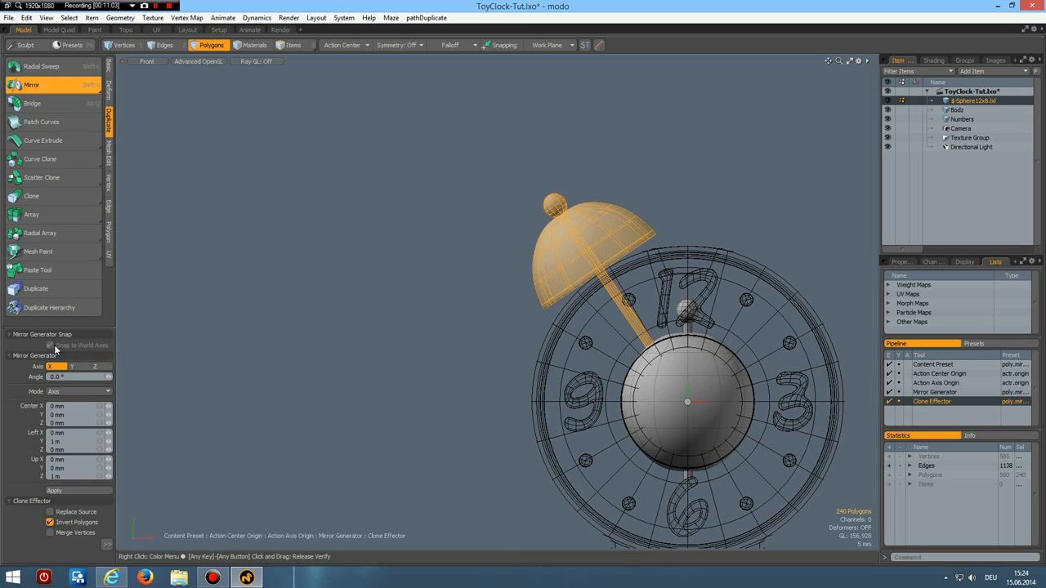
left_click(54, 490)
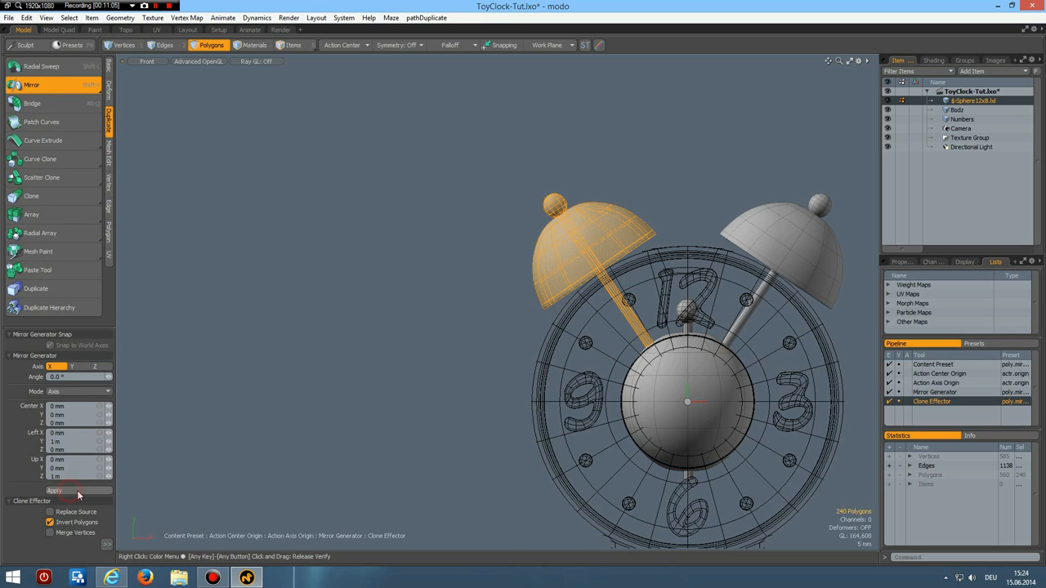
left_click(56, 490)
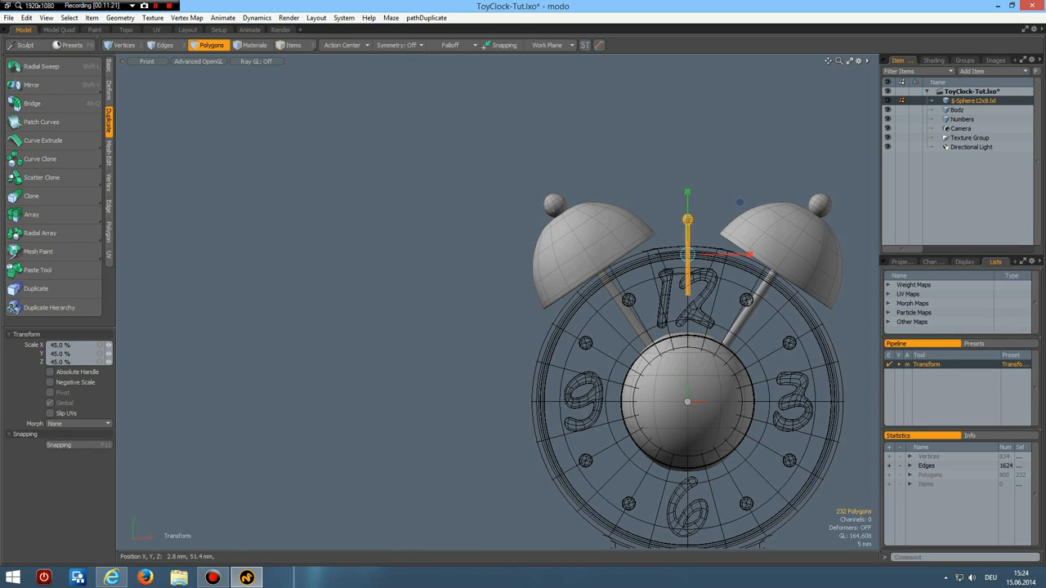
Scale a cylinder rod to about 45% and tilt it toward the right bell as a striker
left_click_drag(686, 253, 706, 295)
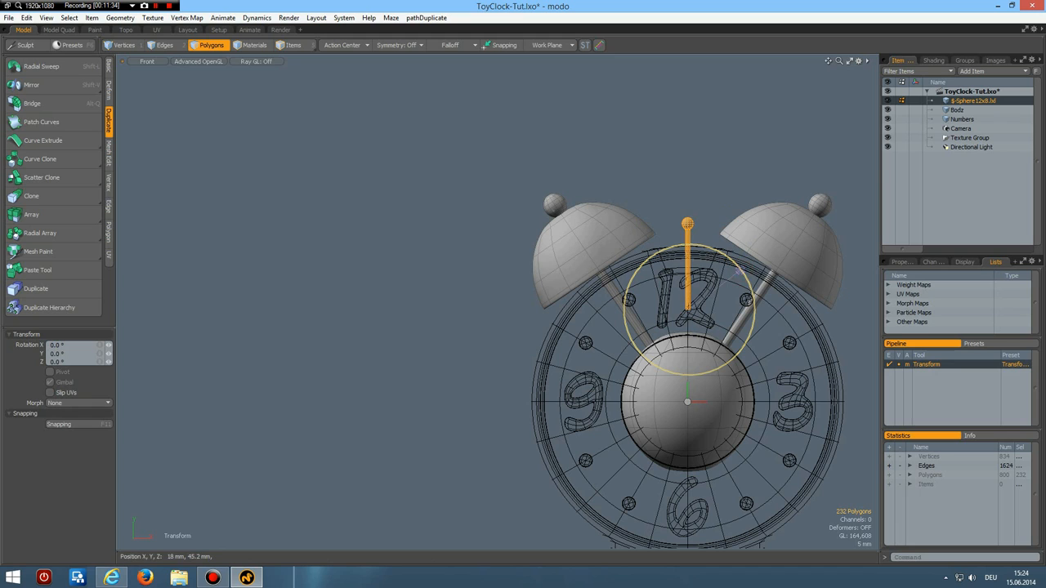
left_click_drag(687, 222, 716, 226)
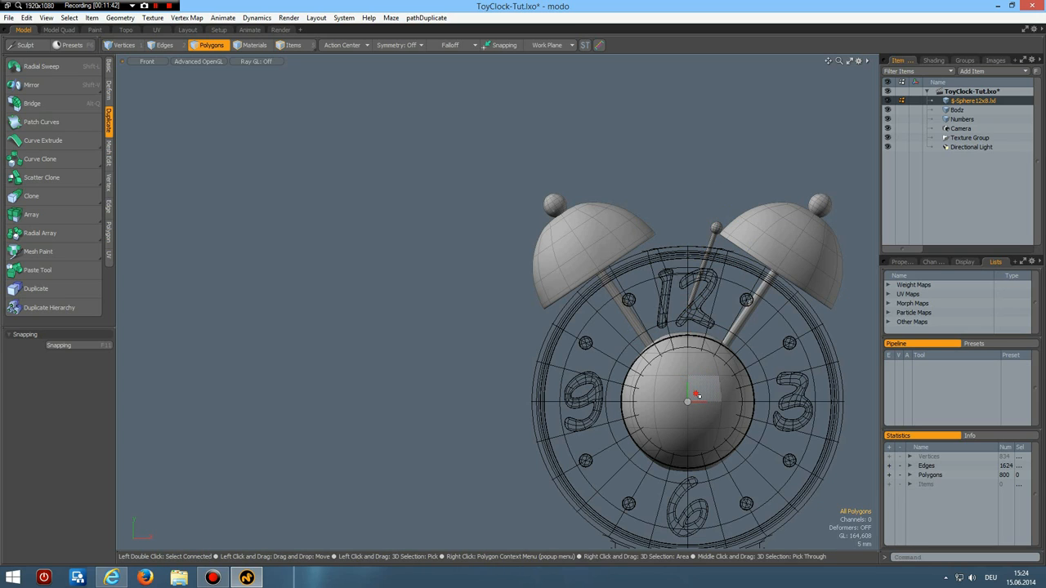
Add a new mesh item in the Item List and rename it Handles for the central sphere
left_click(967, 101)
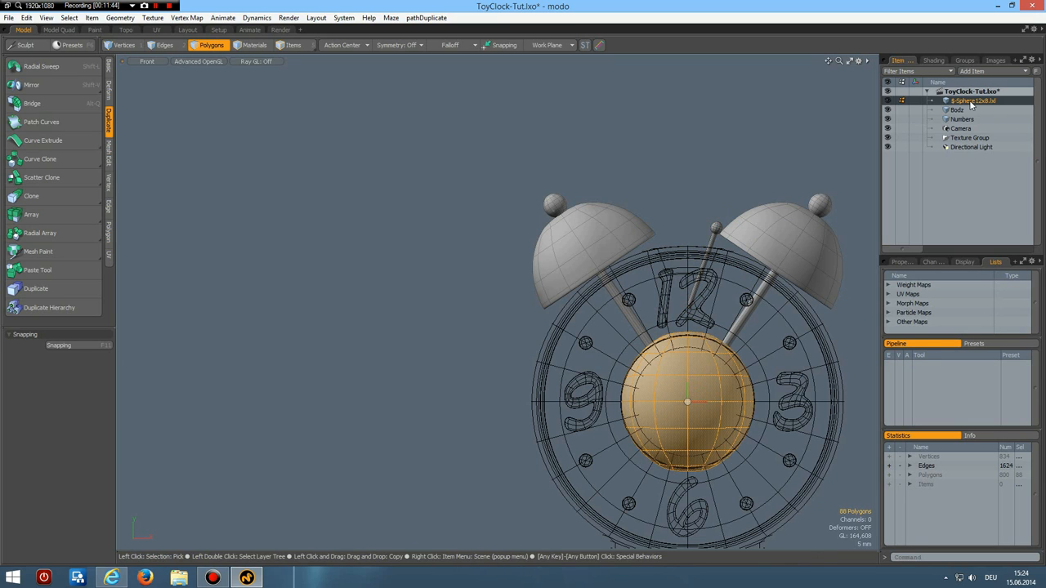
double_click(972, 102)
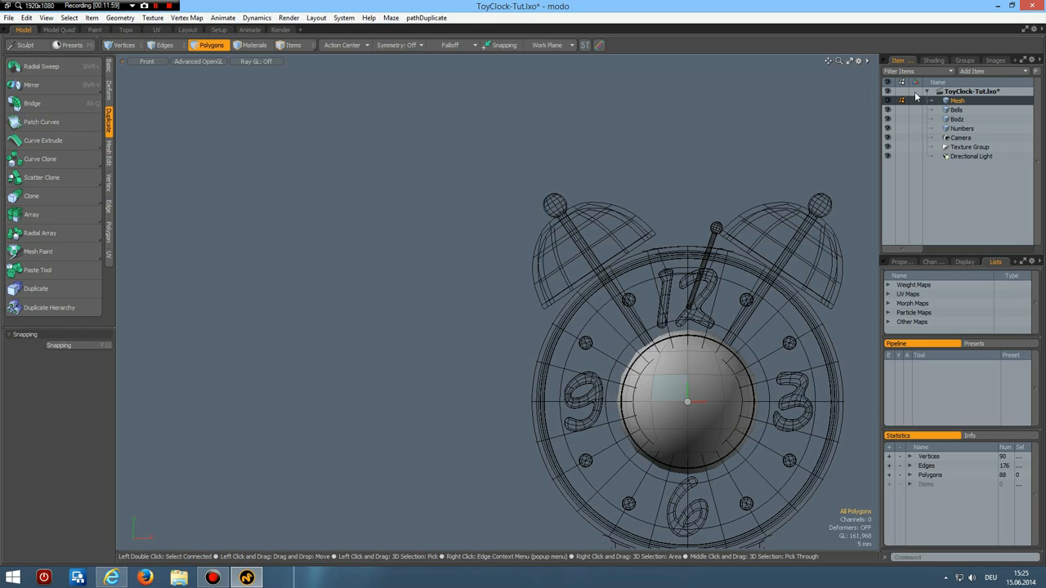
double_click(951, 102)
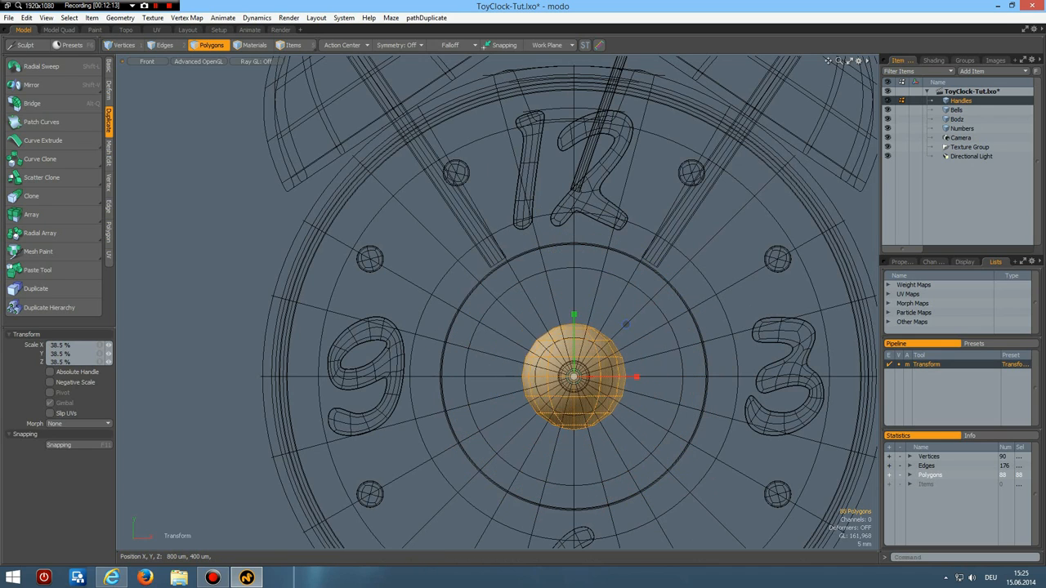
Shrink the hub sphere to about 38% and extrude a thin shaft up toward the 12
left_click_drag(637, 376, 596, 376)
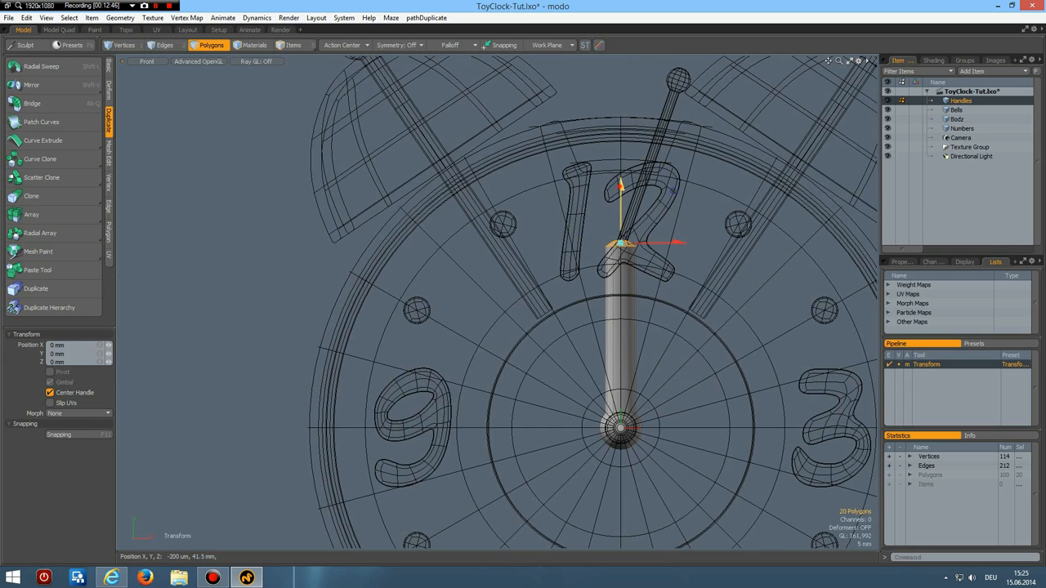
left_click_drag(621, 242, 621, 150)
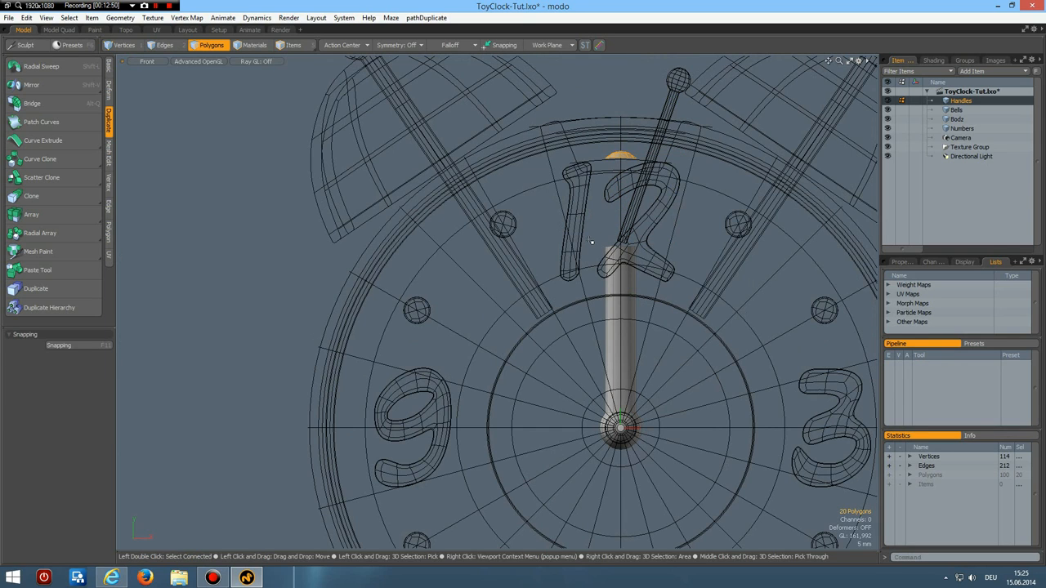
left_click(167, 44)
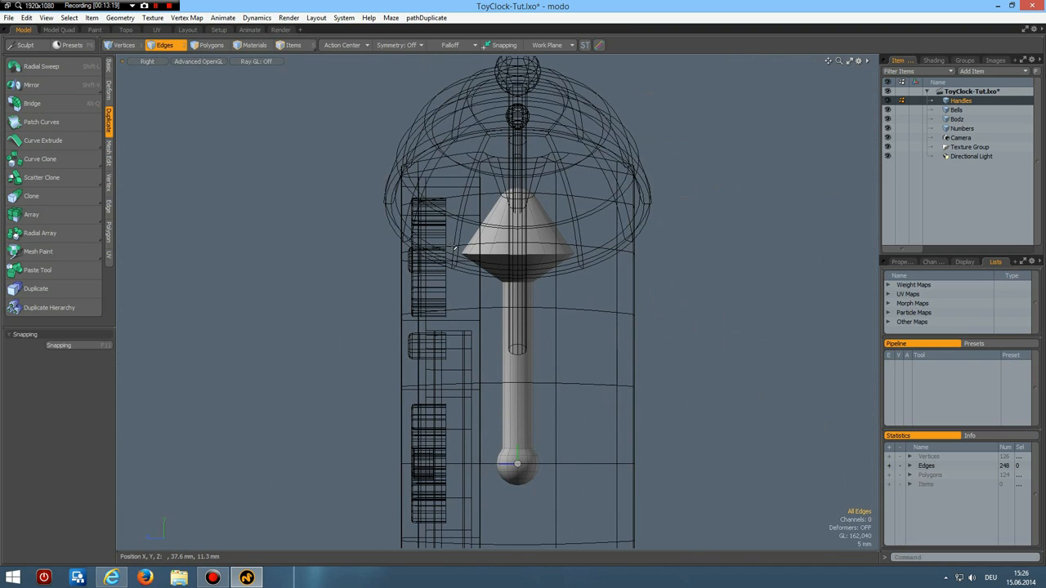
Move and scale the tip's edge loops into a rounded, pointed diamond blade
left_click(526, 263)
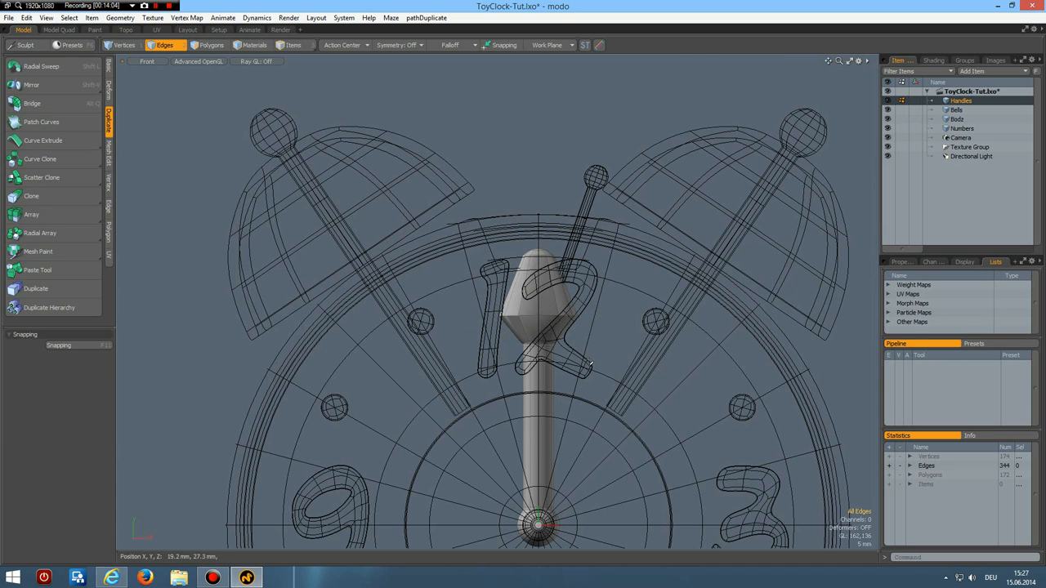
scroll("down", 3)
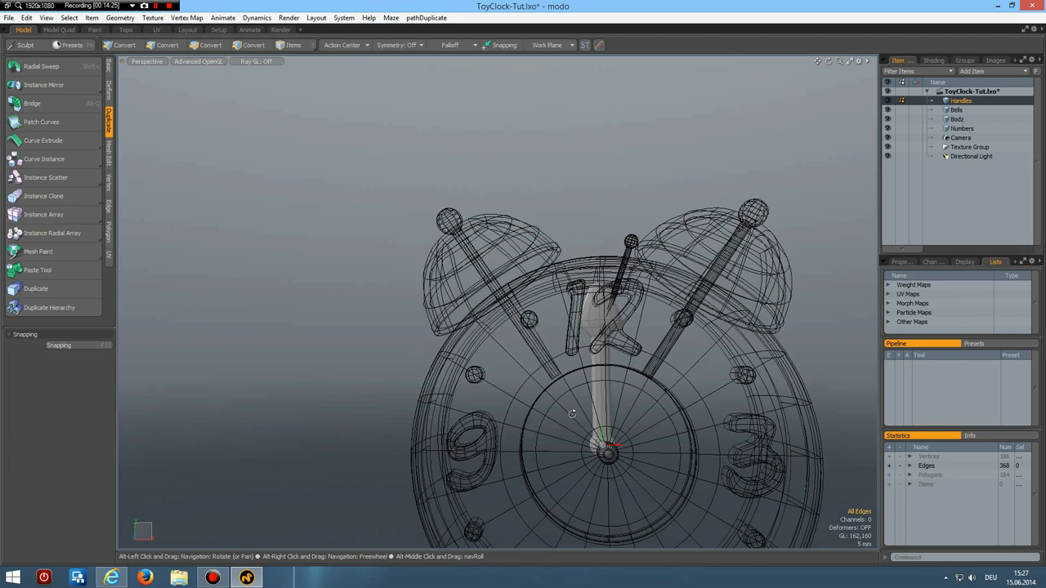
left_click(163, 45)
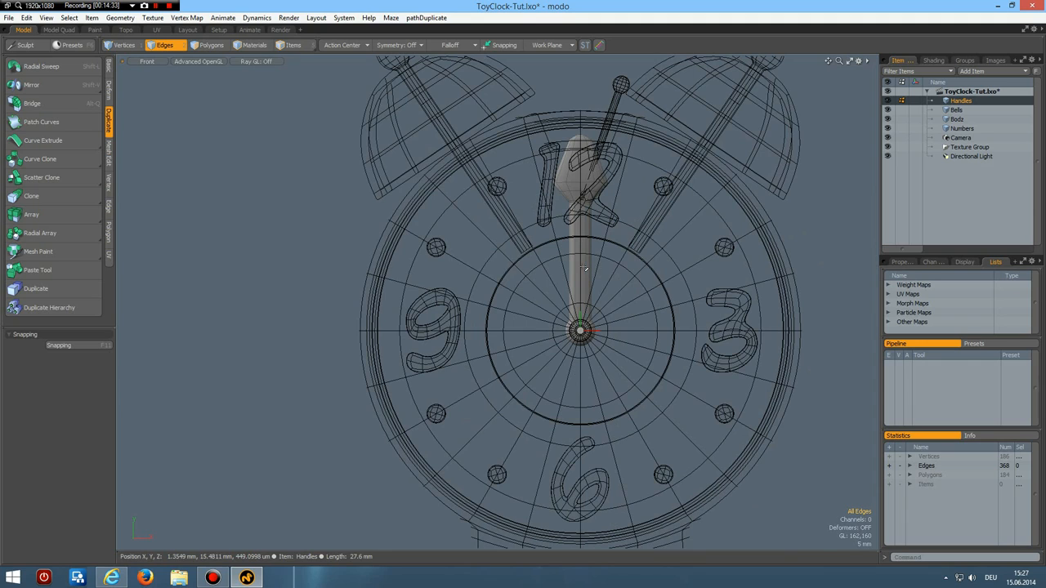
left_click(234, 46)
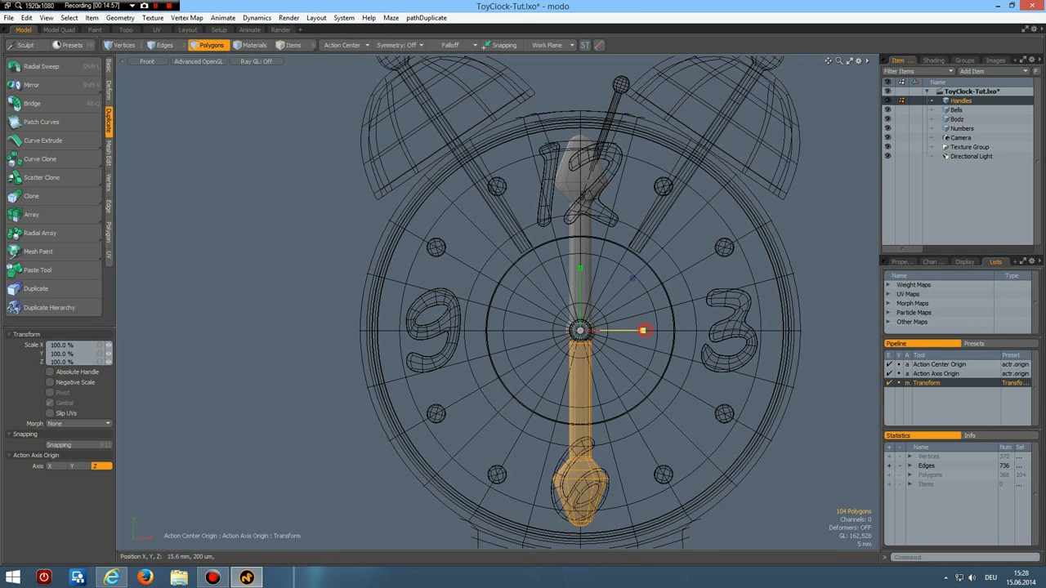
left_click_drag(644, 330, 597, 330)
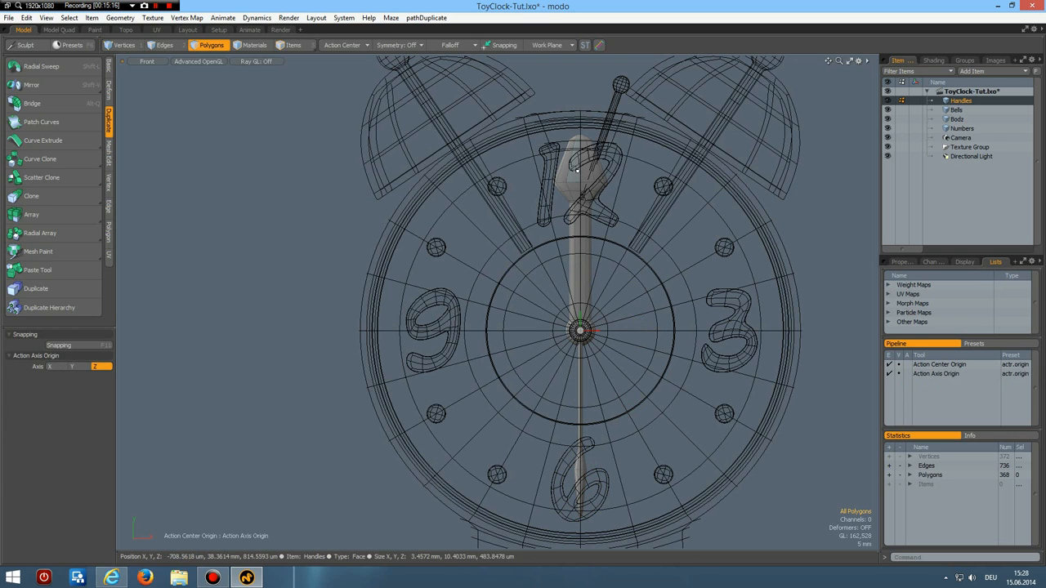
left_click(576, 183)
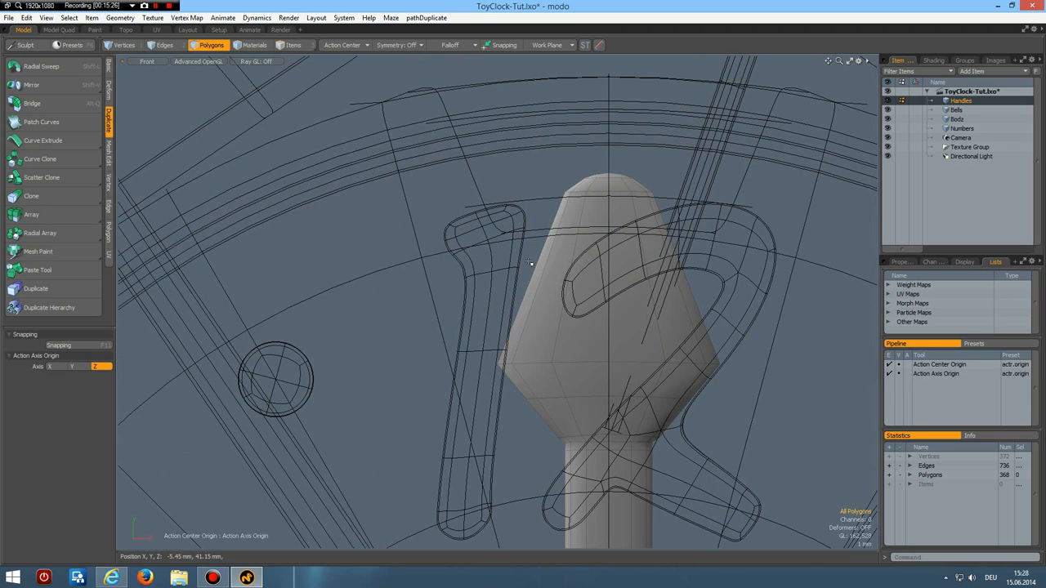
Add an edge loop near the hand's tip and select the strip of polygons to hollow out the pointer
left_click(572, 261)
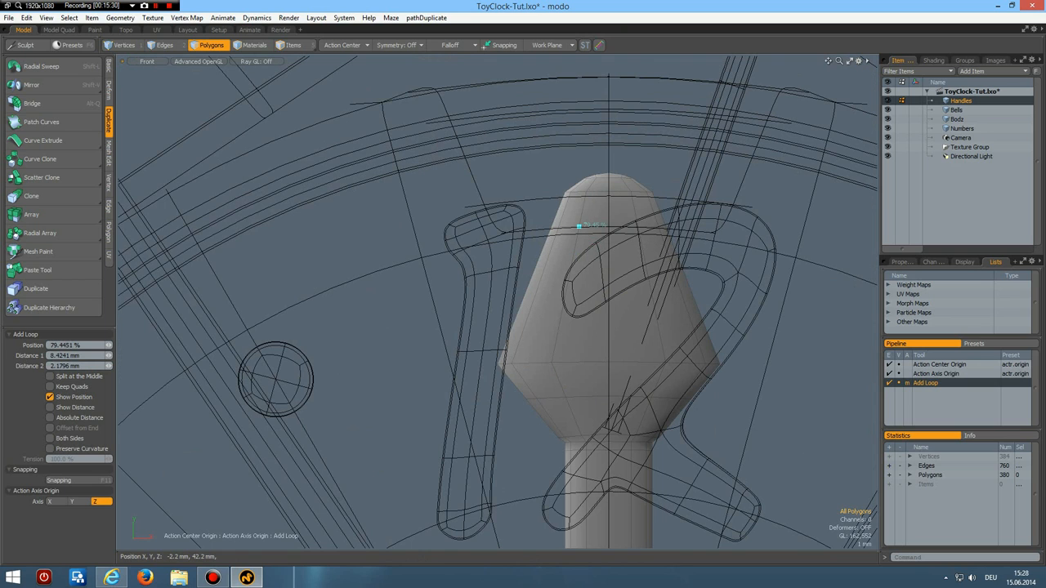
left_click(605, 303)
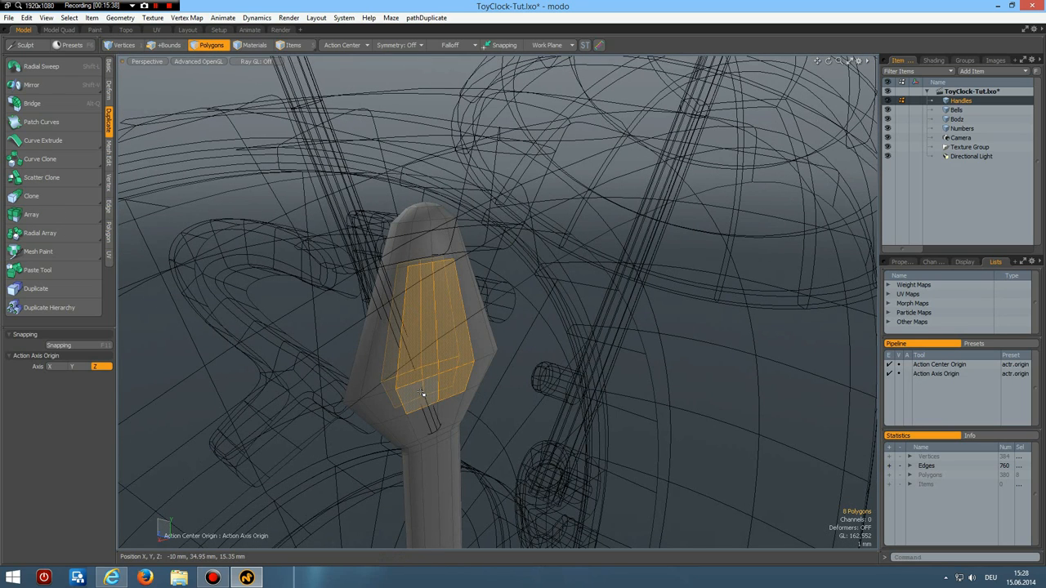
left_click(33, 103)
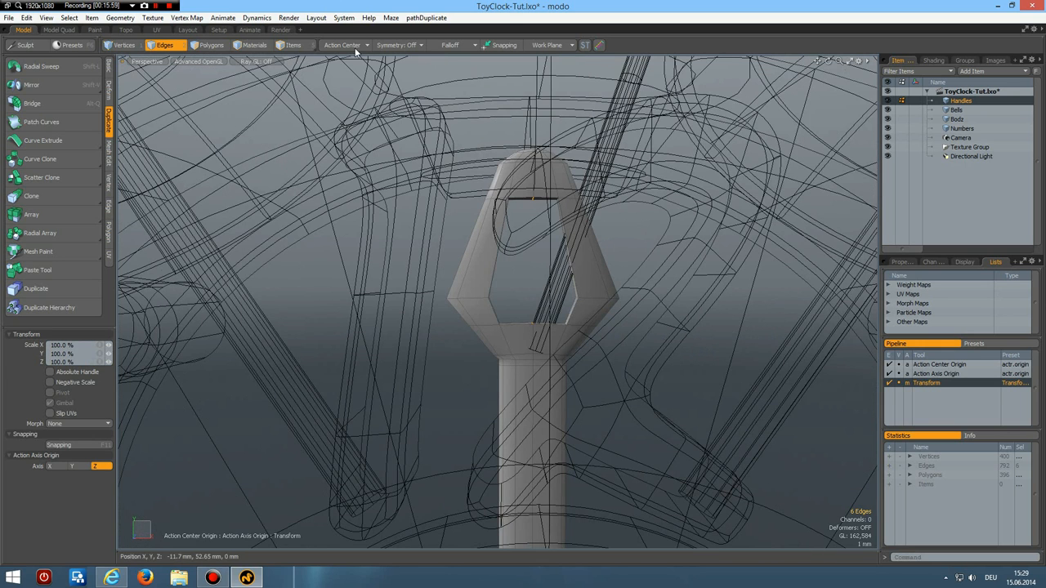
Set the Action Center to Origin so transforms pivot around the world origin
left_click(341, 46)
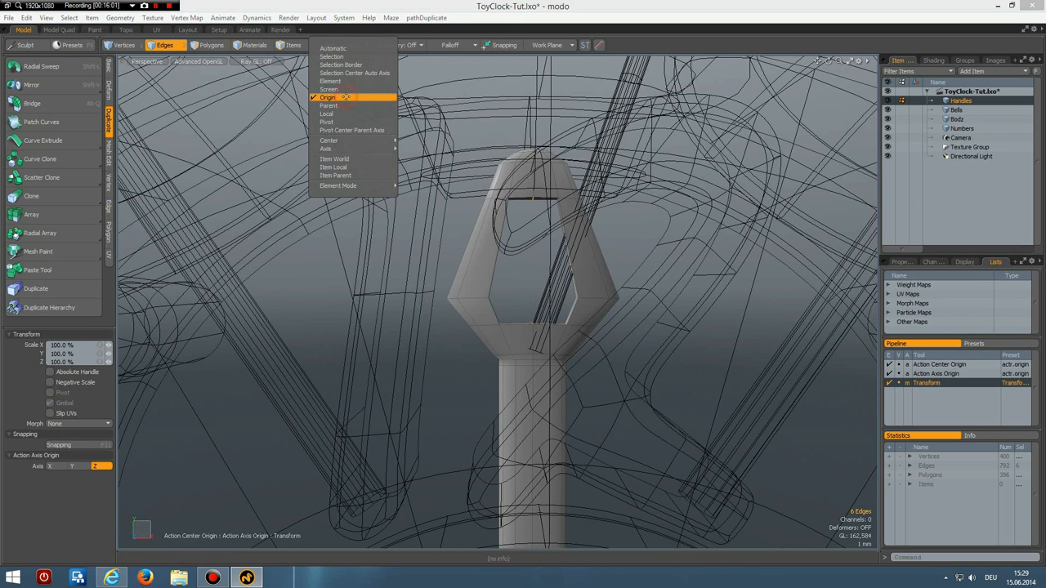
left_click(330, 98)
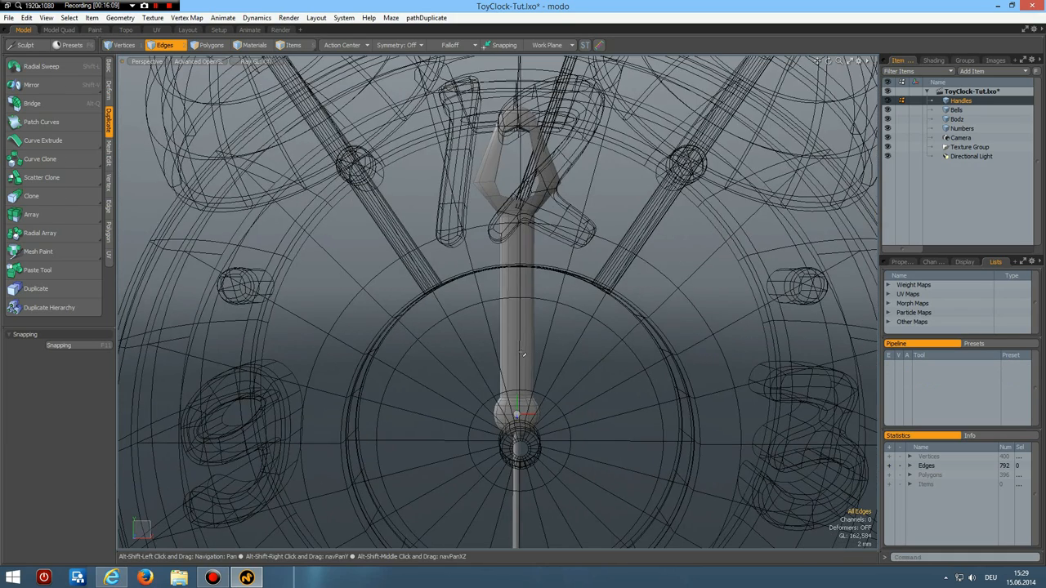
Rotate the duplicated hand 90° about the dial centre so it points toward the 3
left_click(209, 46)
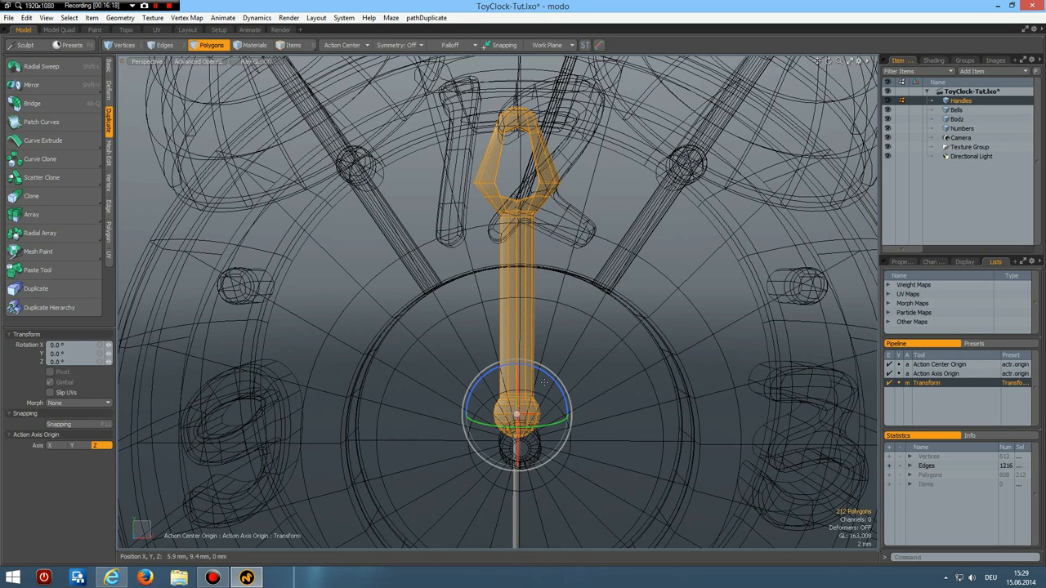
left_click_drag(543, 384, 572, 457)
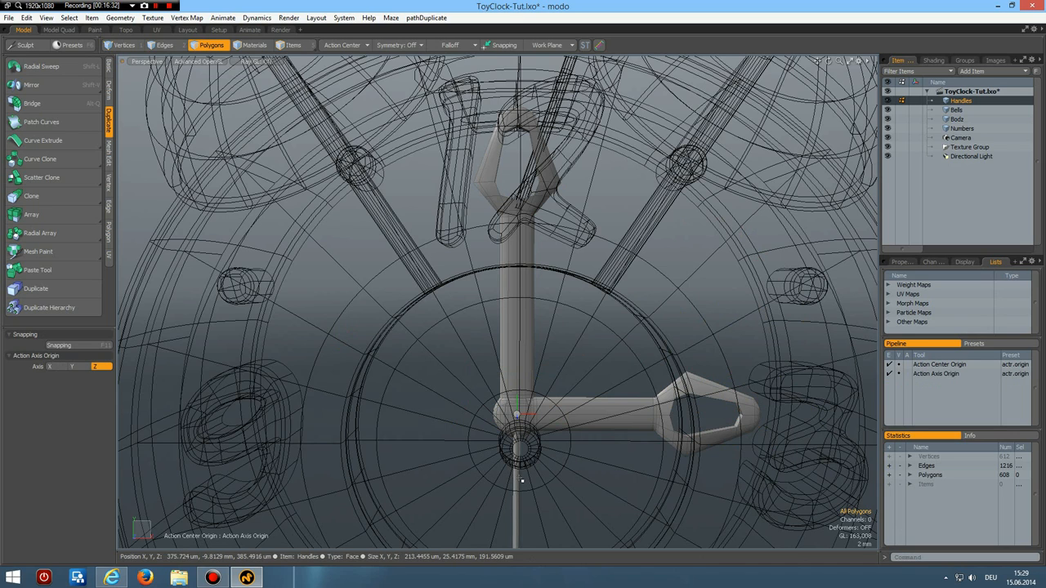
left_click(516, 417)
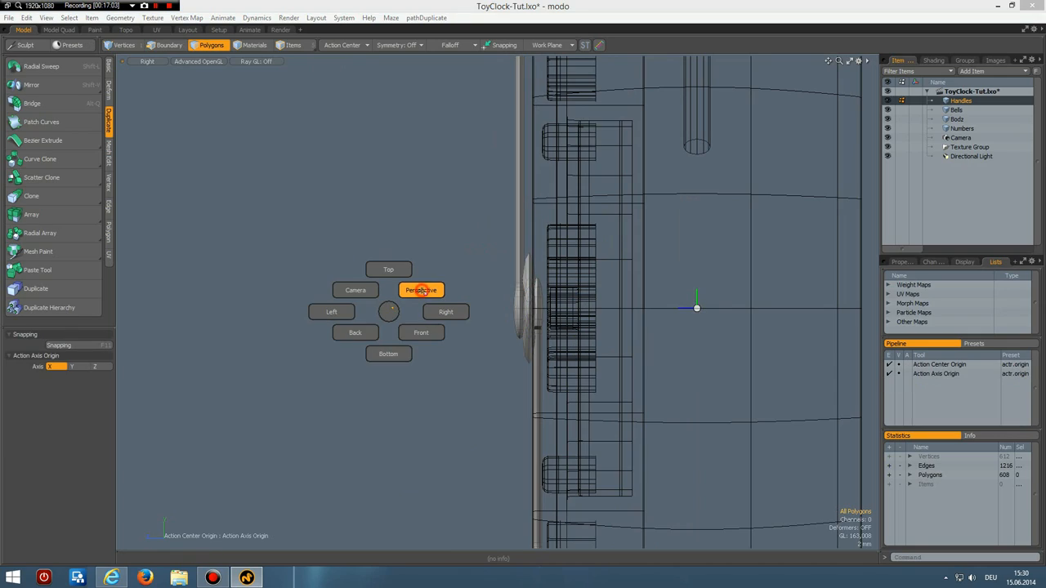
From the front view, draw a small cylinder at the dial centre as the hub pin
left_click(422, 291)
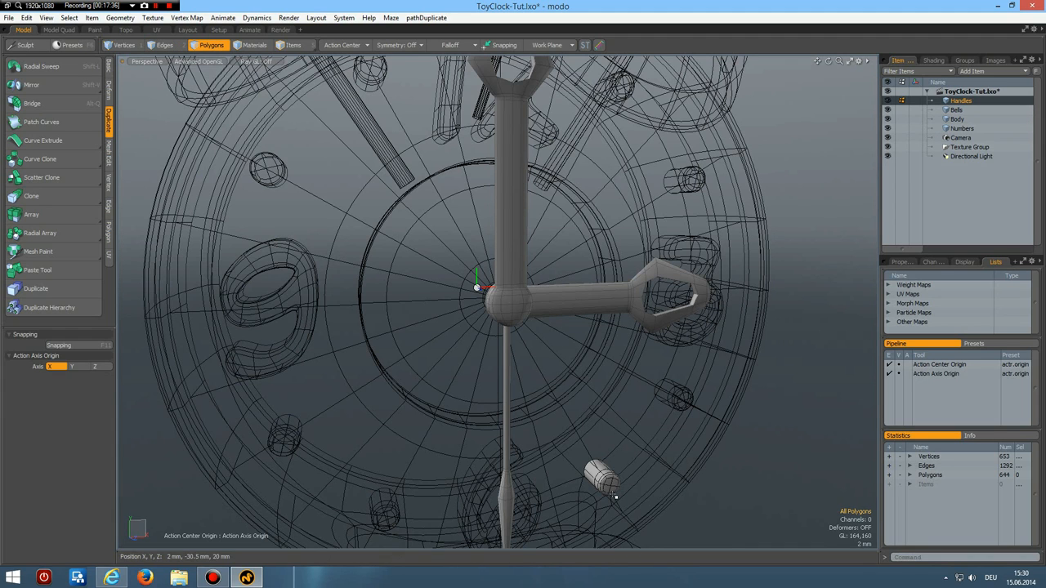
left_click(598, 477)
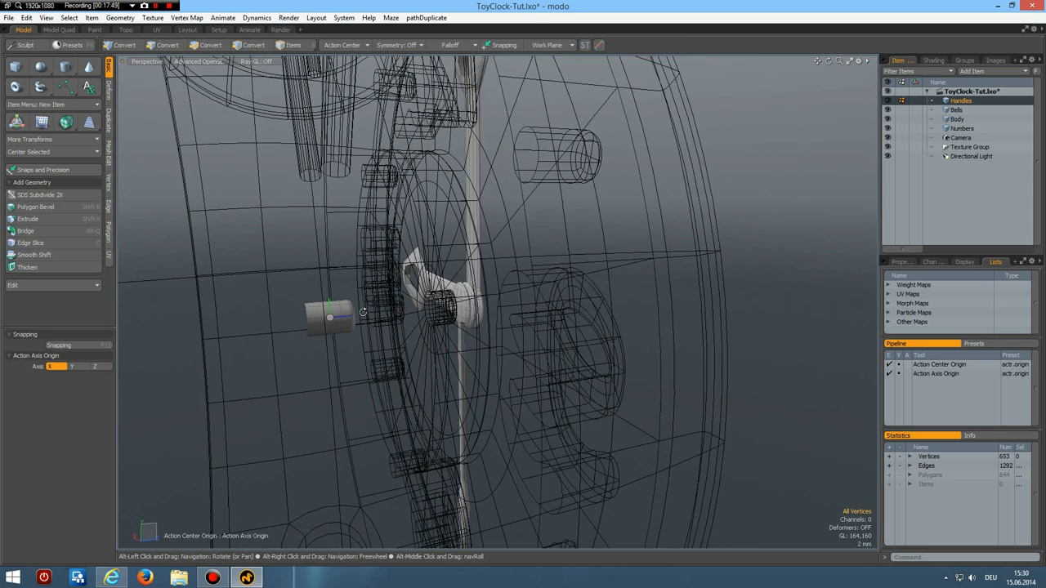
Move the pin's front vertices forward so it runs through the hands' hub
left_click(124, 44)
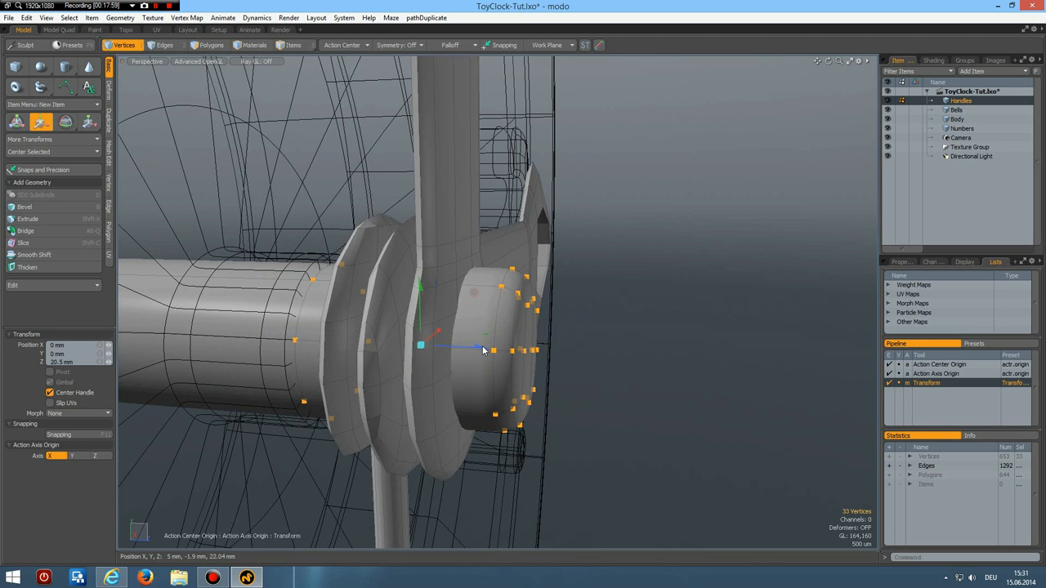
left_click_drag(482, 347, 457, 349)
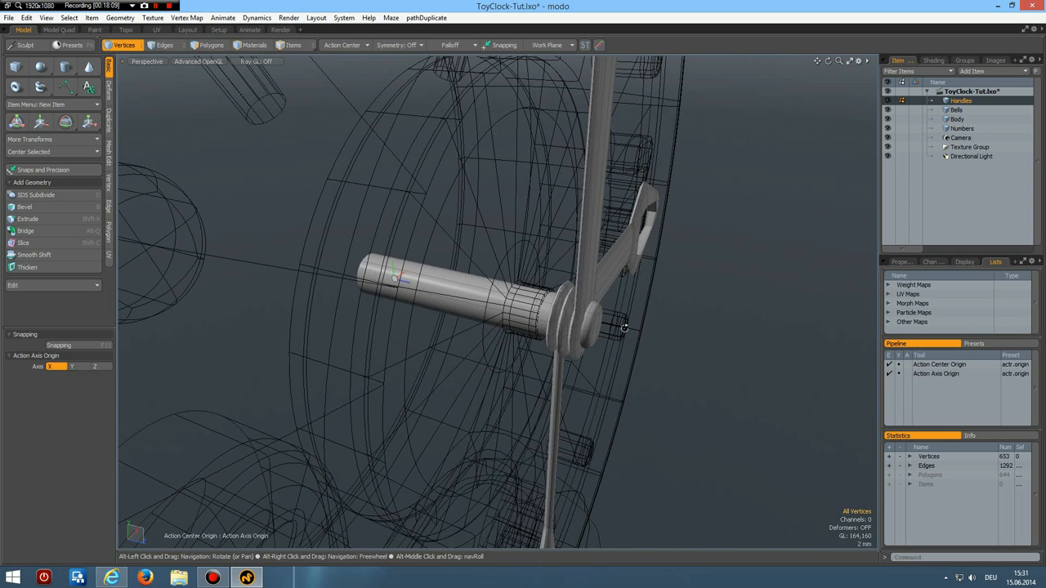
left_click_drag(625, 327, 488, 315)
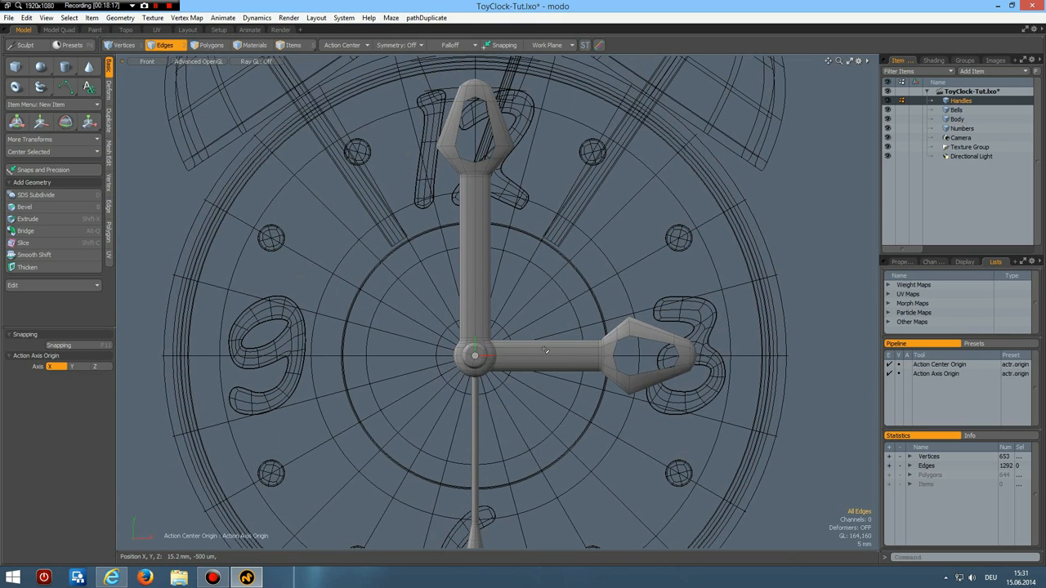
Rotate the clock hands to new angles: long toward 1–2, short near 4, thin toward 8
left_click(212, 45)
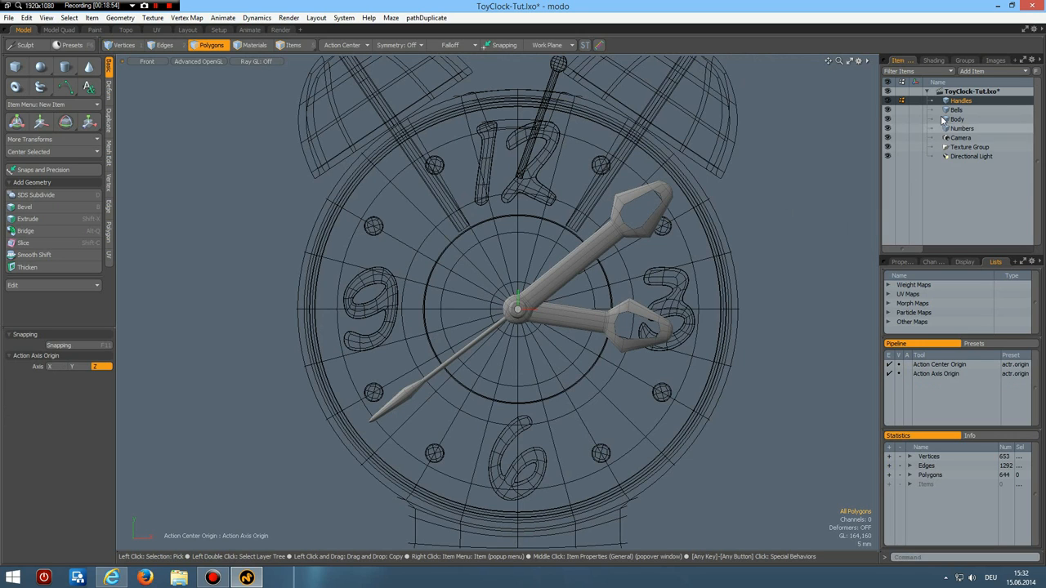
Select the Body's front rim loop, convert to polygons and cut/paste it into a new mesh layer
left_click(956, 118)
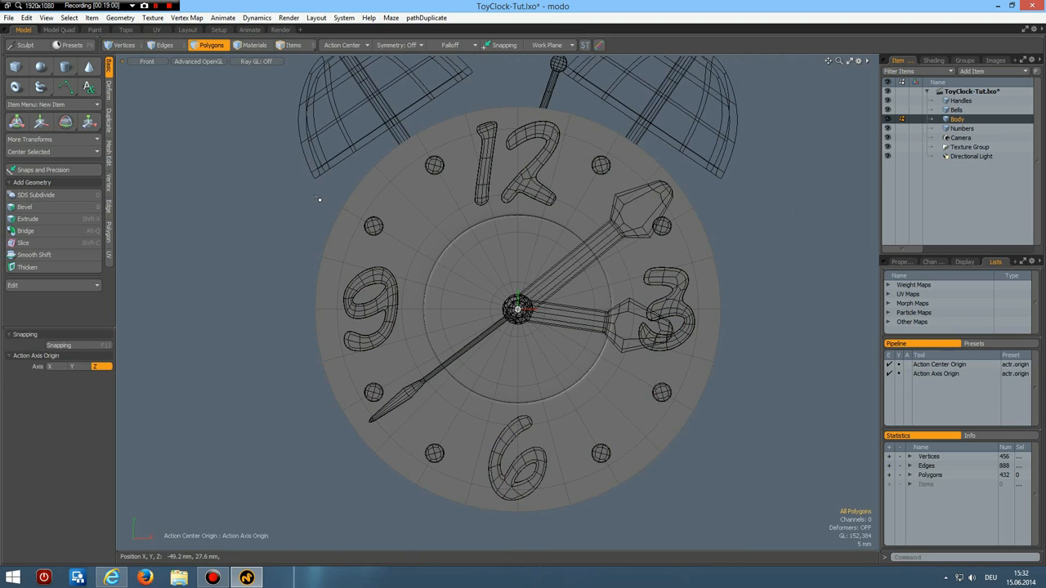
left_click(164, 45)
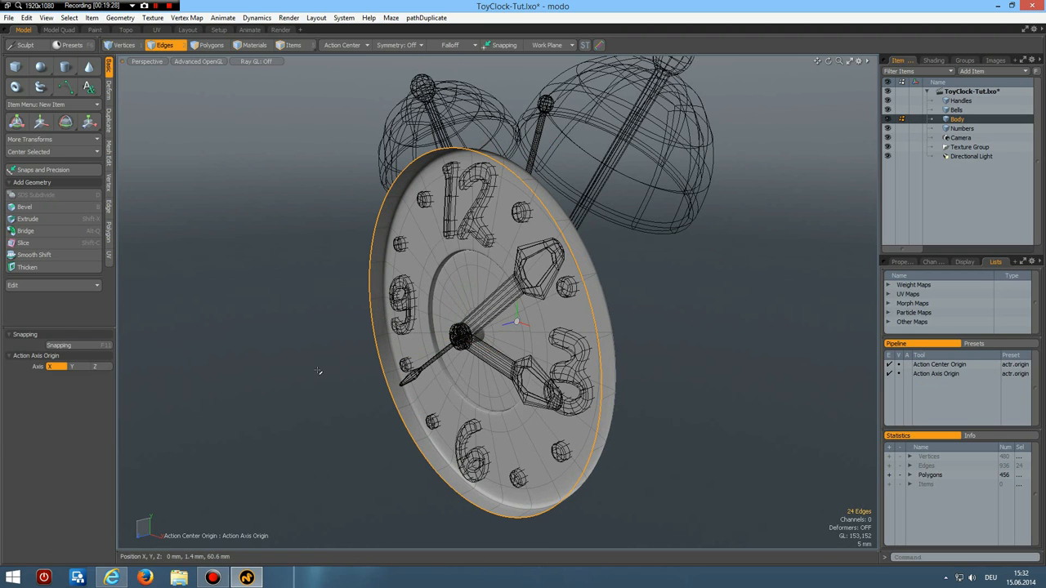
left_click(233, 46)
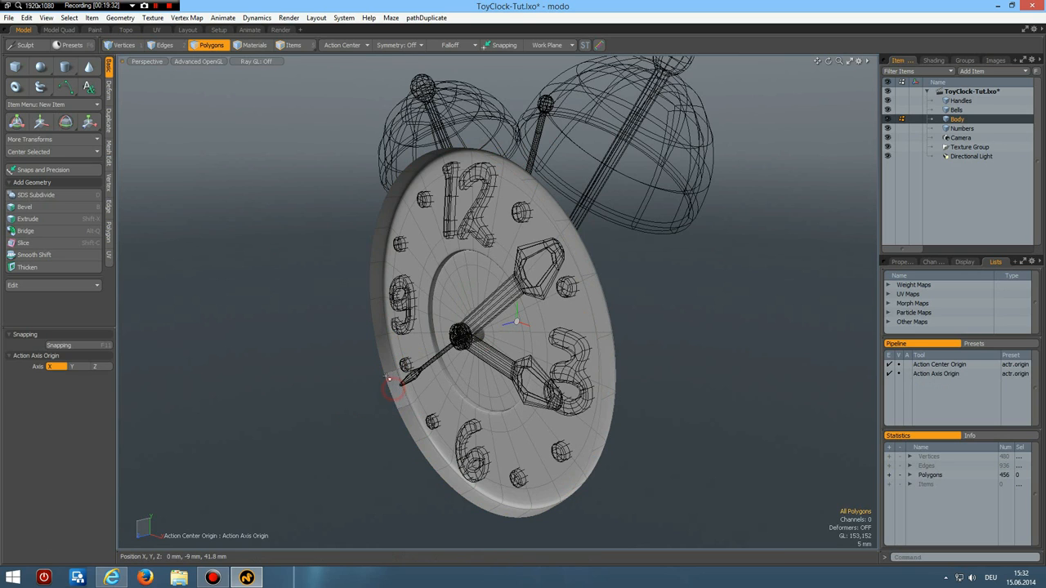
left_click(384, 383)
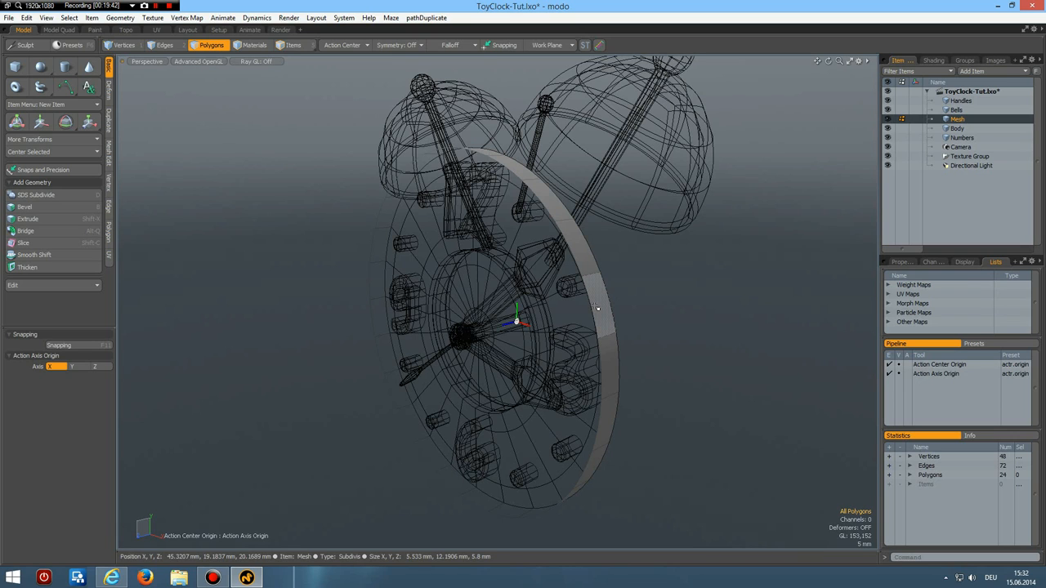
Inset the front disc face into an inner circle with Polygon Bevel
left_click(164, 46)
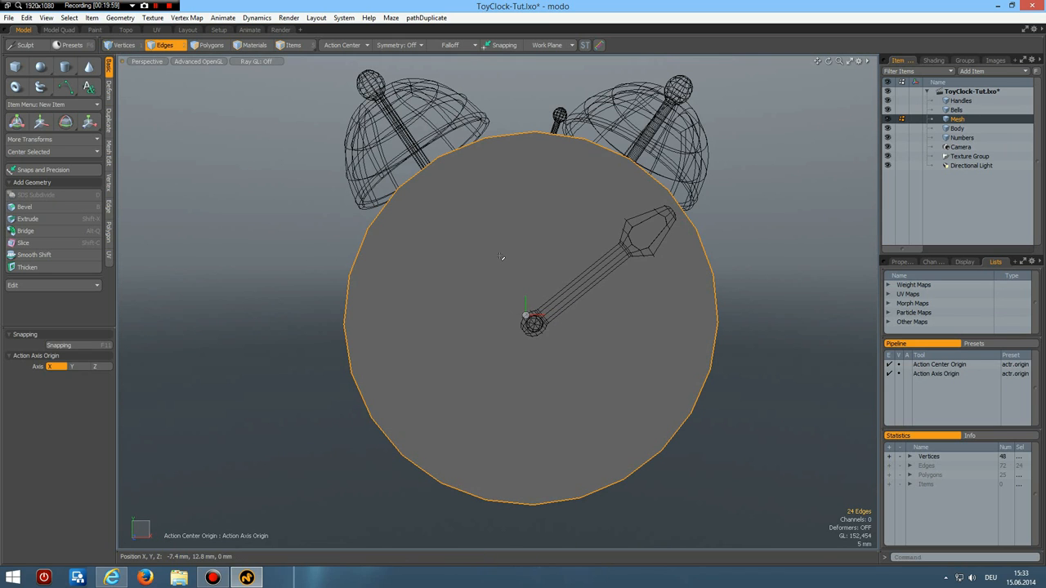
left_click(216, 44)
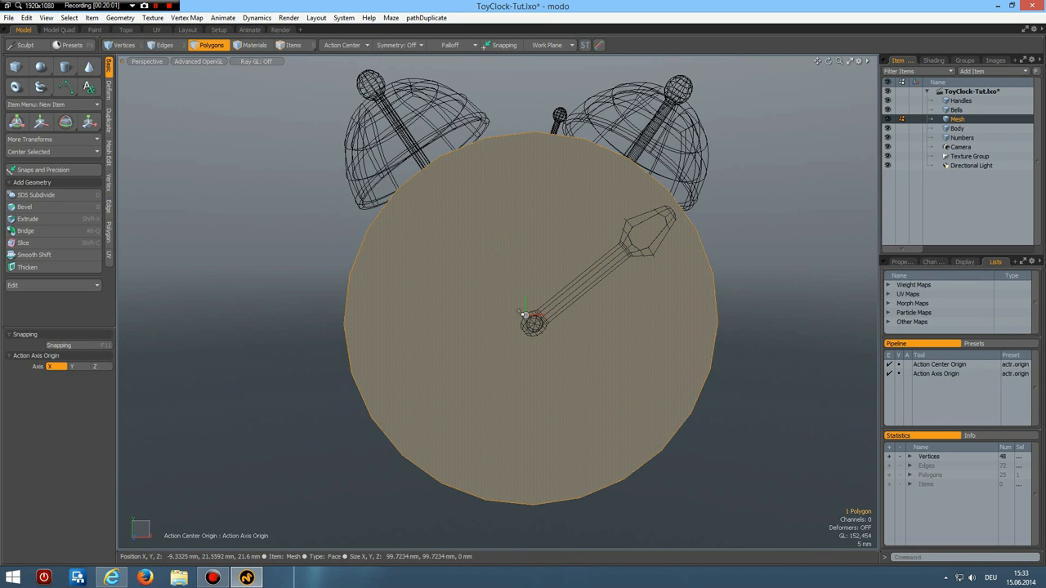
left_click(24, 219)
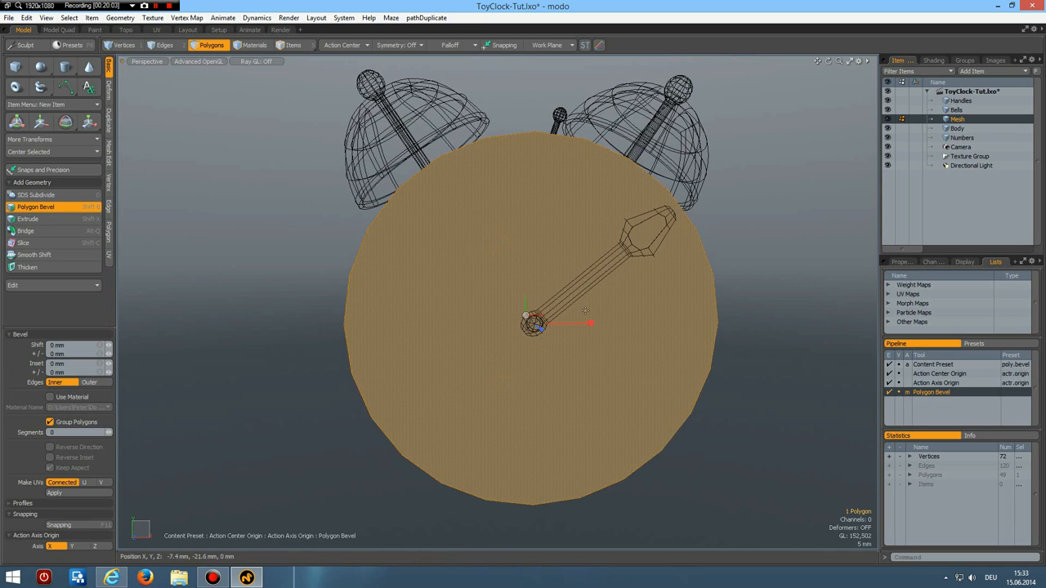
left_click_drag(591, 324, 586, 324)
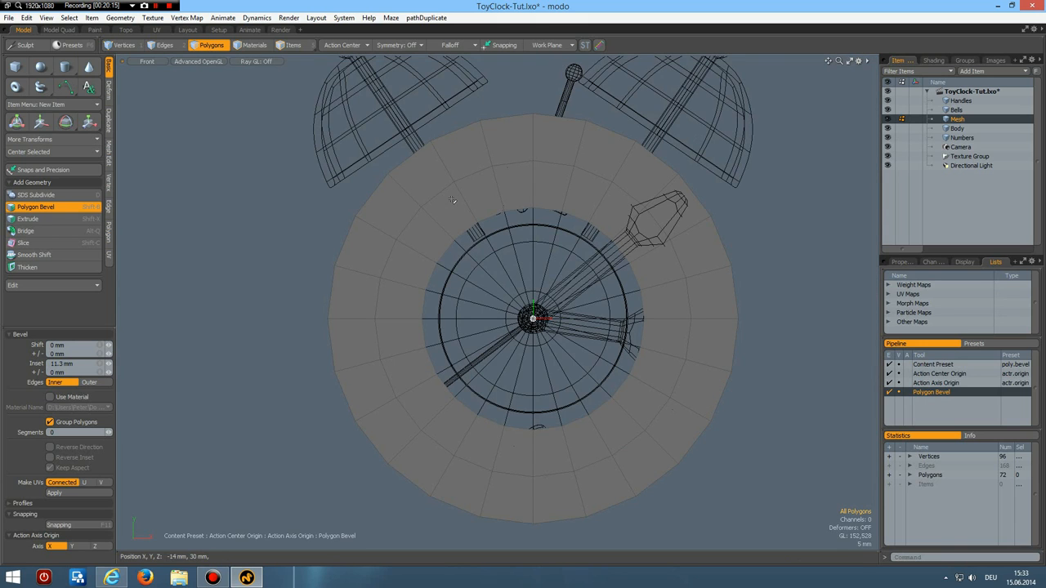
left_click(165, 44)
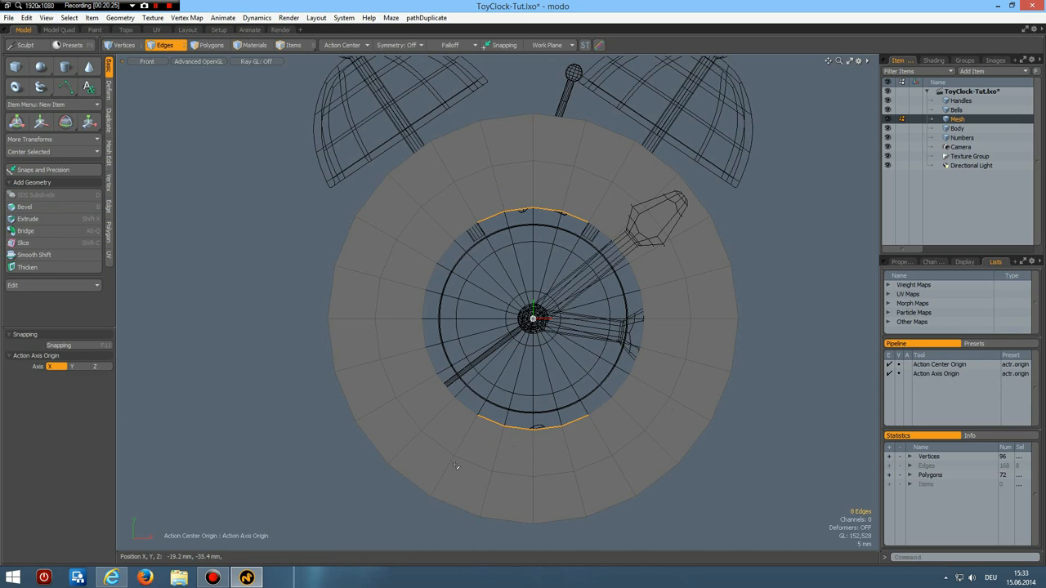
Select the edge loops across the disc to dome the lens
left_click(26, 231)
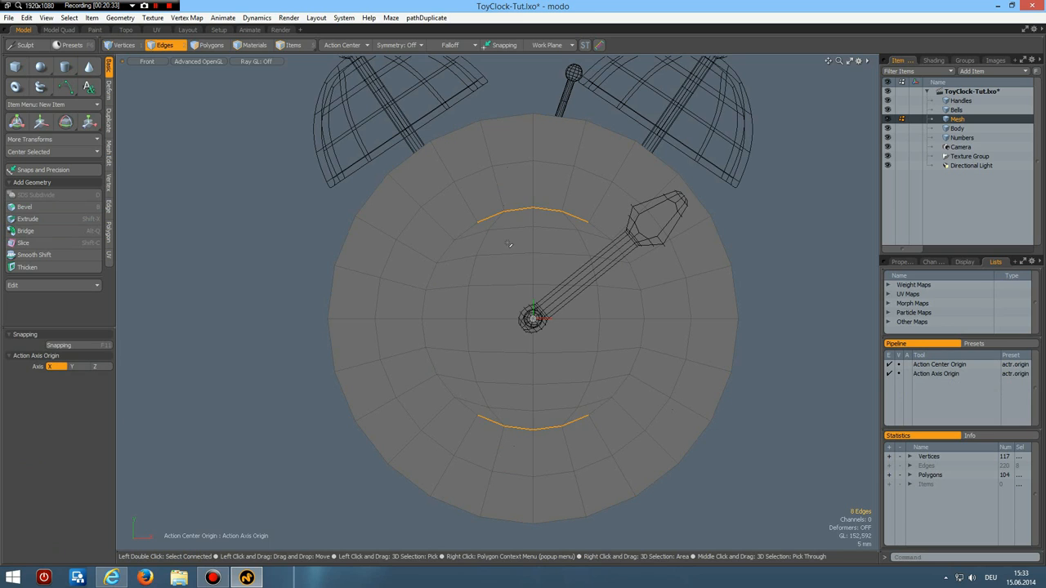
left_click(231, 44)
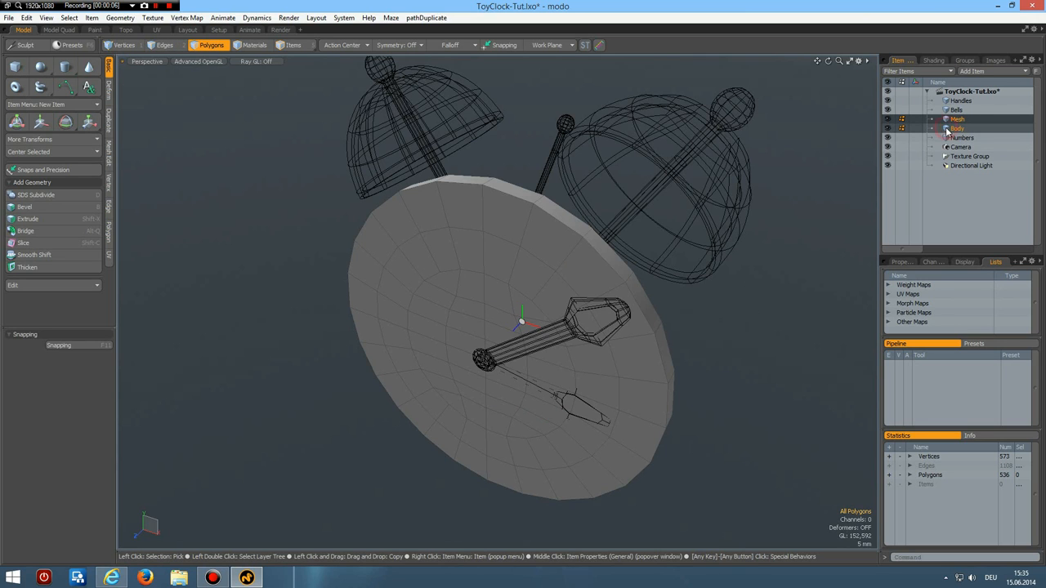
left_click(959, 128)
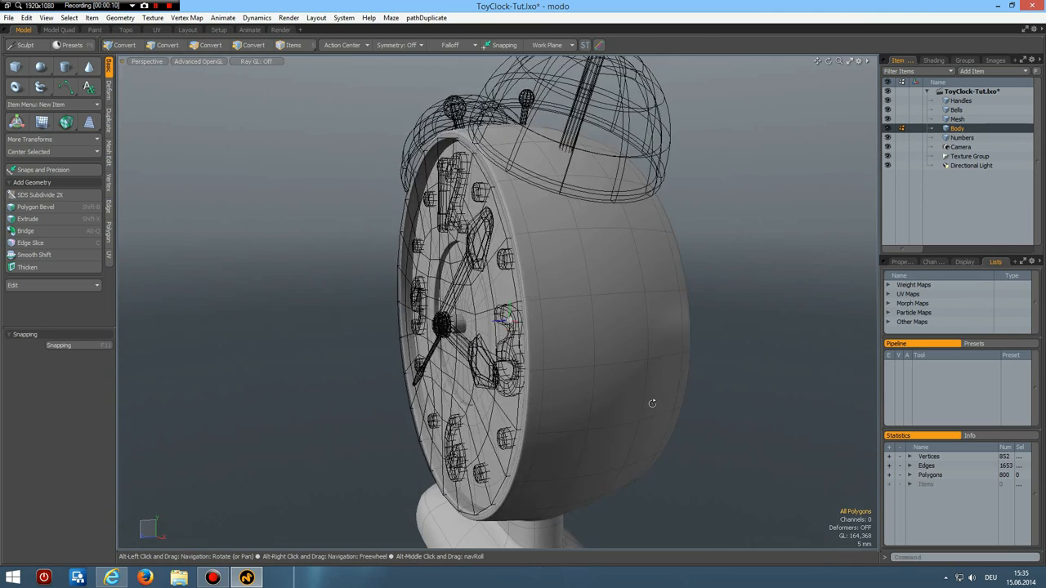
left_click_drag(652, 403, 775, 340)
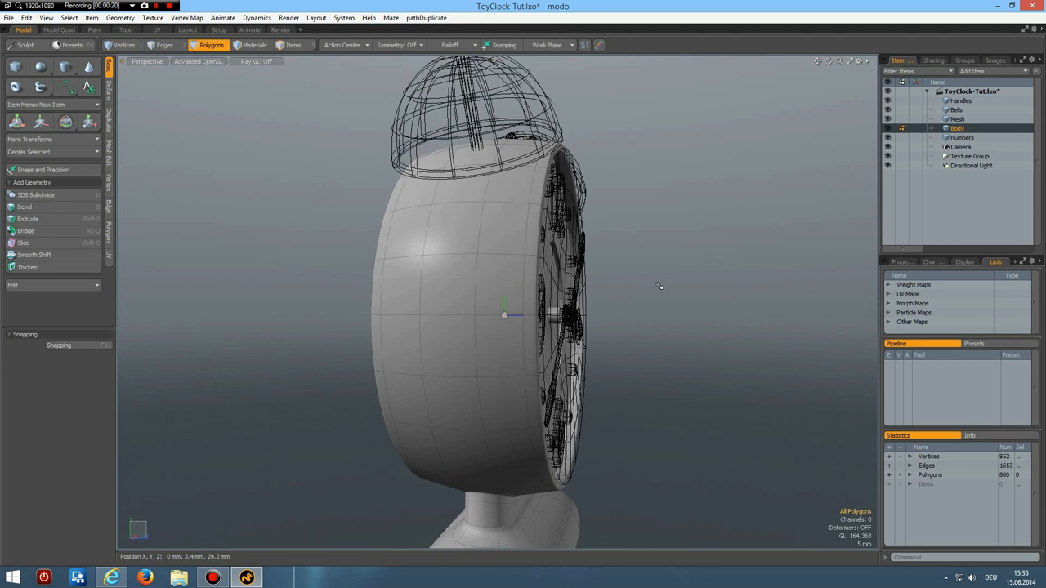
left_click_drag(660, 287, 526, 321)
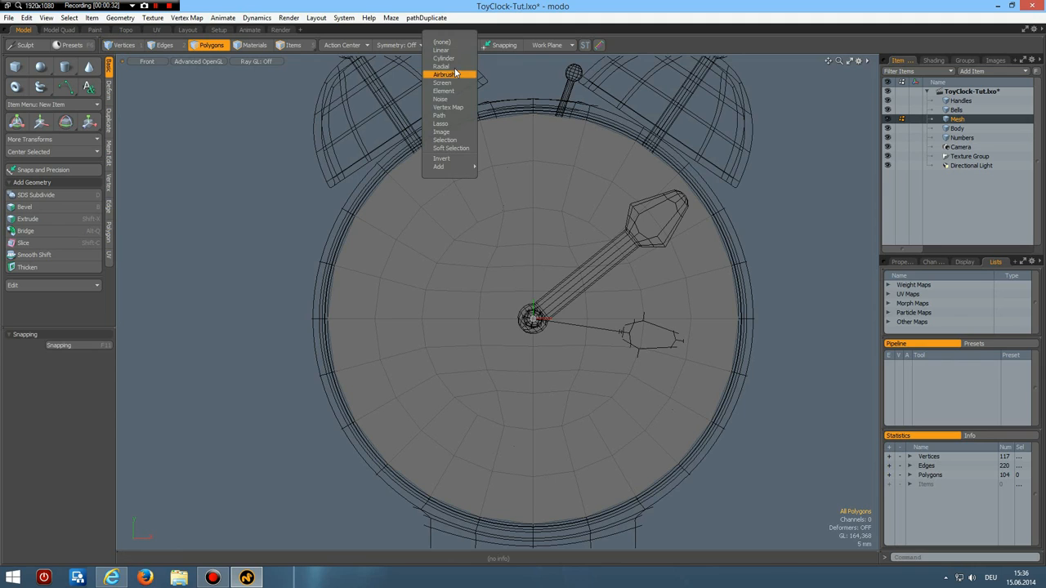
With Radial Falloff, push the front disc centre outward into a smooth domed lens
left_click(441, 67)
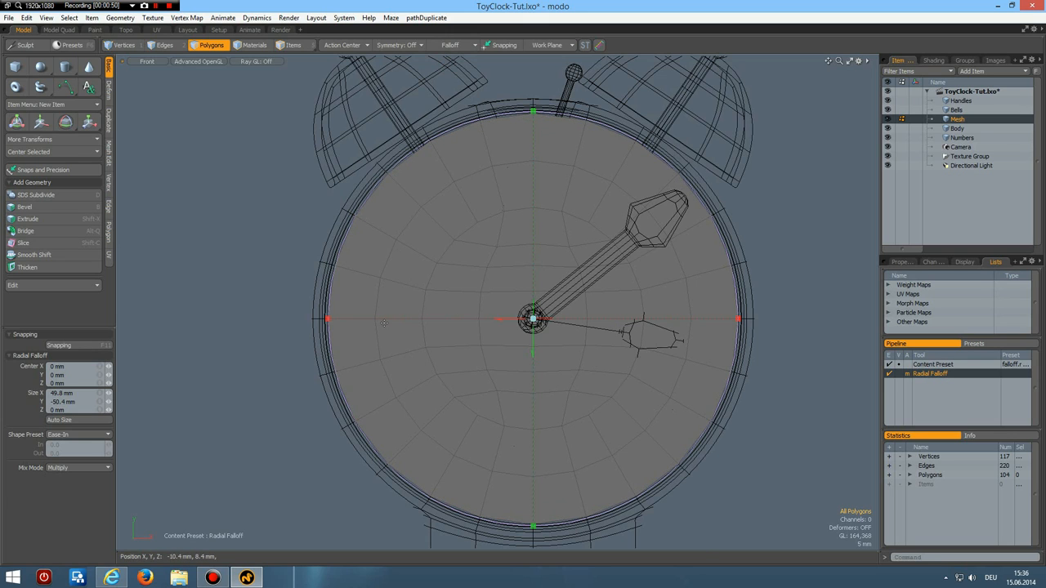
left_click(78, 392)
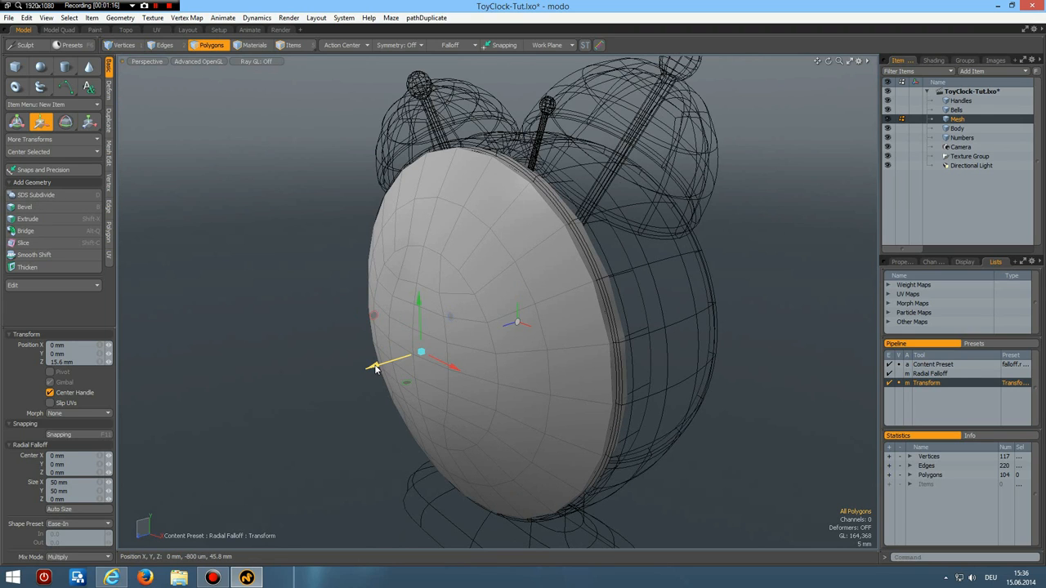
left_click_drag(375, 367, 393, 363)
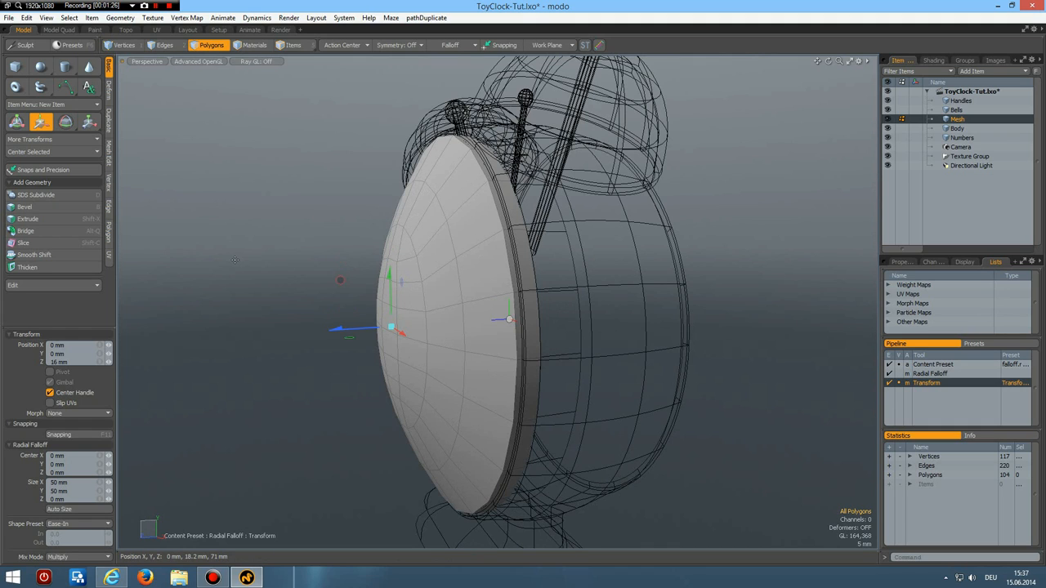
mouse_move(242, 265)
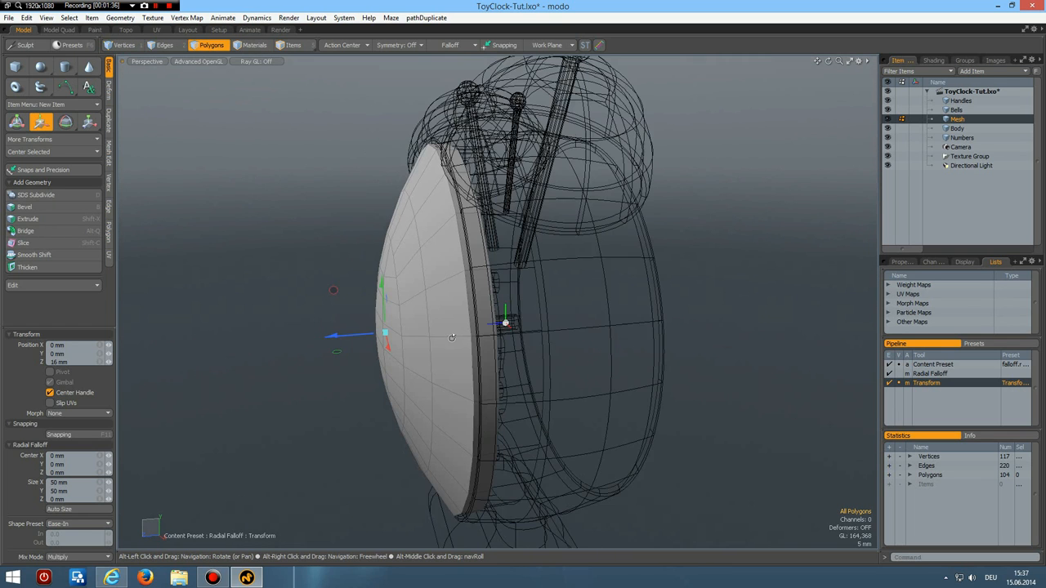
left_click_drag(389, 338, 389, 351)
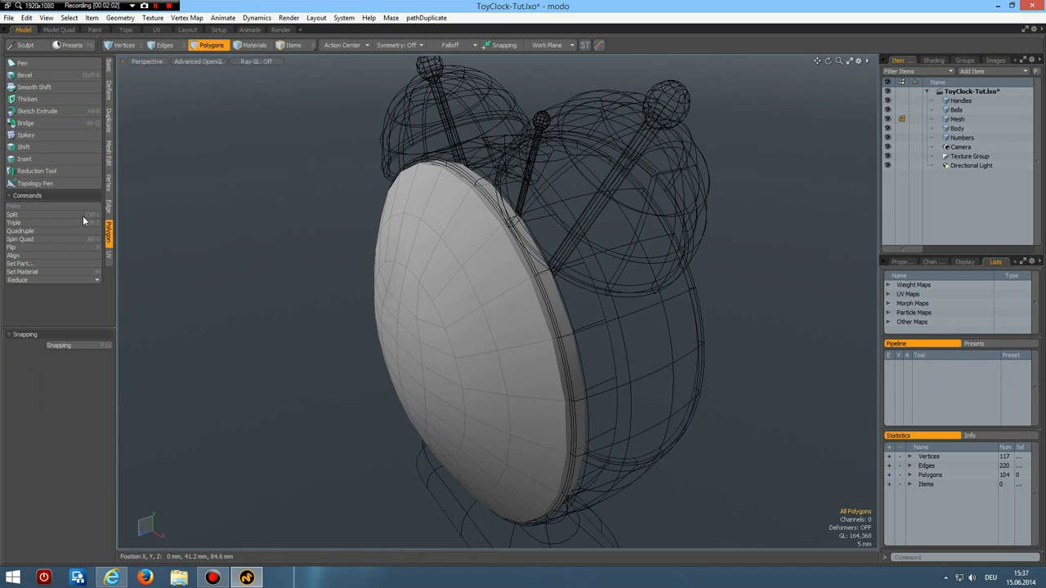
Edge Bevel the rim loop where the domed lens meets the body, then view it front-on
left_click(26, 98)
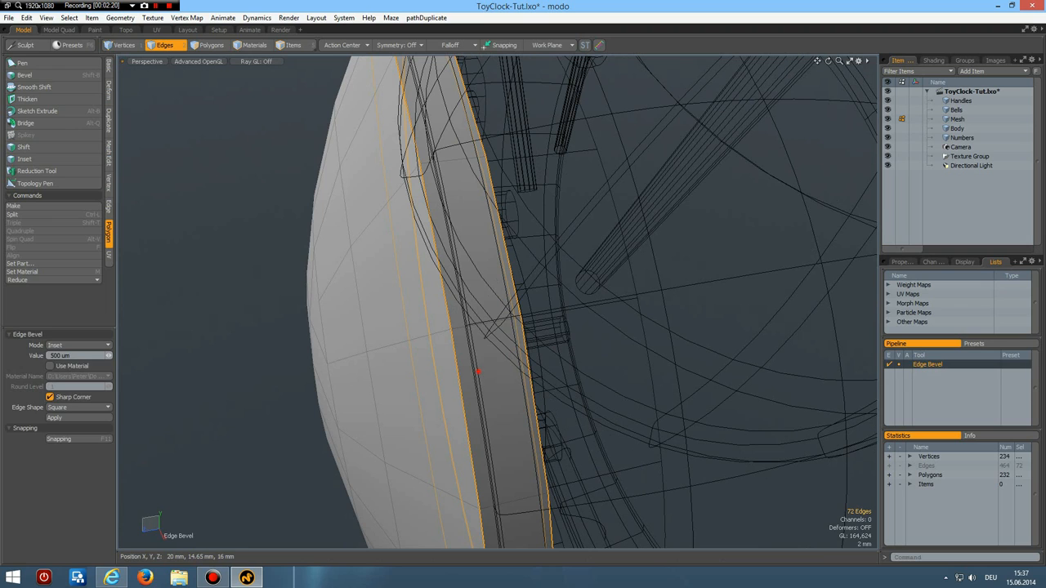
left_click_drag(477, 373, 461, 346)
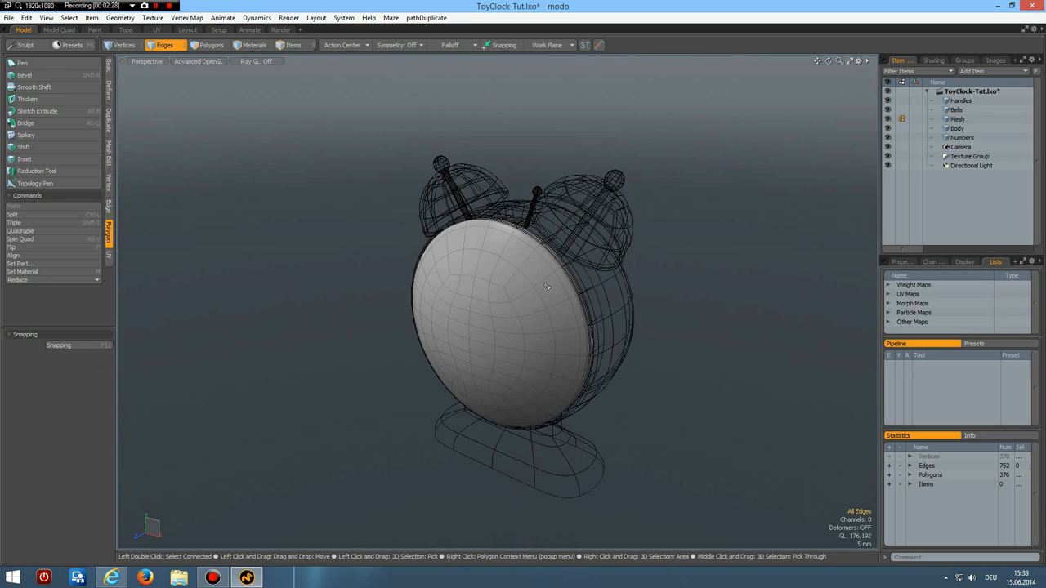
left_click_drag(548, 286, 515, 334)
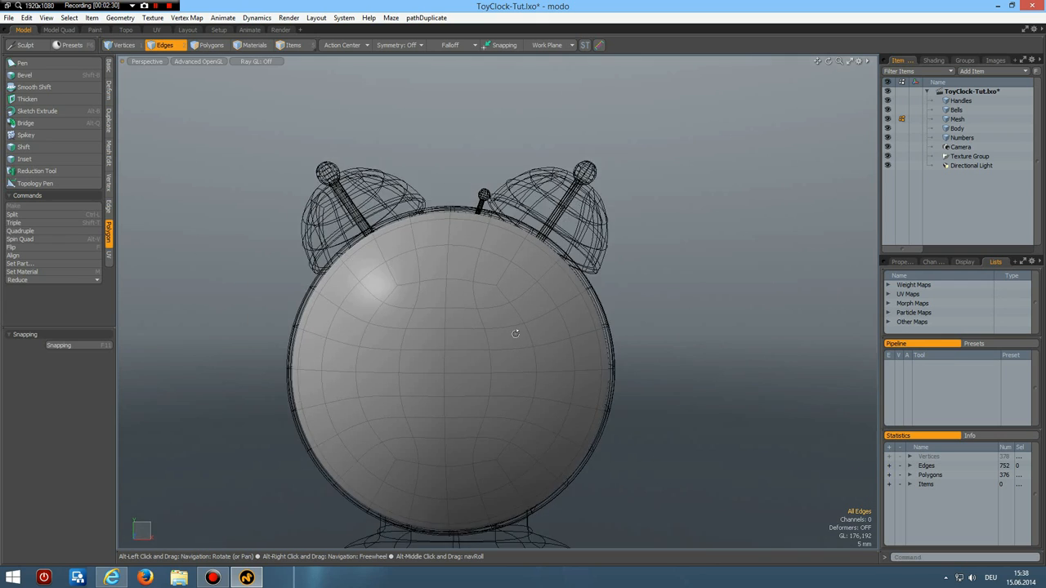
left_click_drag(516, 334, 492, 351)
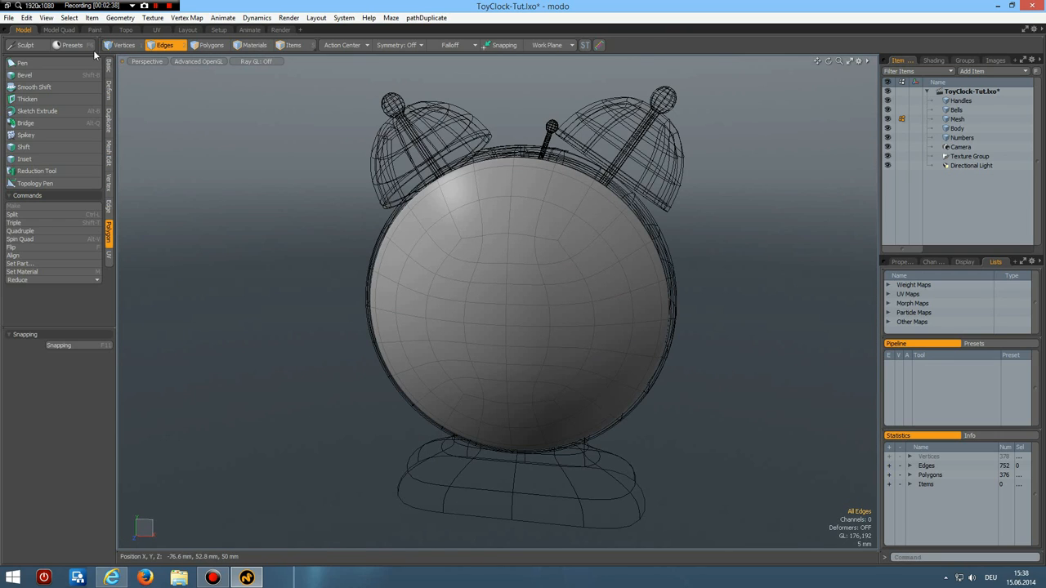
Add a ground Plane mesh beneath the clock and assign it a material named Plane
left_click(107, 66)
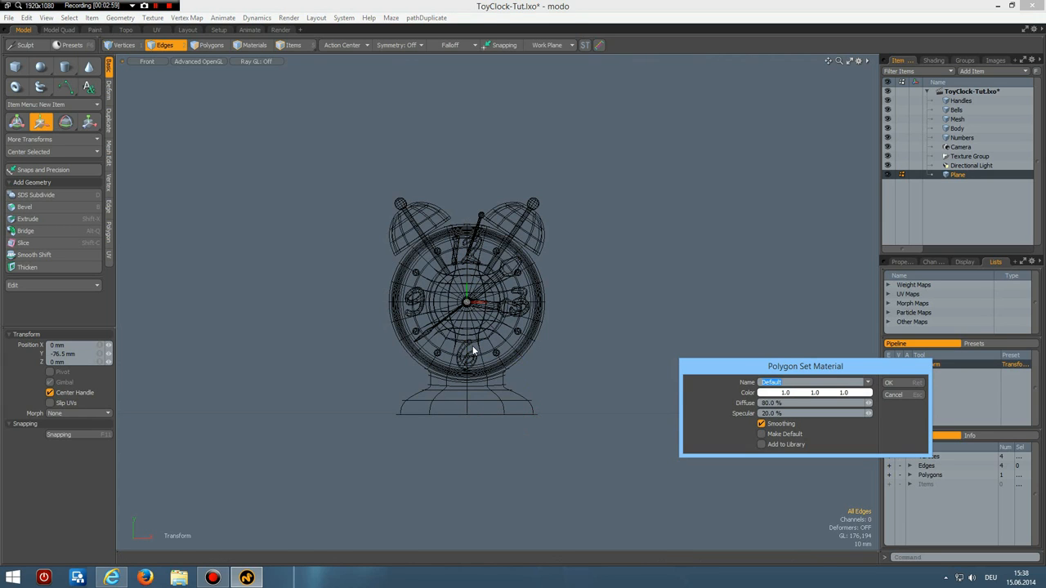
type("Plan")
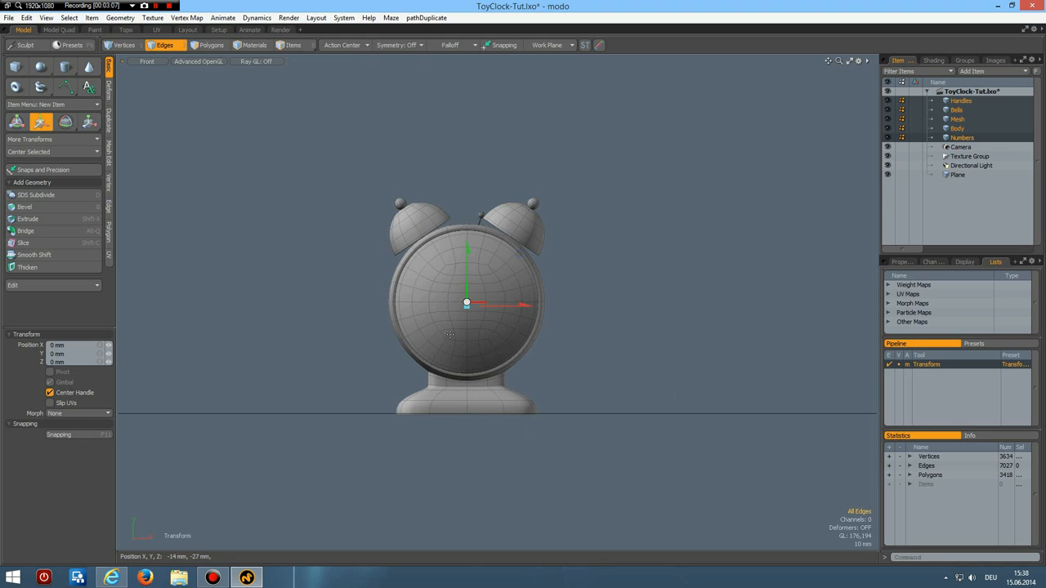
Assign a new material named Lens to the domed glass front polygons
left_click(213, 46)
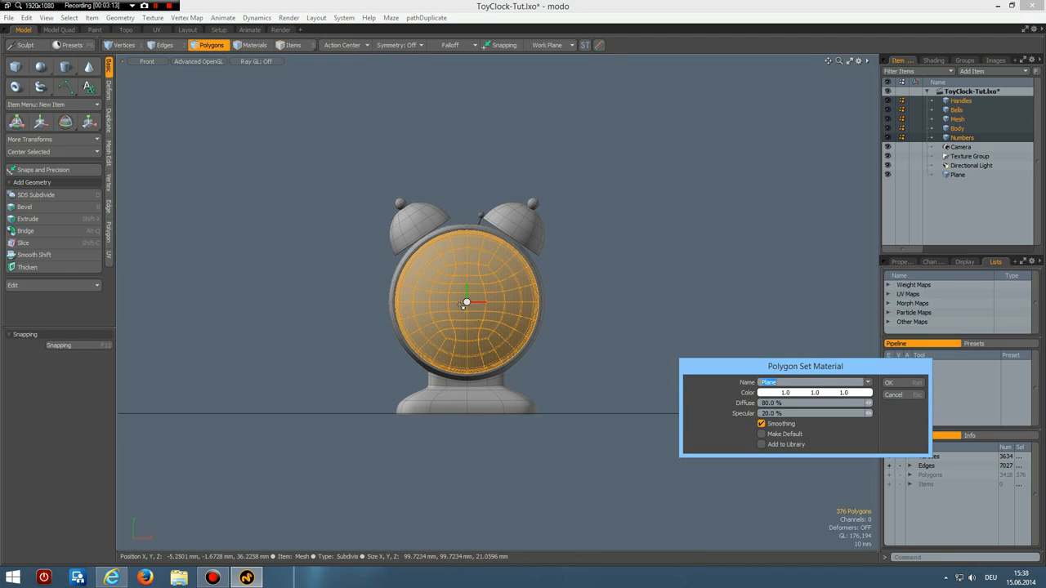
type("Lens")
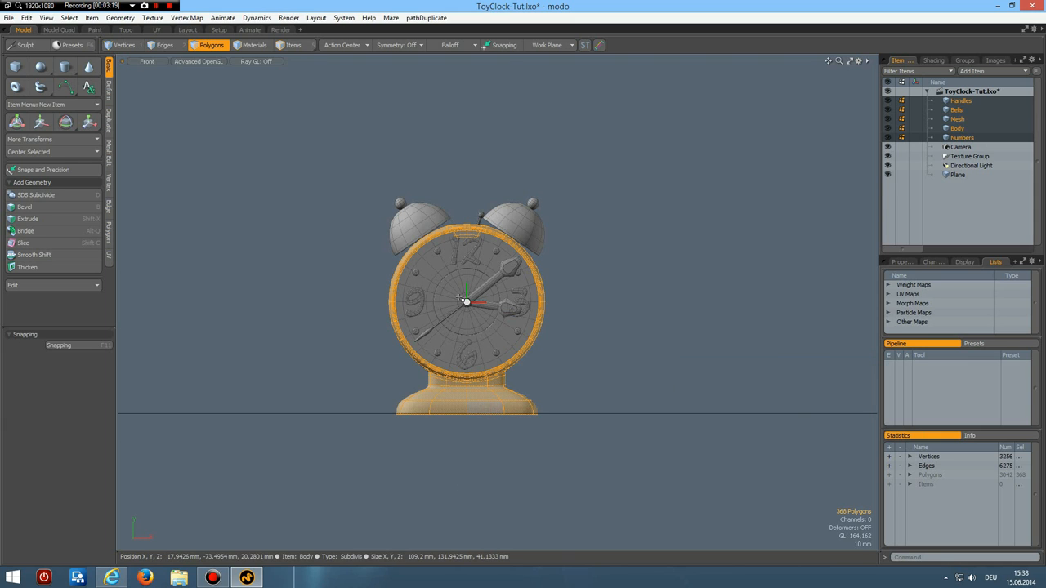
left_click(520, 221)
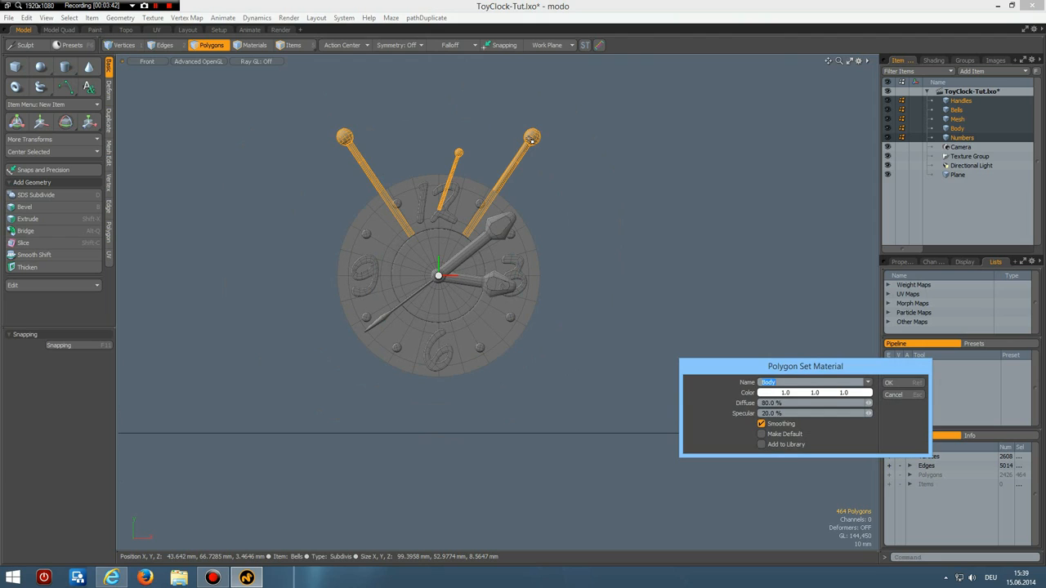
Assign a Shiny material to the bell posts and hammer stem, then a Handles material to the clock hands
type("Shiny")
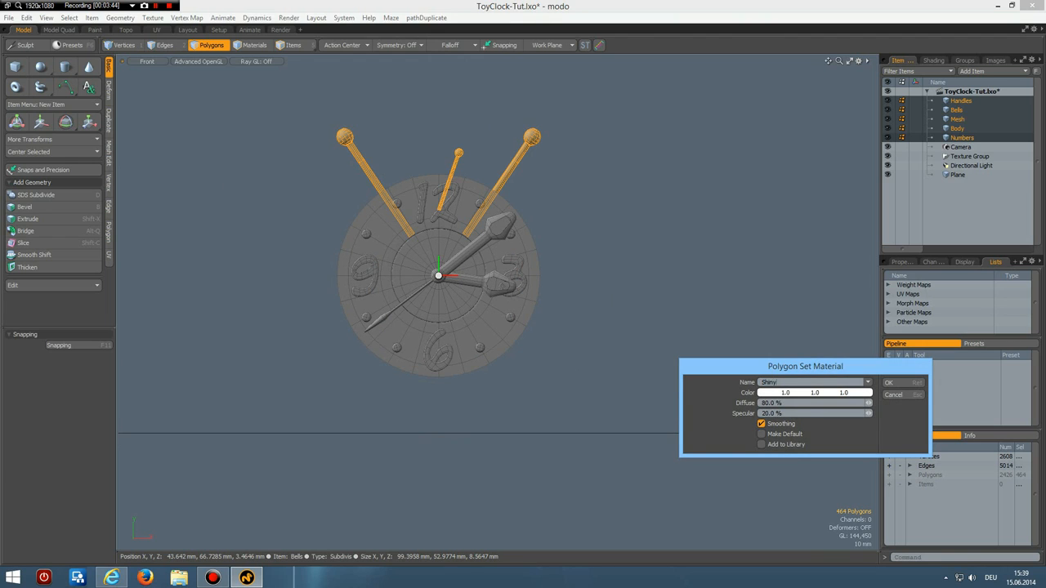
left_click(895, 381)
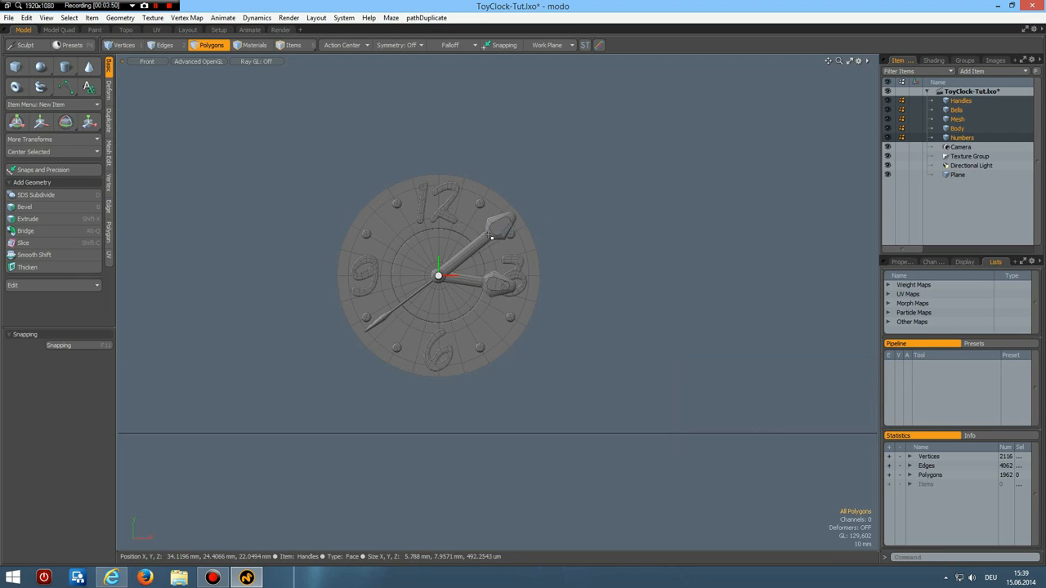
left_click(487, 233)
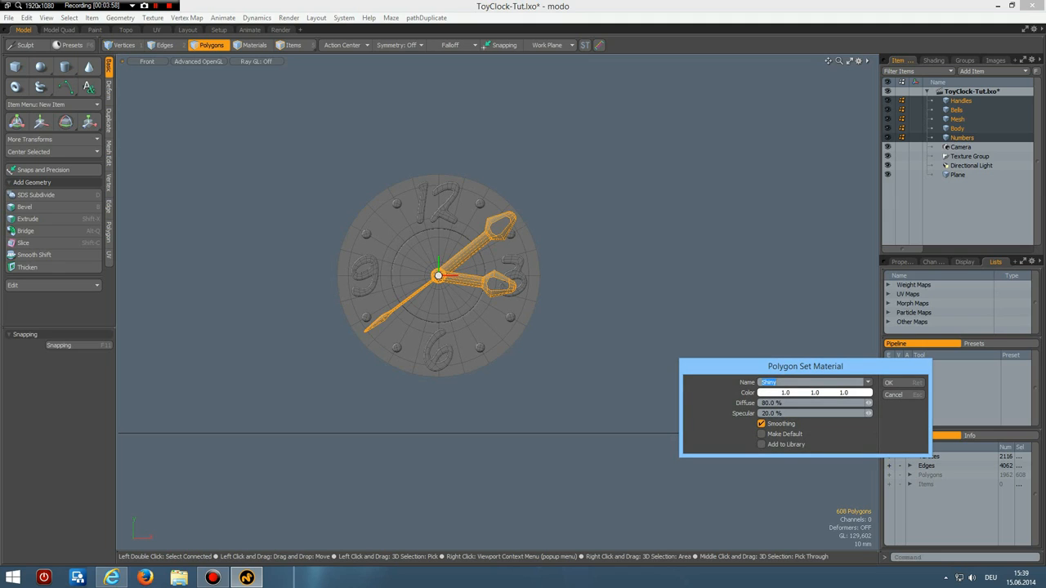
type("Handles")
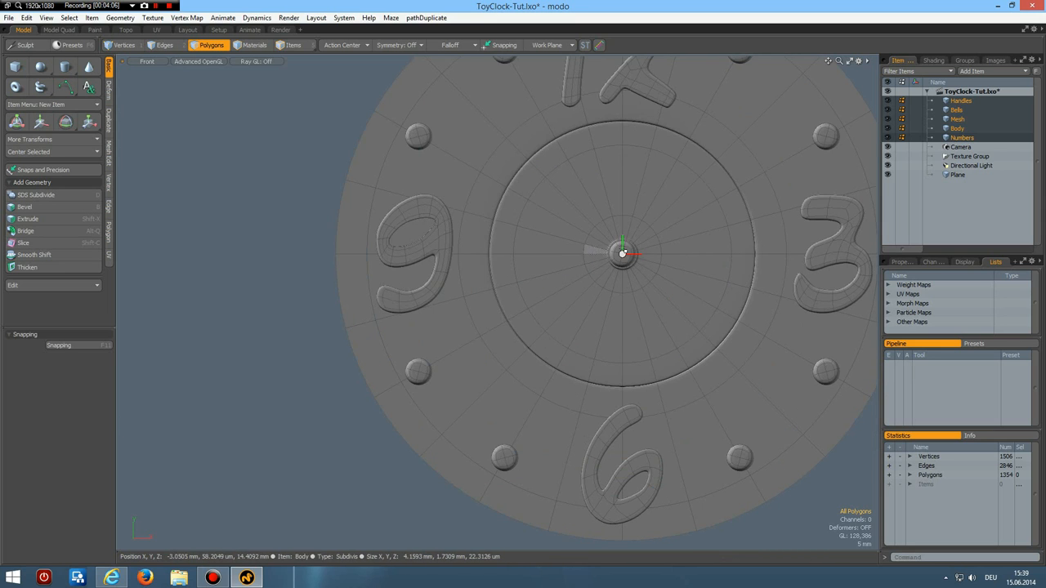
Give the centre pin its own material and assign the existing Body material to the face ring
left_click(621, 255)
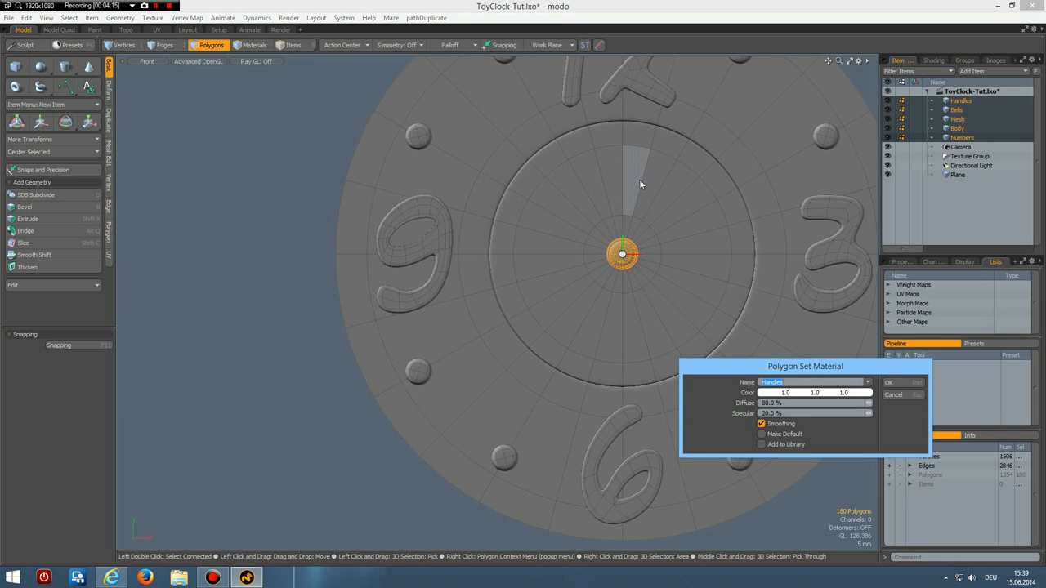
type("Bronze")
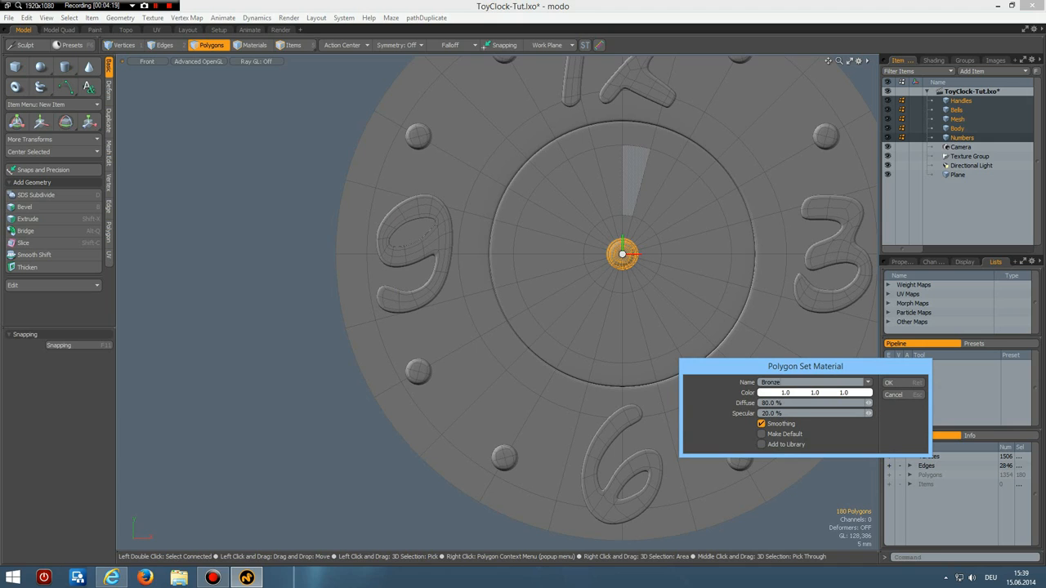
left_click(893, 379)
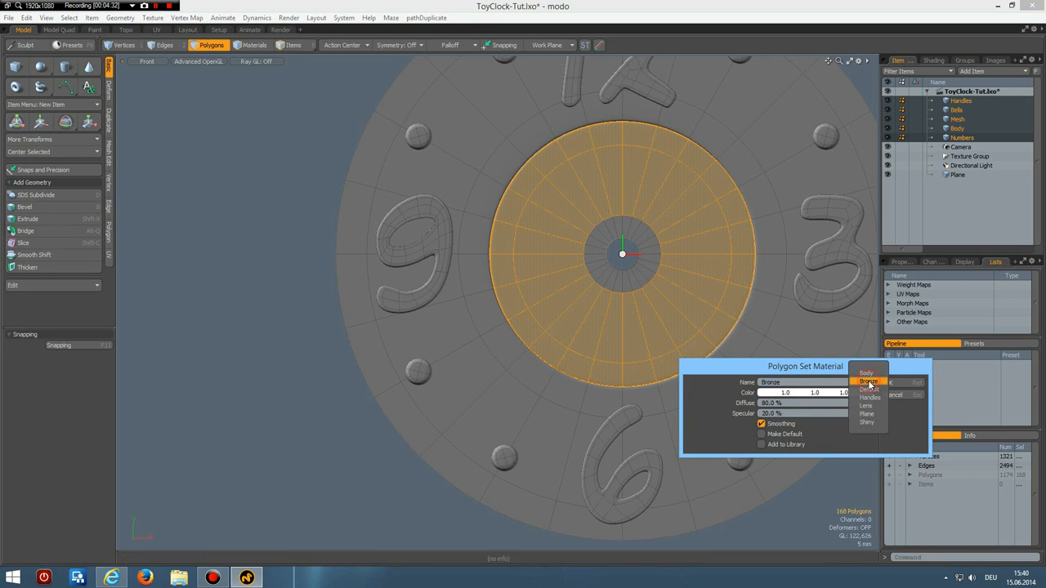
left_click(868, 373)
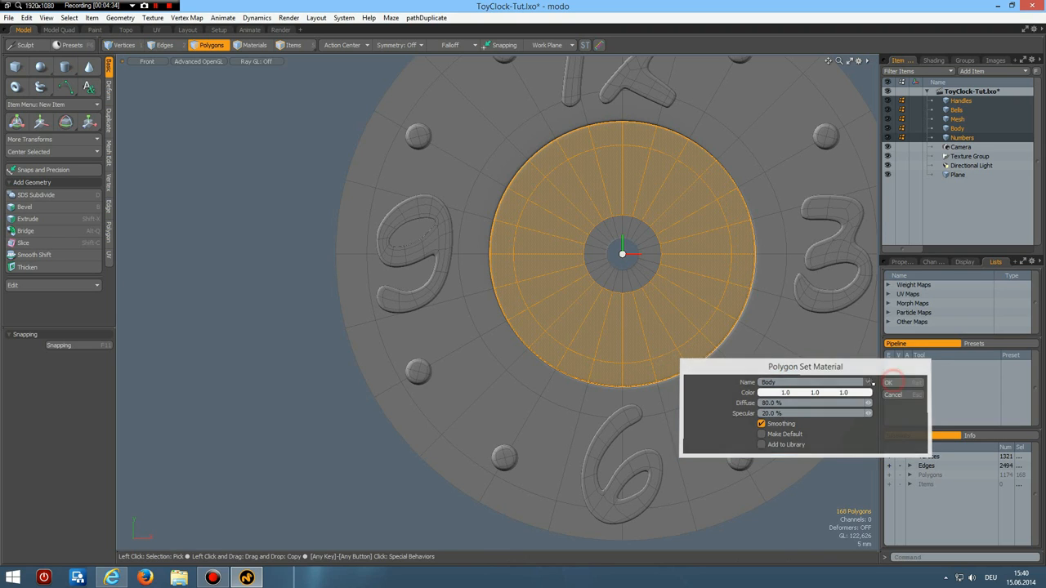
left_click(893, 382)
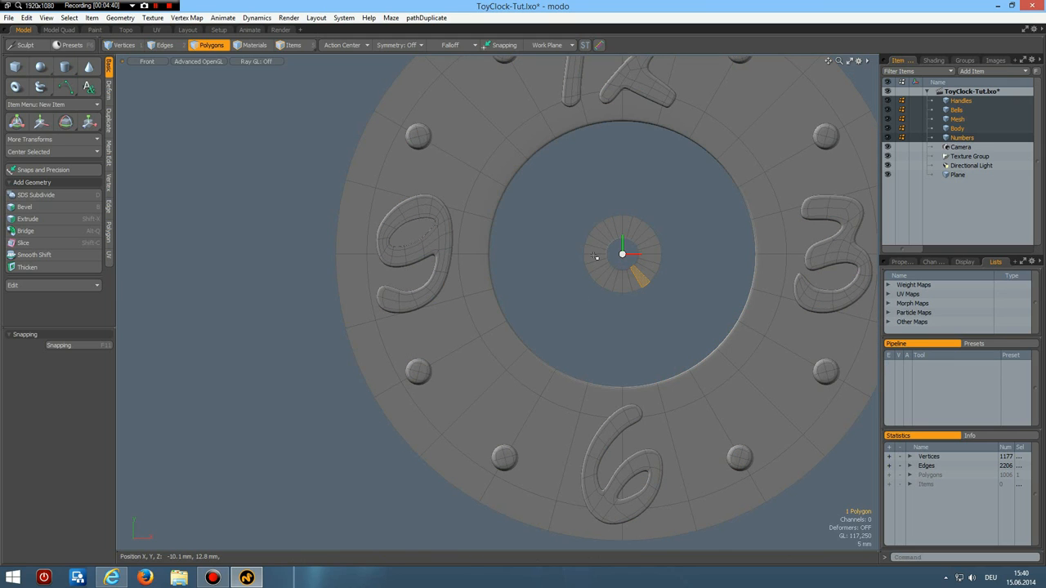
Assign Body to the small inner hub ring and a new Numbers material to the numerals and markers
left_click(621, 255)
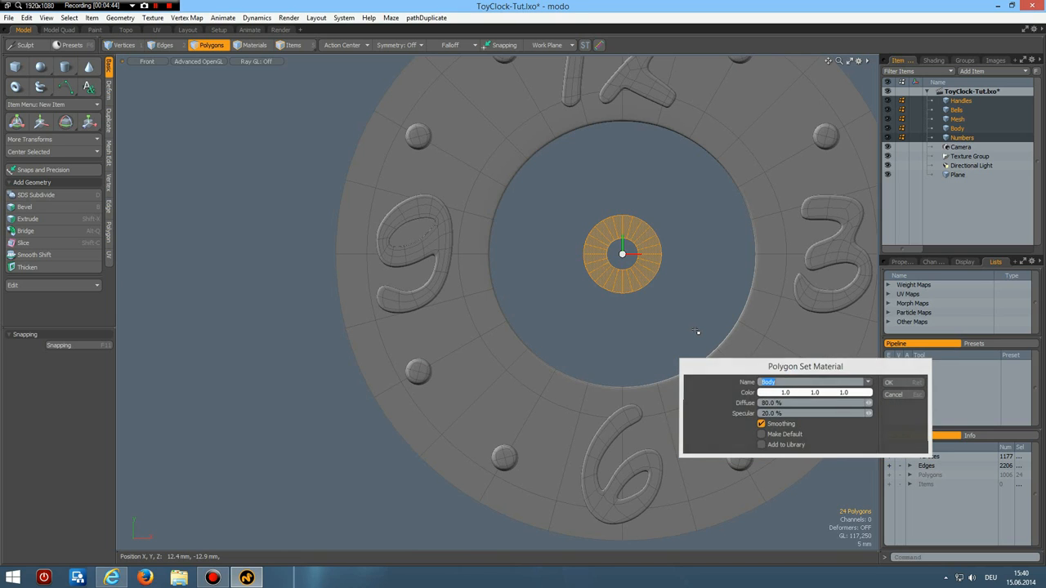
left_click(894, 381)
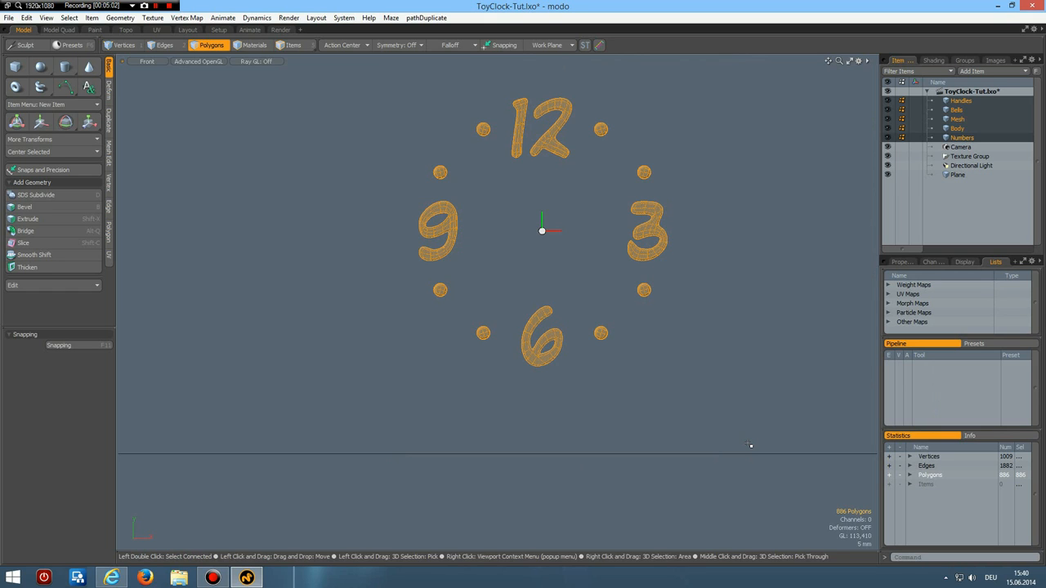
mouse_move(738, 420)
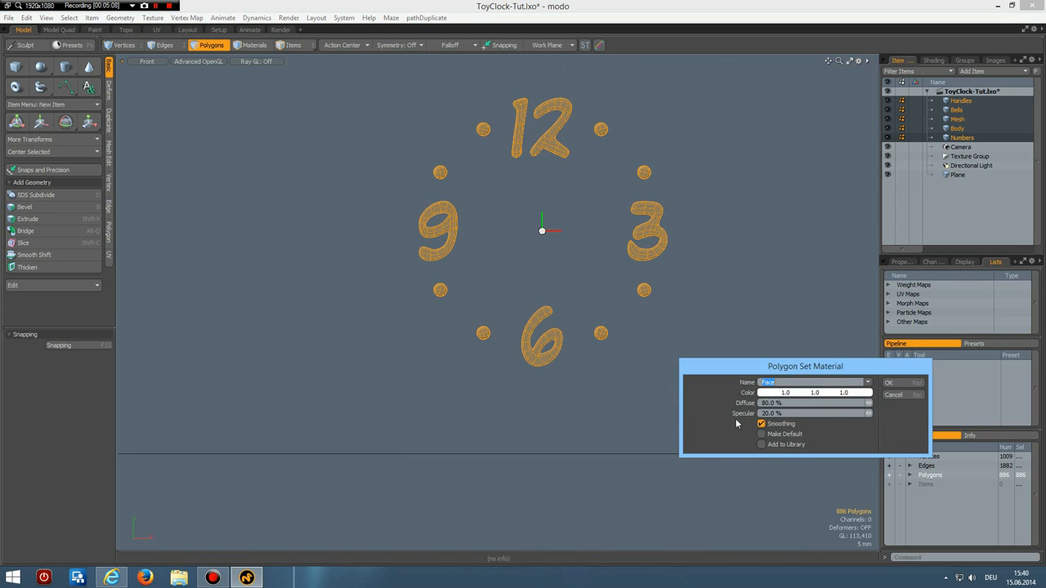
type("Numbers")
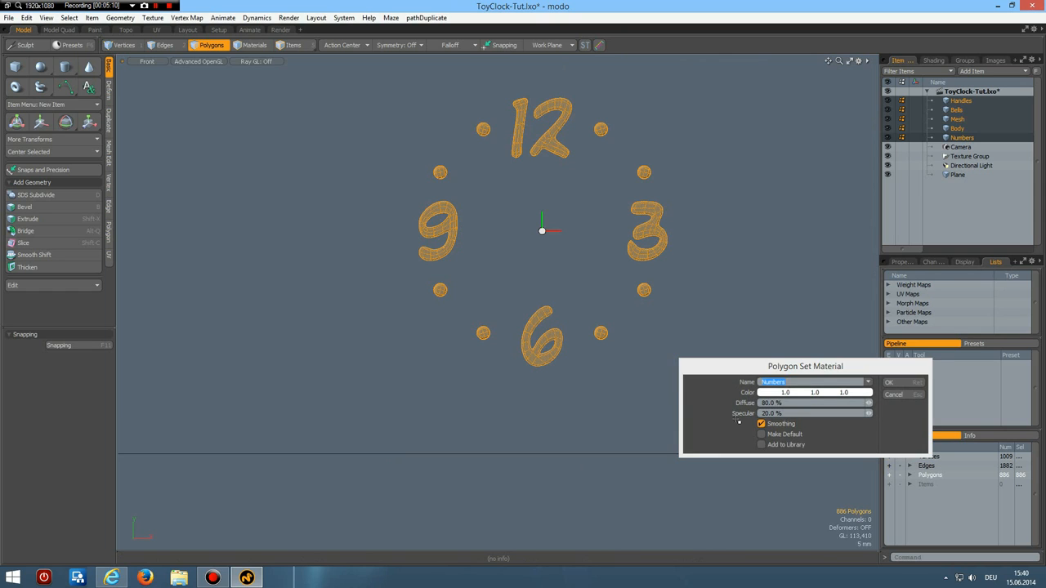
left_click(892, 389)
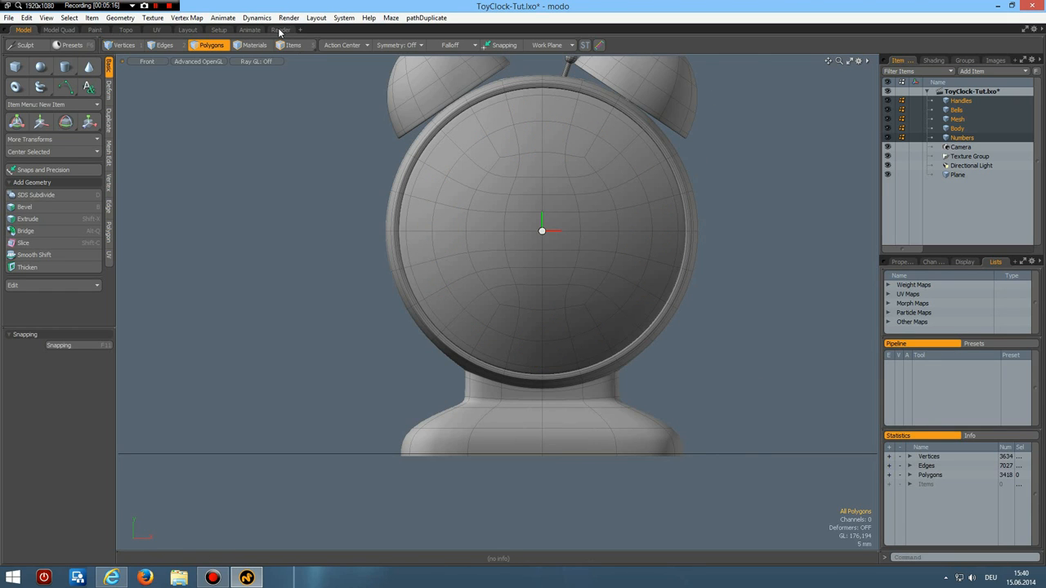
View the assembled clock with numbers 12, 3, 6, 9 and hands on the face in perspective
left_click(279, 29)
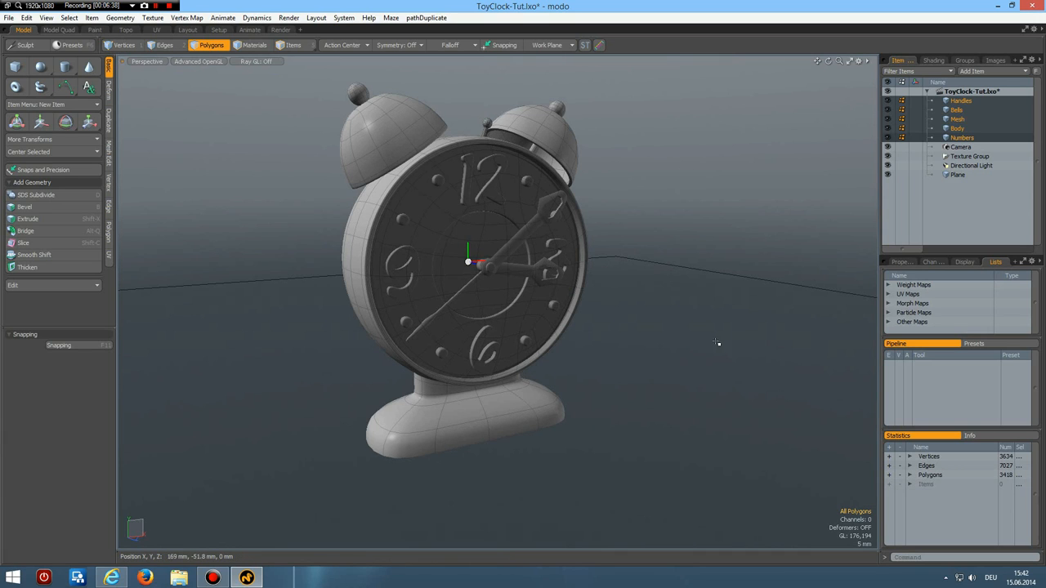
mouse_move(597, 372)
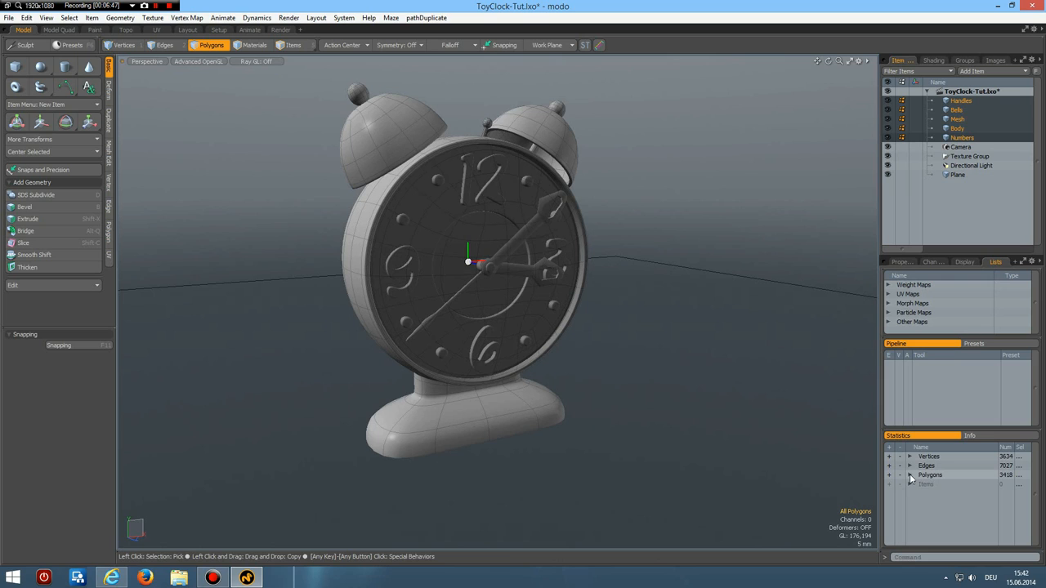
Show the polygon statistics by type, preview a render of the grey clock, then return to the Model layout
left_click(909, 474)
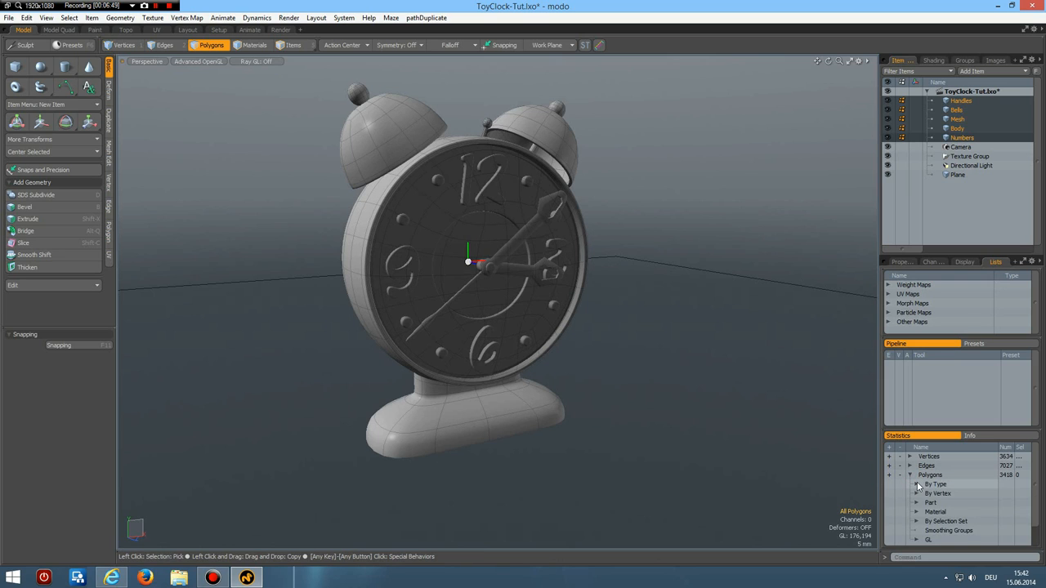
left_click(917, 484)
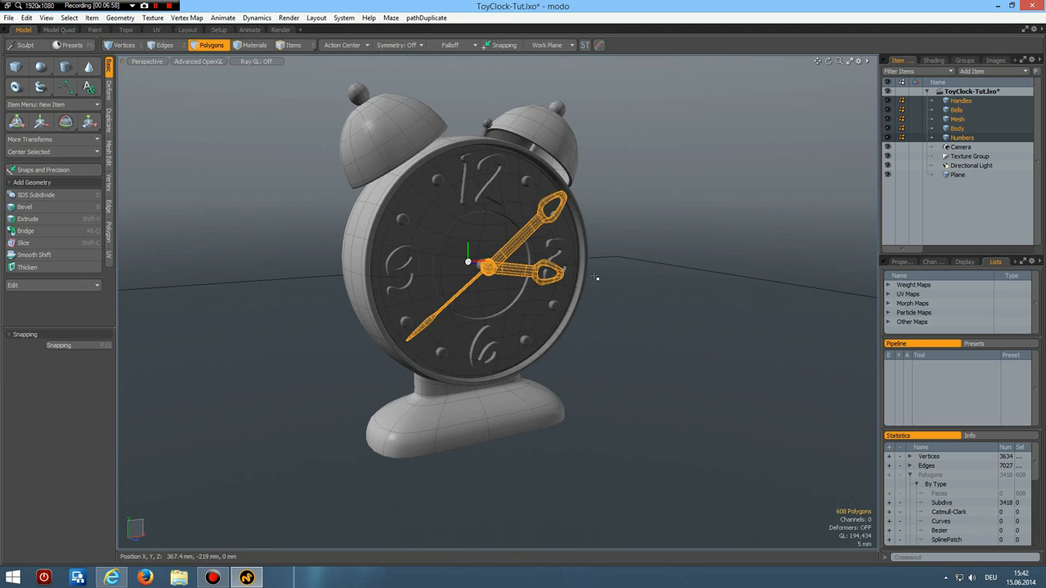
mouse_move(281, 31)
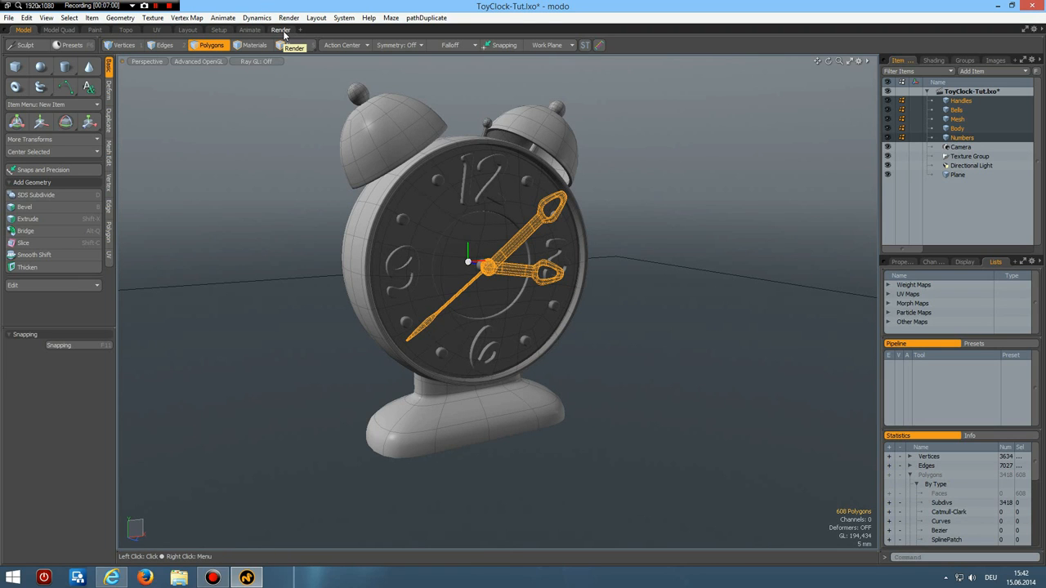
left_click(281, 29)
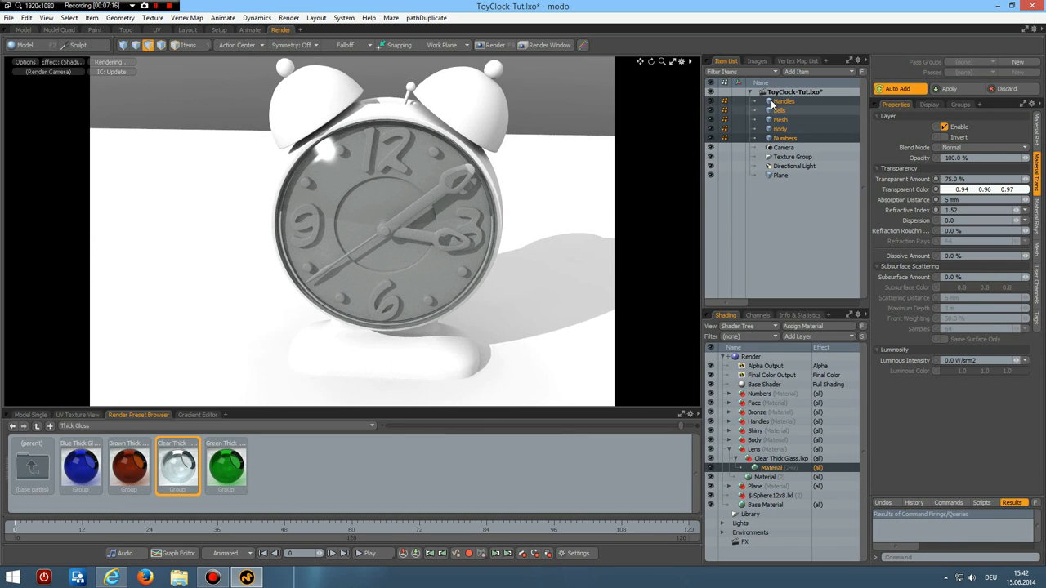
left_click(780, 101)
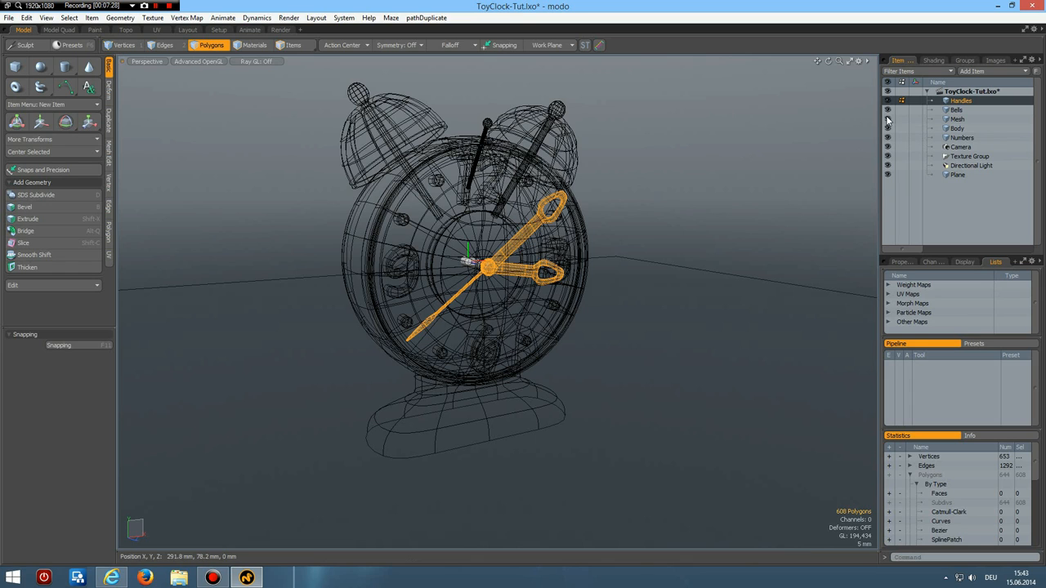
Rename the unnamed mesh item to Lens
left_click(958, 119)
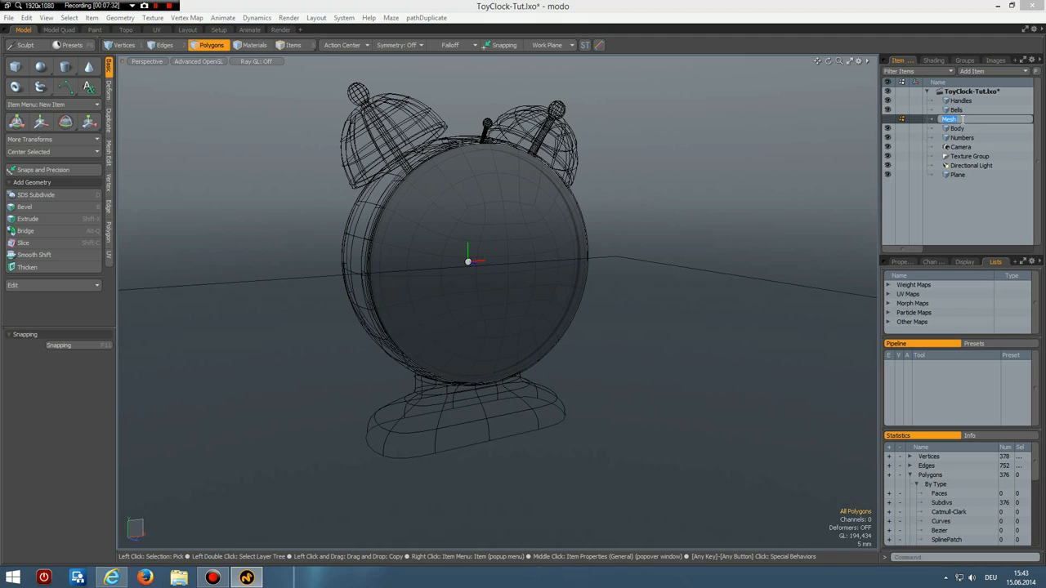
type("Lens")
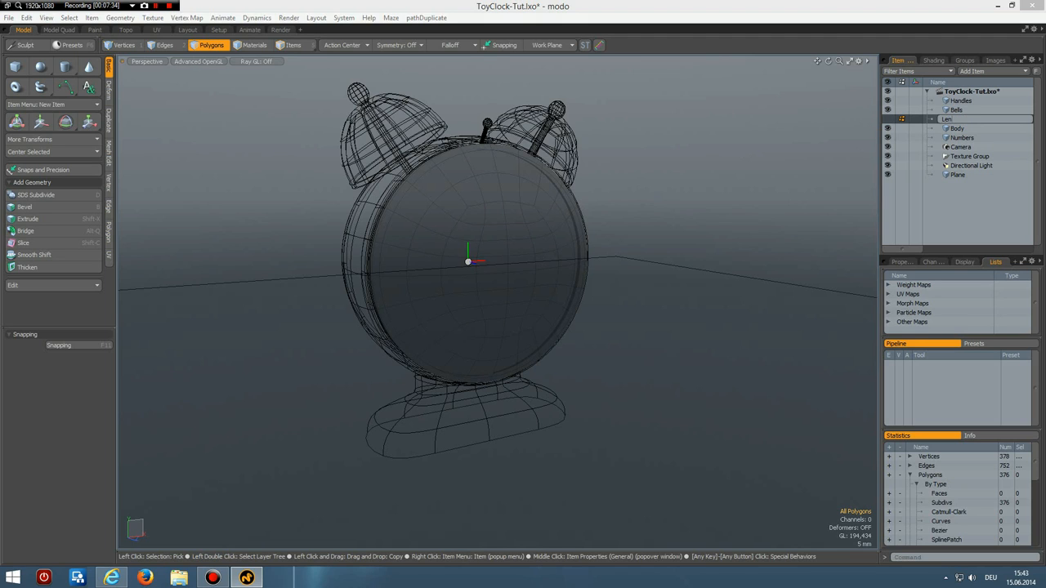
left_click(946, 119)
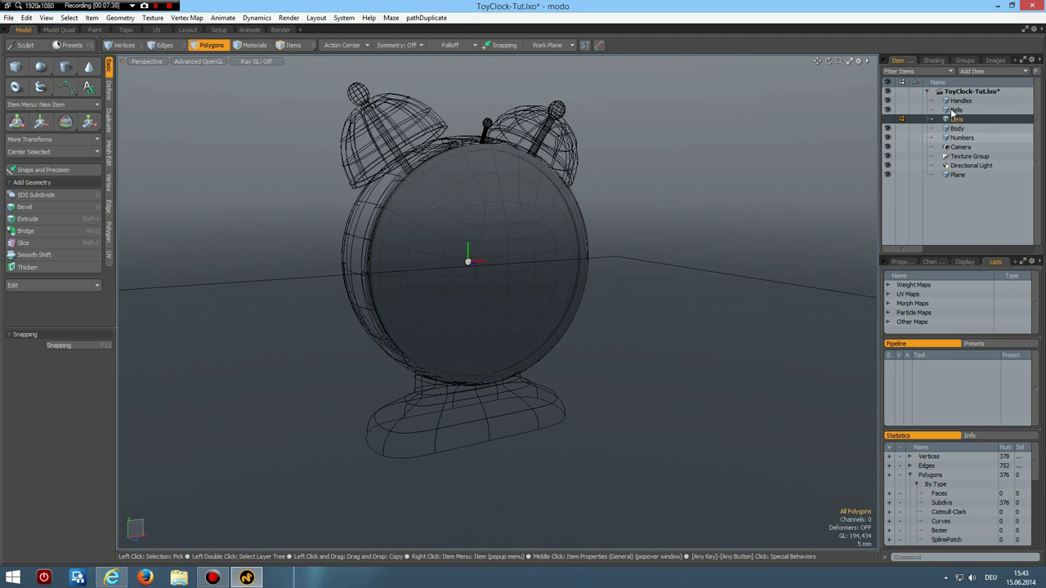
Select a hand in the Handles mesh and rotate it about the Selection action centre to change the time
left_click(957, 101)
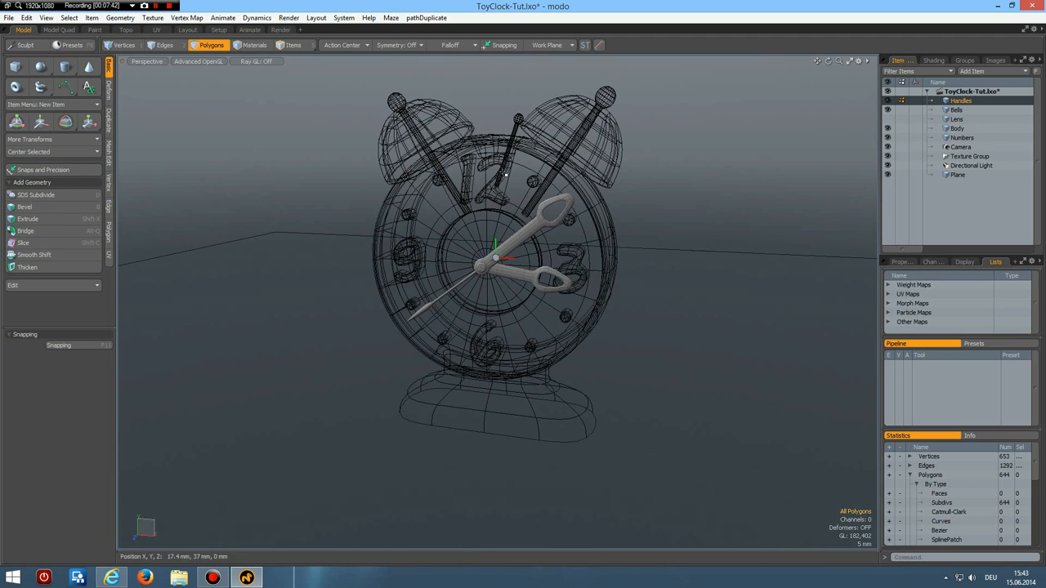
left_click(547, 216)
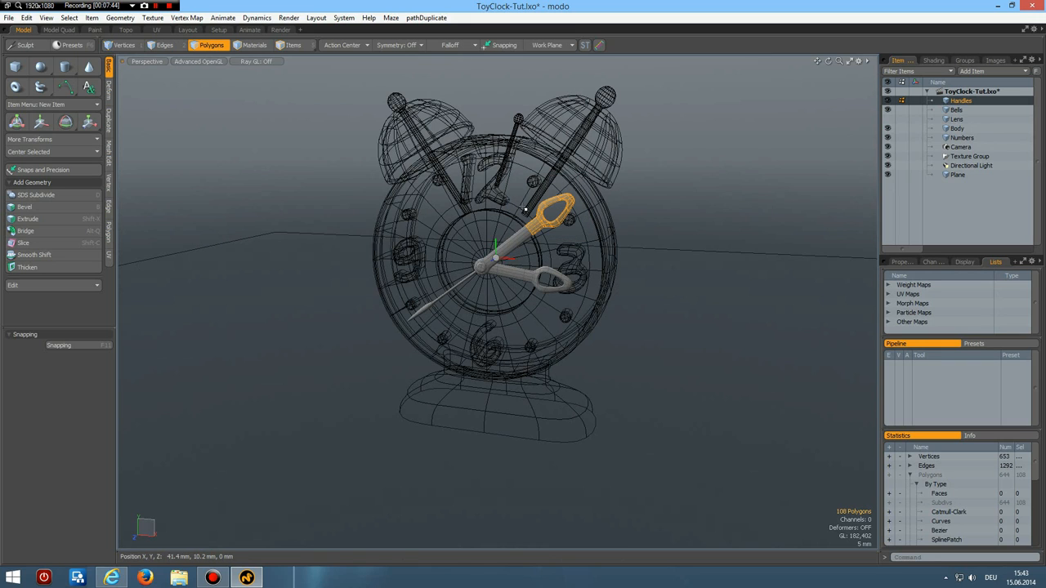
left_click(368, 46)
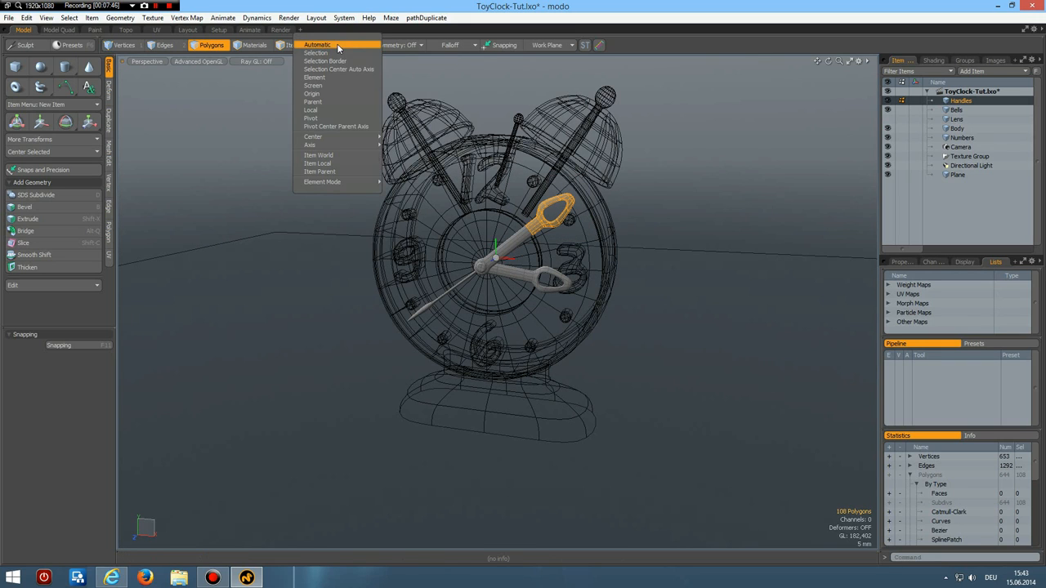
left_click(317, 60)
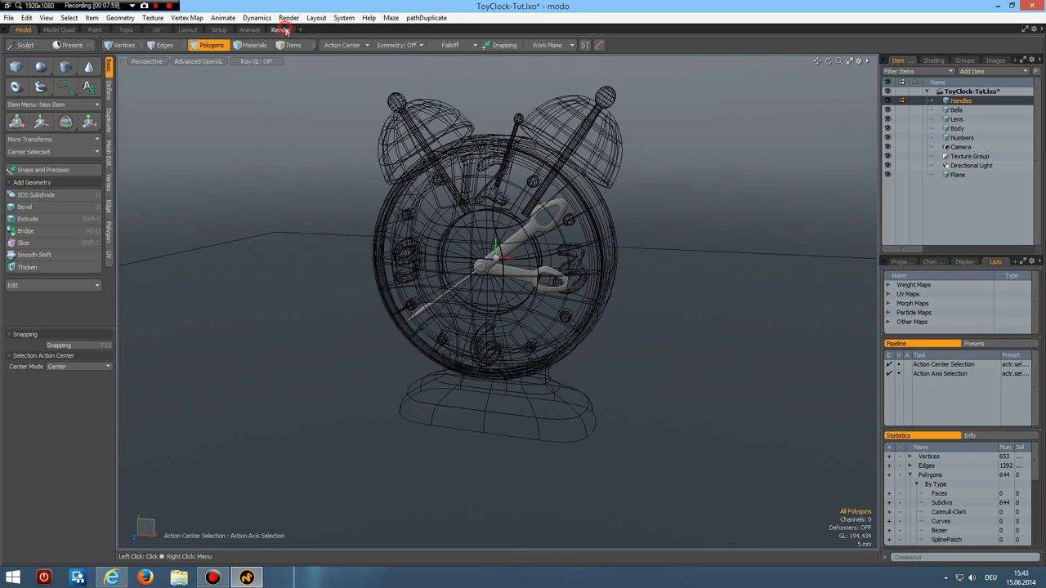
Apply a Yellow matte preset to the clock face and a Blue matte preset to the body in the Render layout
left_click(281, 16)
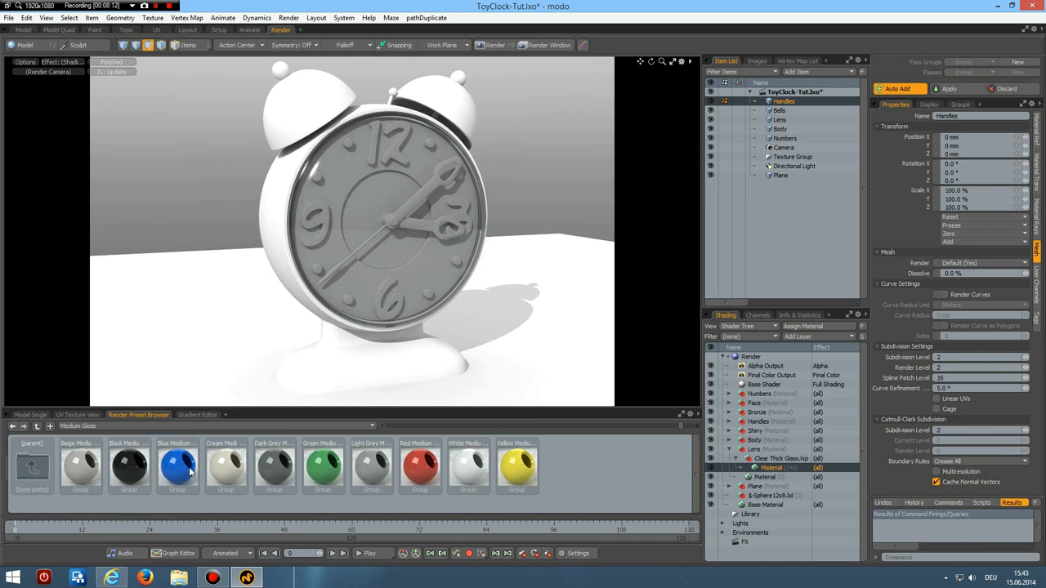
left_click(176, 468)
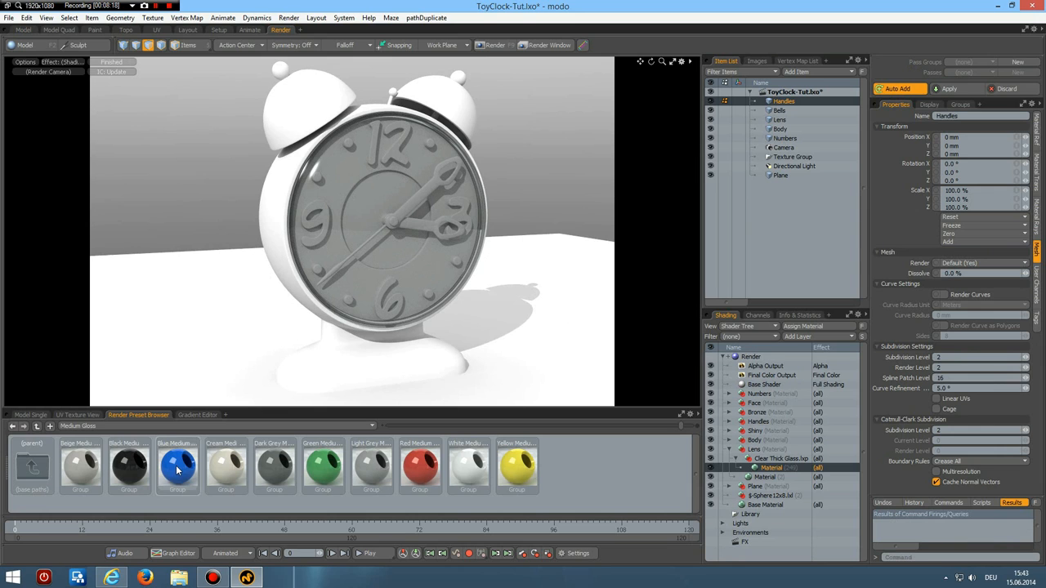
left_click(176, 466)
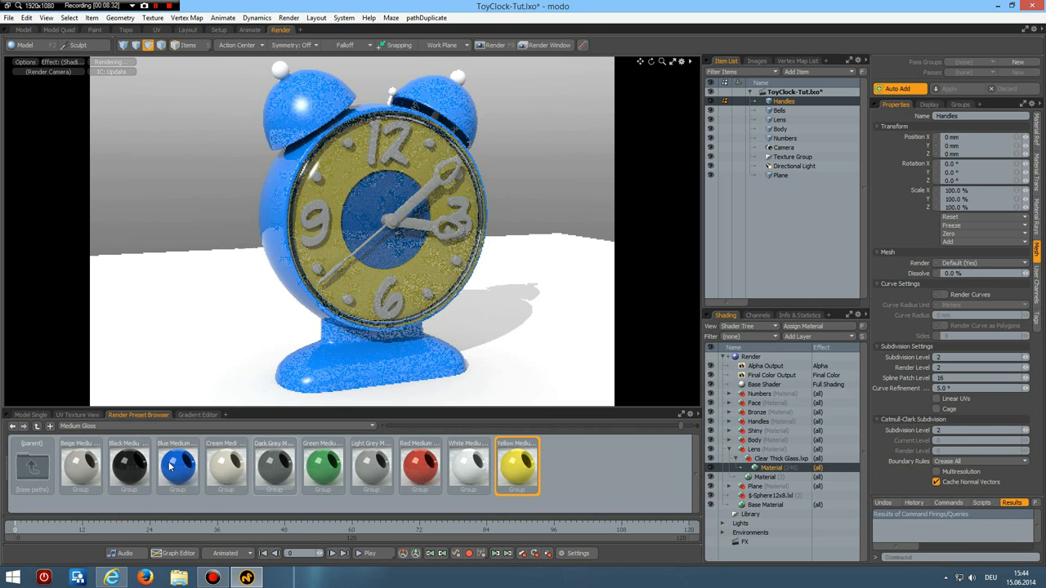
left_click(176, 466)
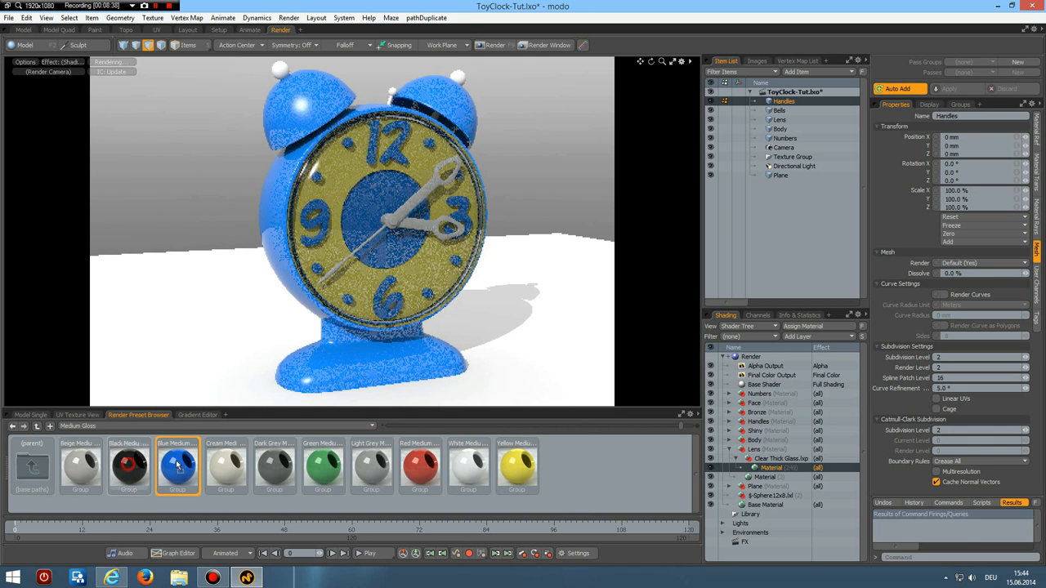
left_click(128, 468)
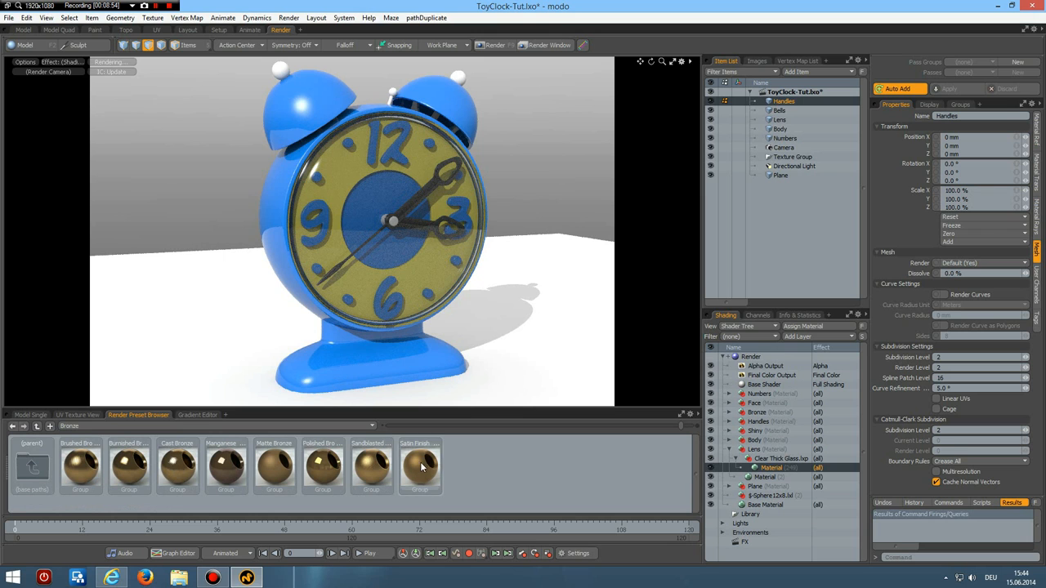
Apply dark metal to the hands and Polished Steel to the bell knobs
left_click(418, 467)
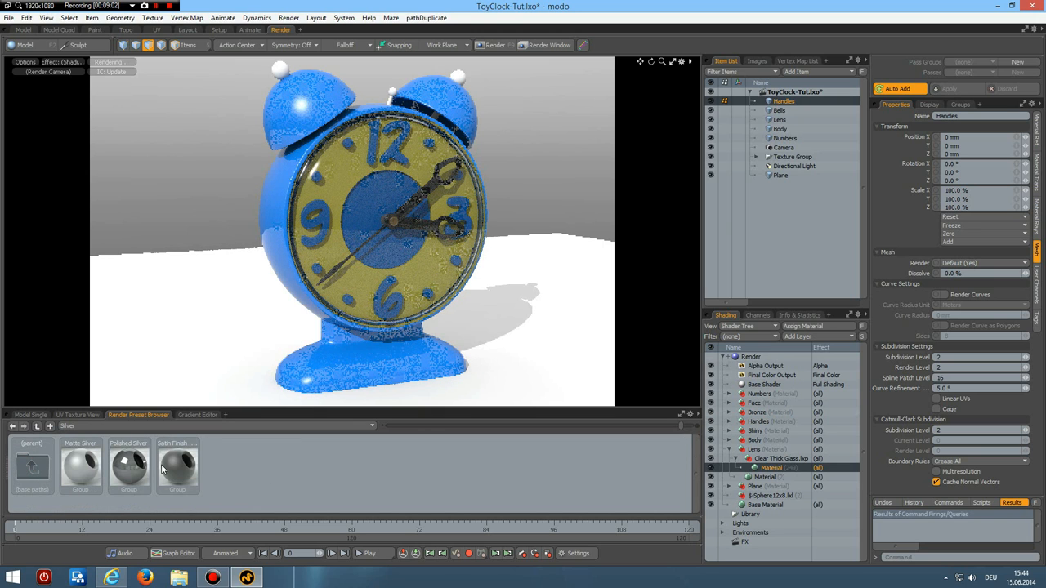
left_click(129, 467)
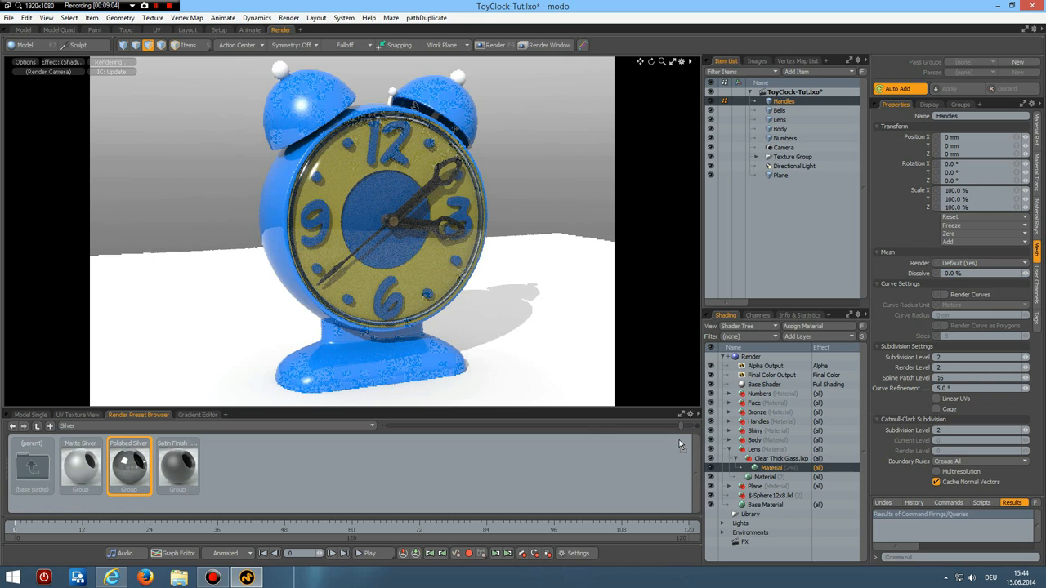
left_click(753, 448)
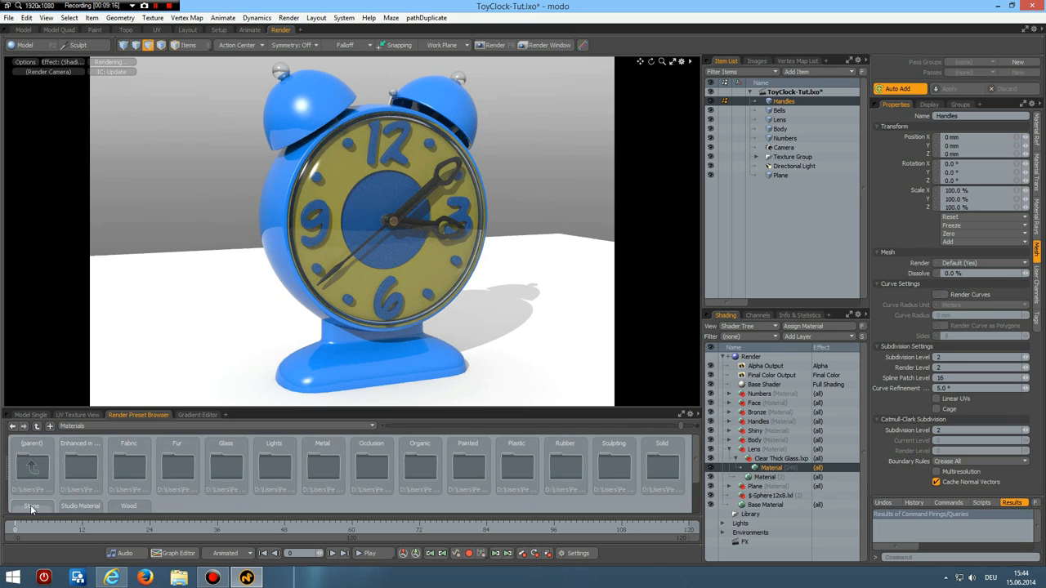
Add the Grid Lights Blue studio environment preset to the scene for reflections
left_click(31, 507)
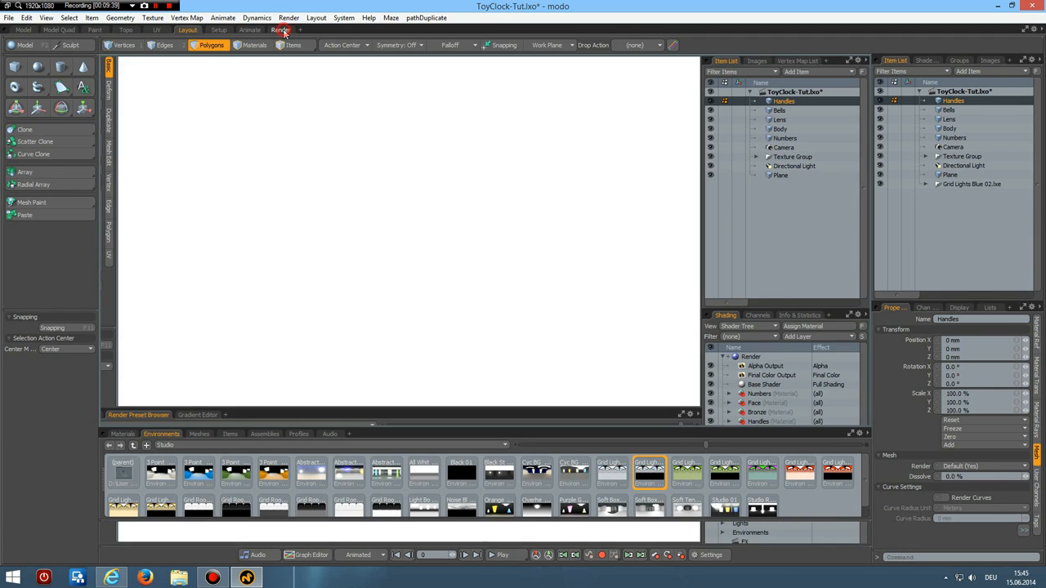
left_click(282, 18)
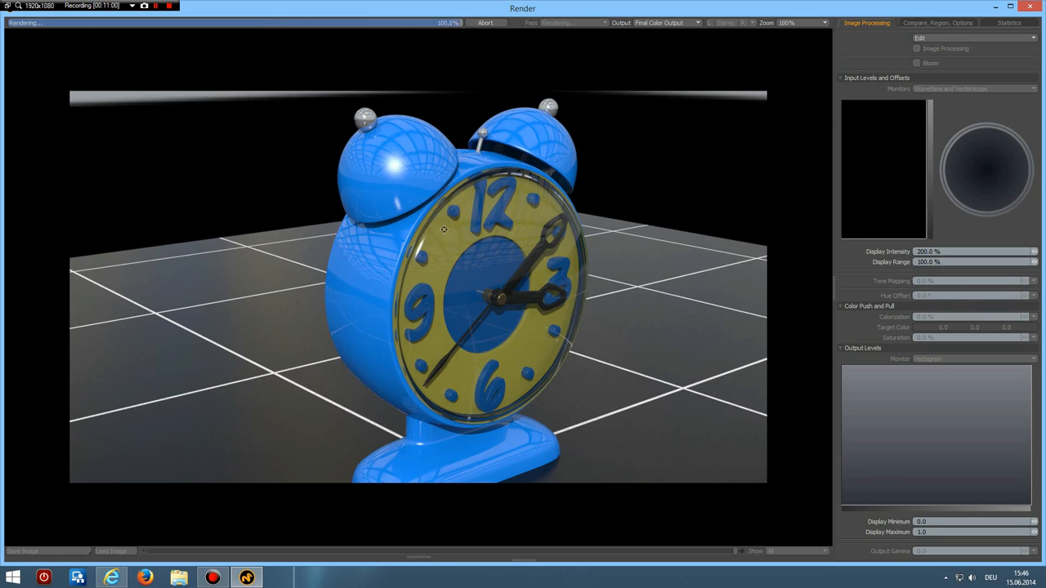
Enable Image Processing on the finished render of the blue alarm clock
left_click(918, 49)
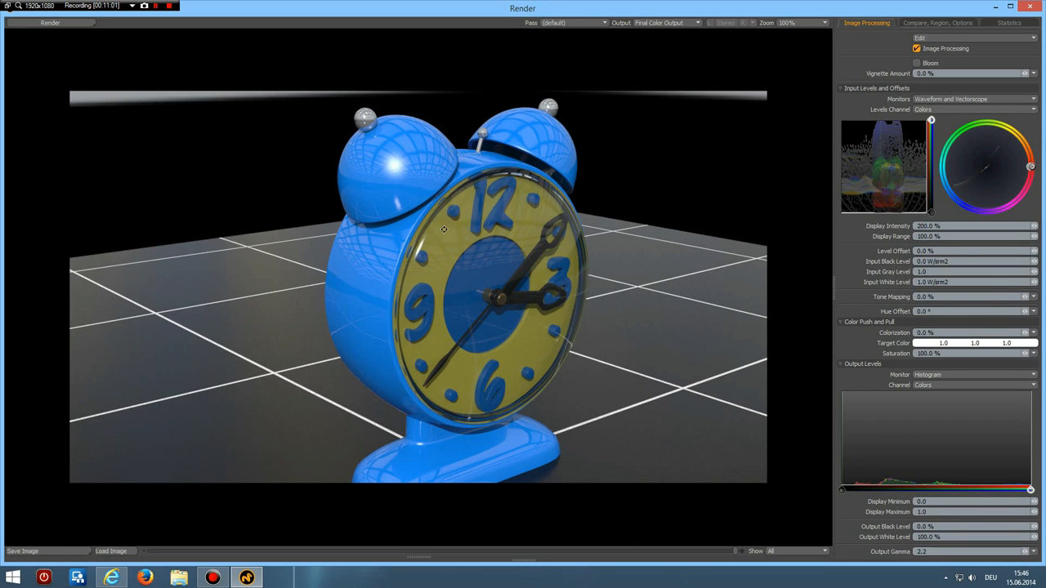